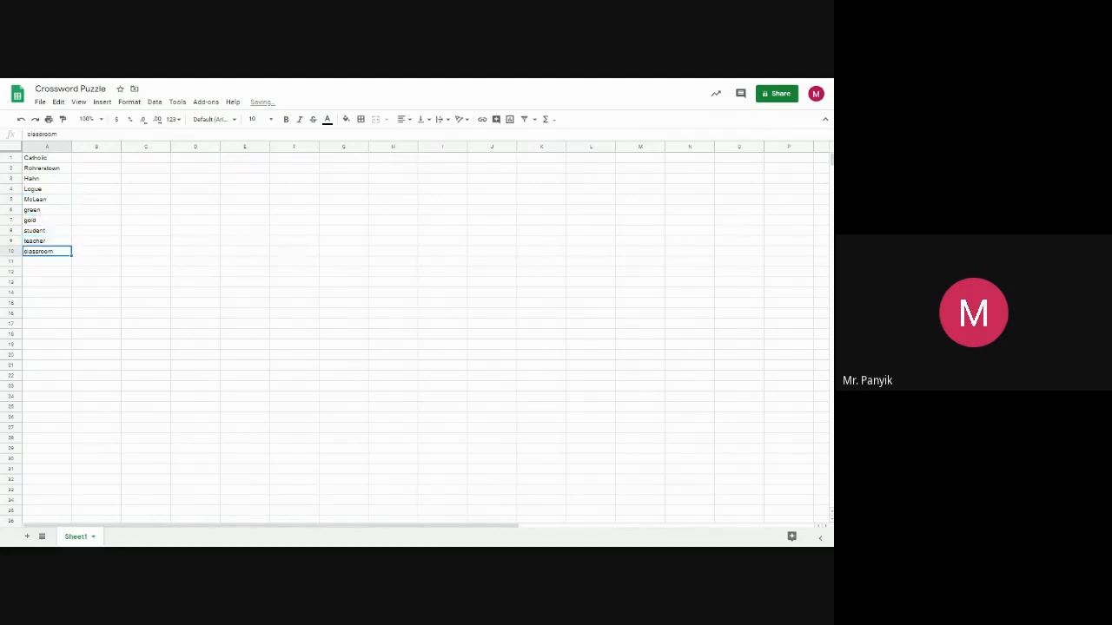
Step: Enter the last answer words Friday, basketball and Bottoms down column A through row 21
{"action": "type", "text": "Friday"}
{"action": "left_click", "coordinate": [46, 325]}
{"action": "type", "text": "mosaic"}
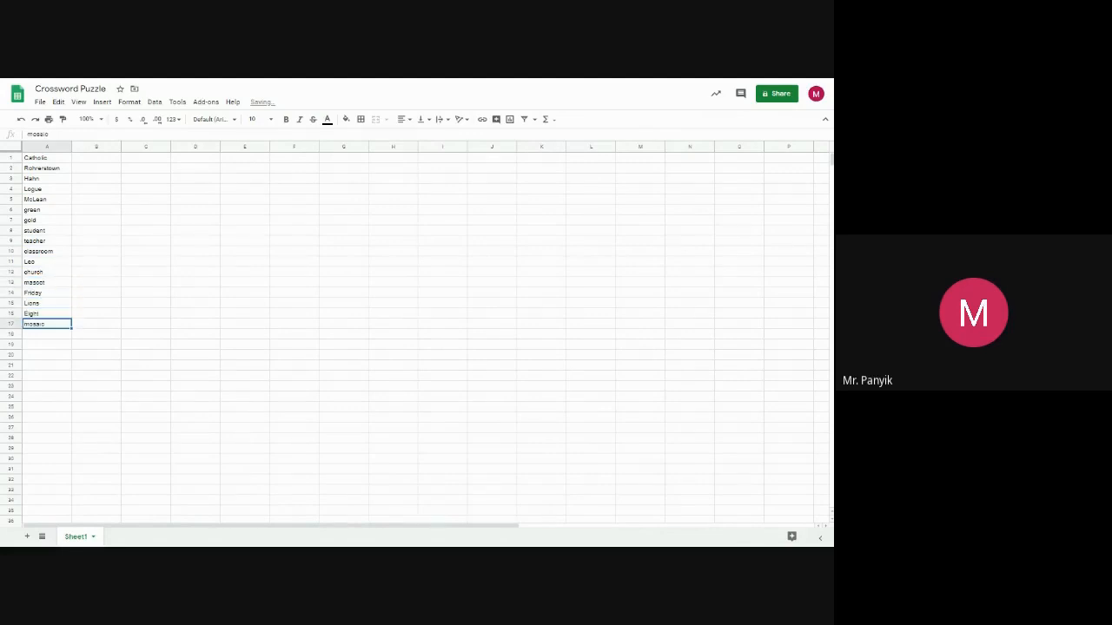
{"action": "type", "text": "basketball"}
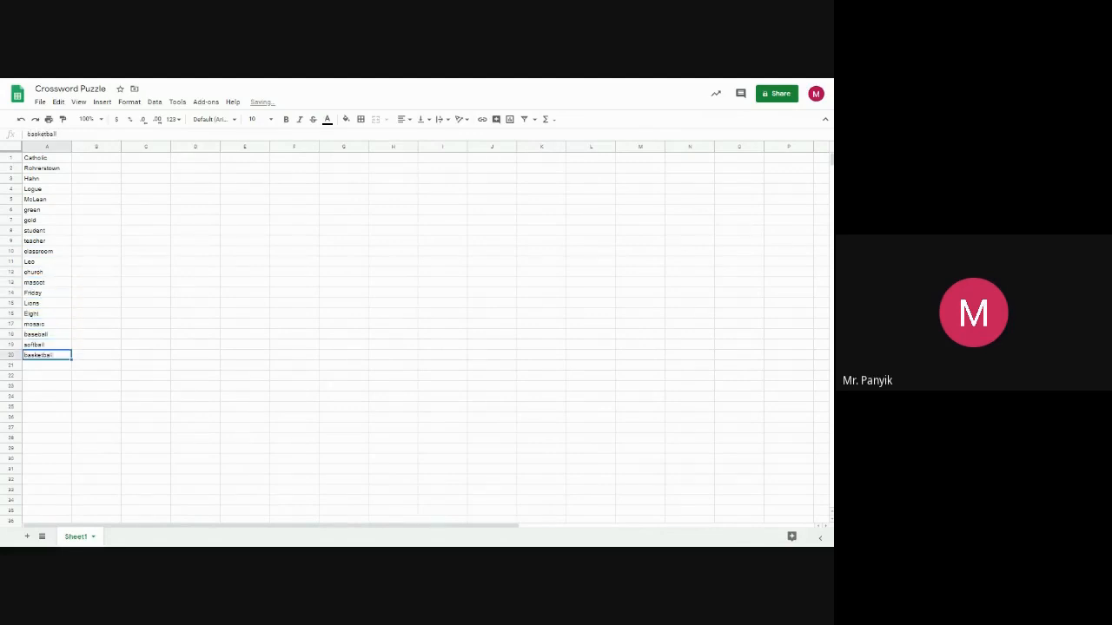
{"action": "type", "text": "Bottoms"}
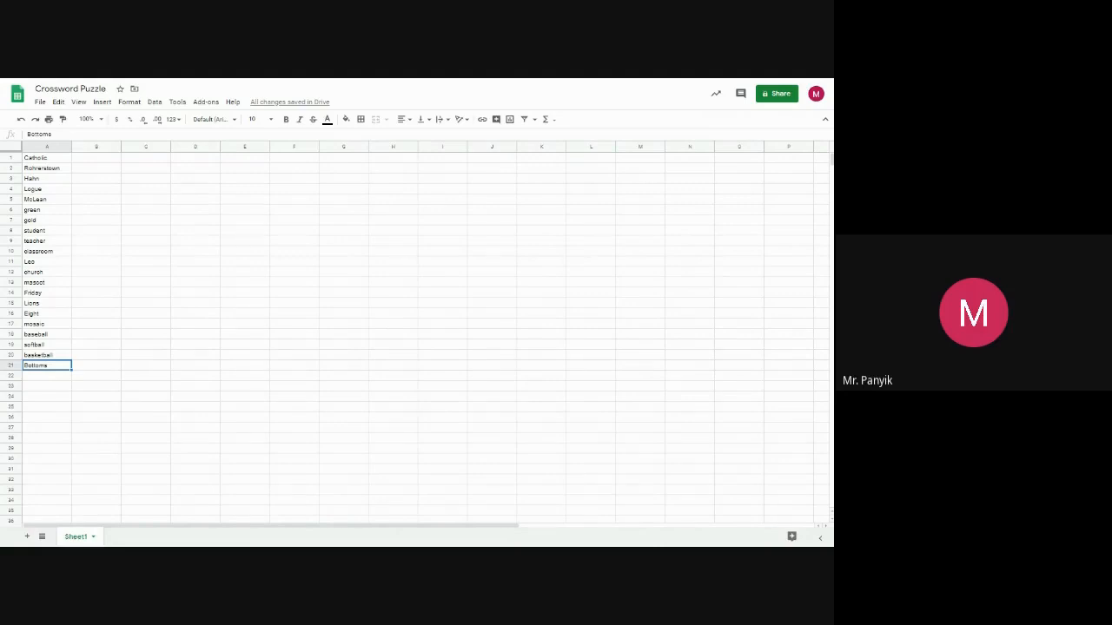
{"action": "mouse_move", "coordinate": [200, 185]}
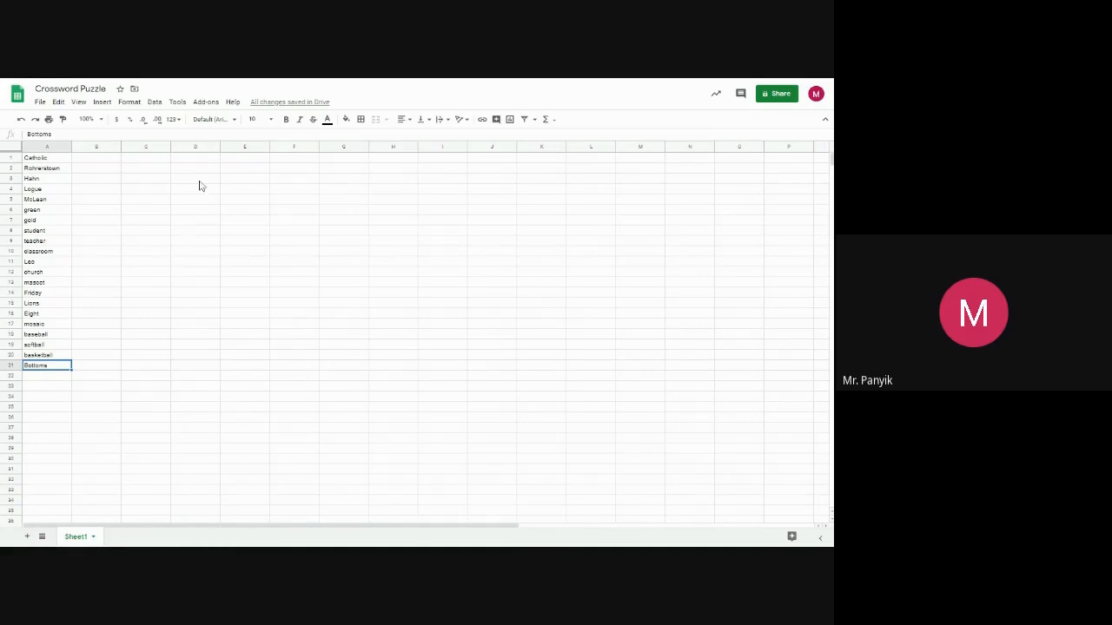
{"action": "left_click_drag", "start_coordinate": [194, 177], "coordinate": [195, 260]}
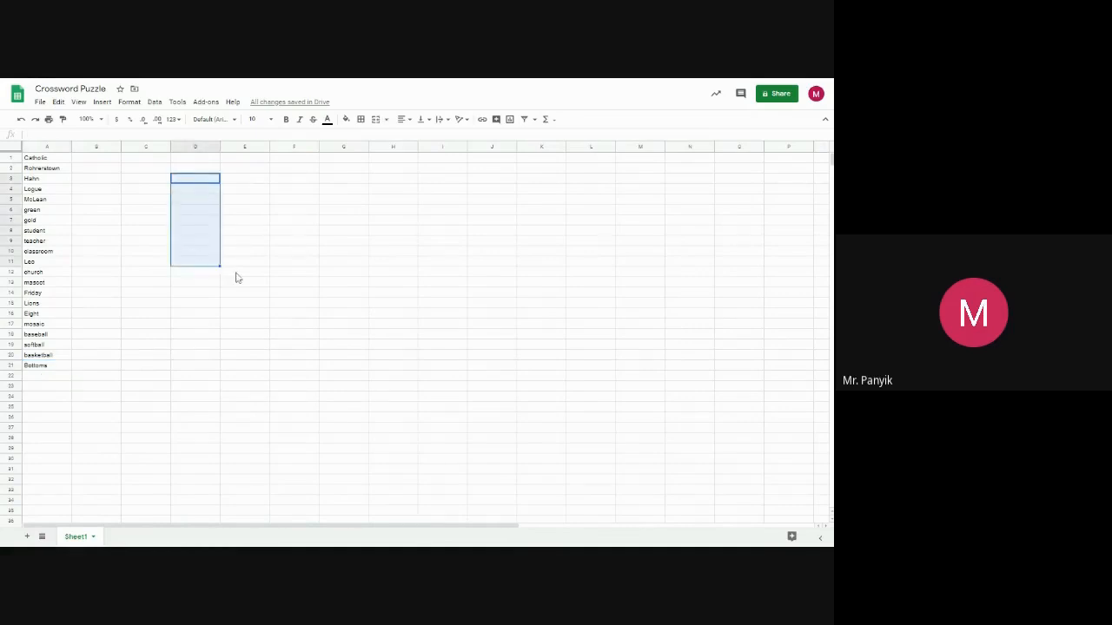
{"action": "left_click", "coordinate": [146, 303]}
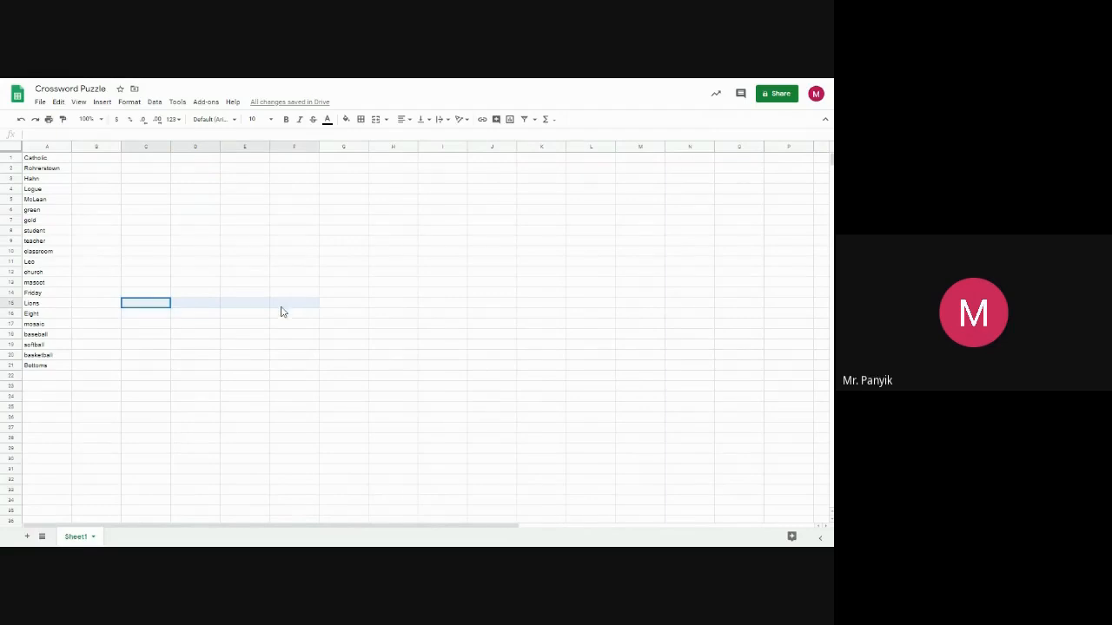
{"action": "left_click_drag", "start_coordinate": [146, 302], "coordinate": [293, 302]}
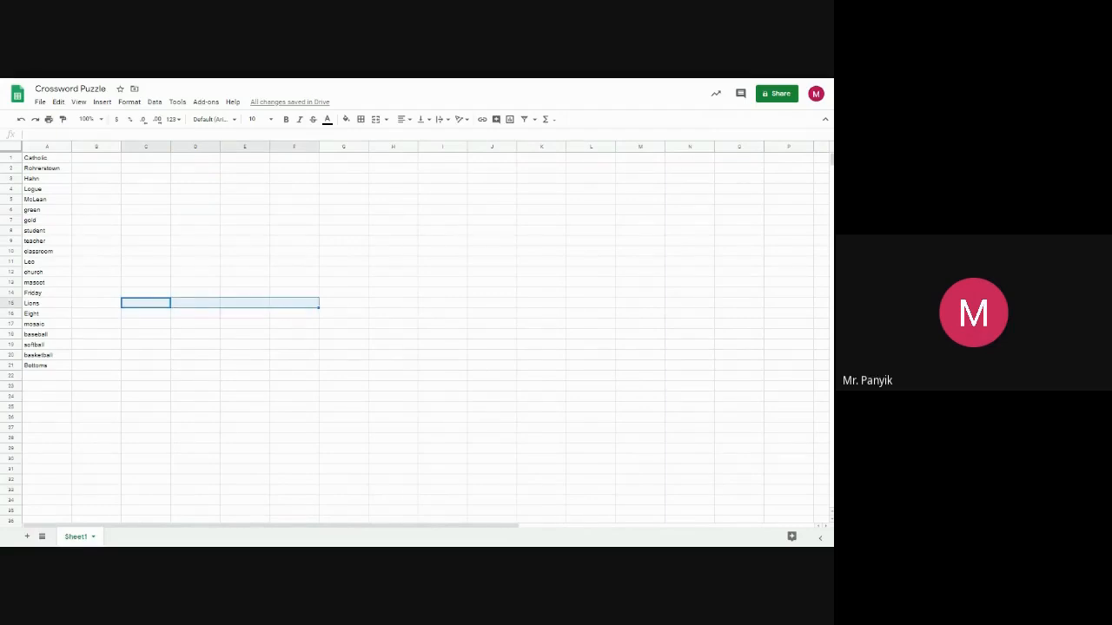
{"action": "mouse_move", "coordinate": [235, 272]}
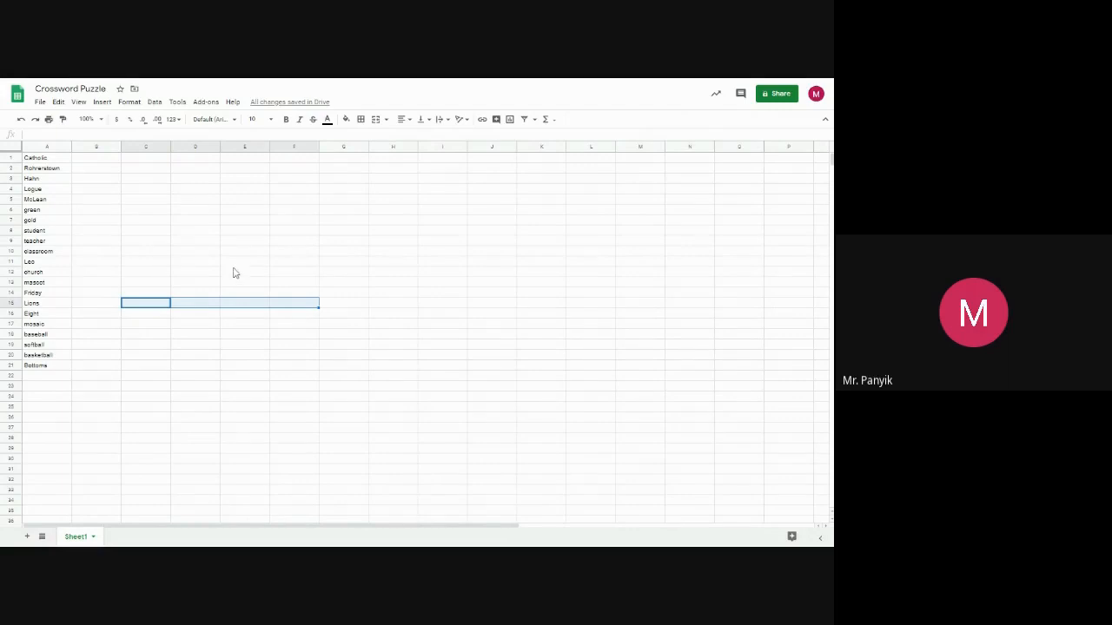
{"action": "mouse_move", "coordinate": [240, 261]}
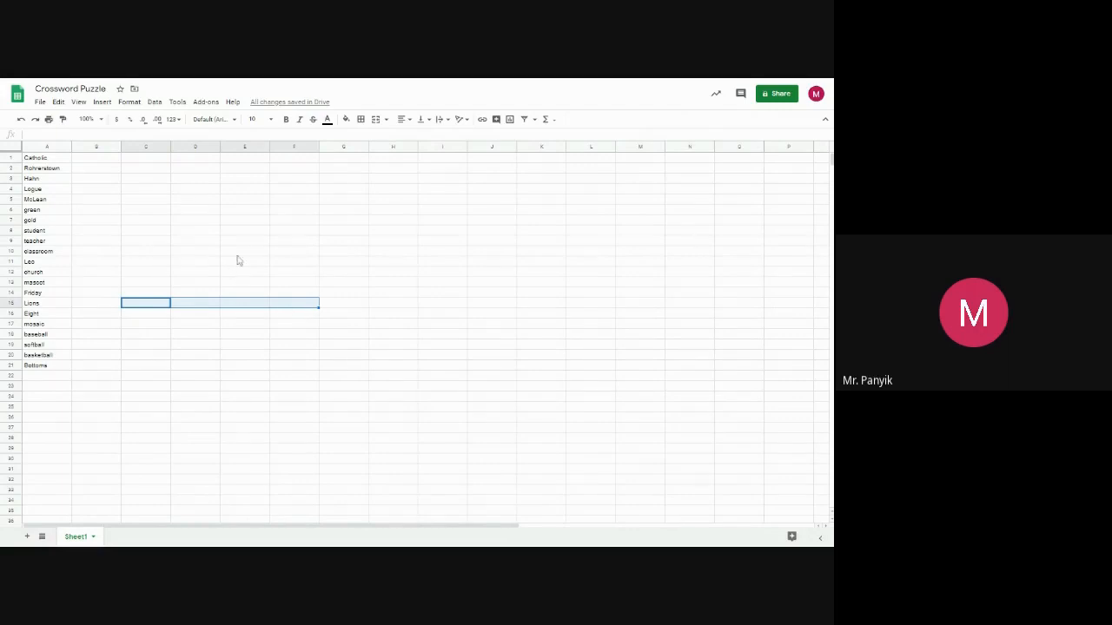
{"action": "mouse_move", "coordinate": [245, 363]}
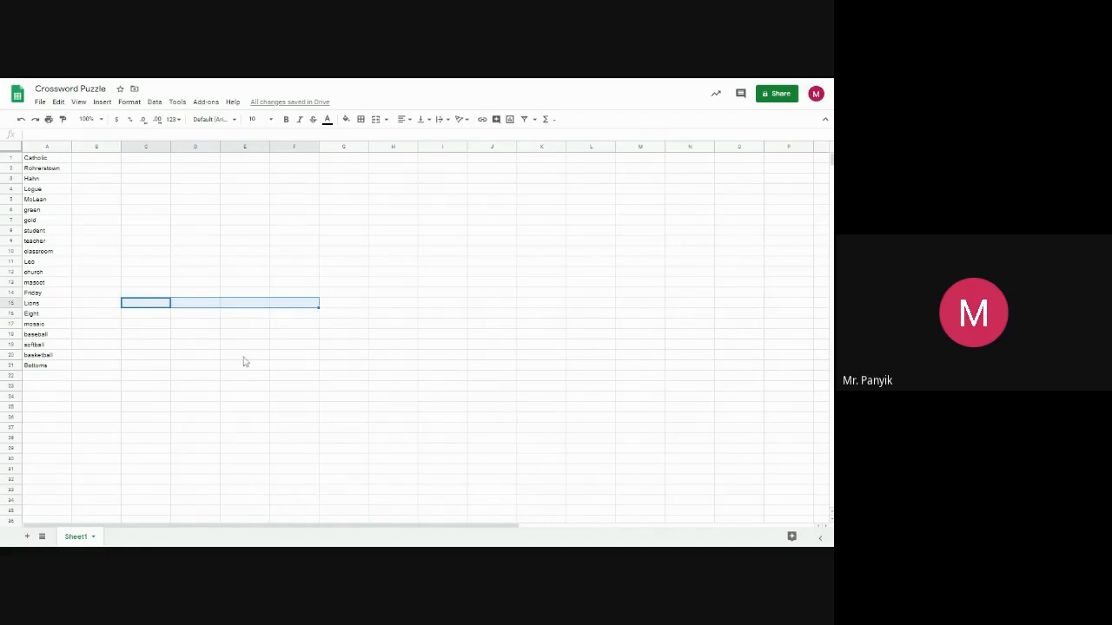
{"action": "mouse_move", "coordinate": [247, 372]}
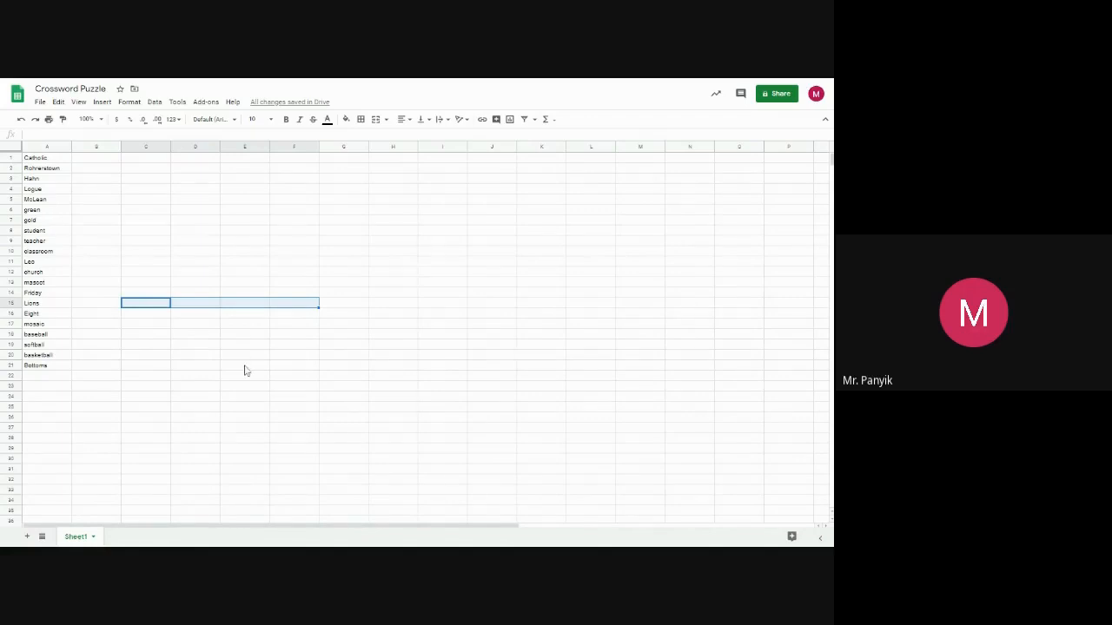
{"action": "mouse_move", "coordinate": [244, 368]}
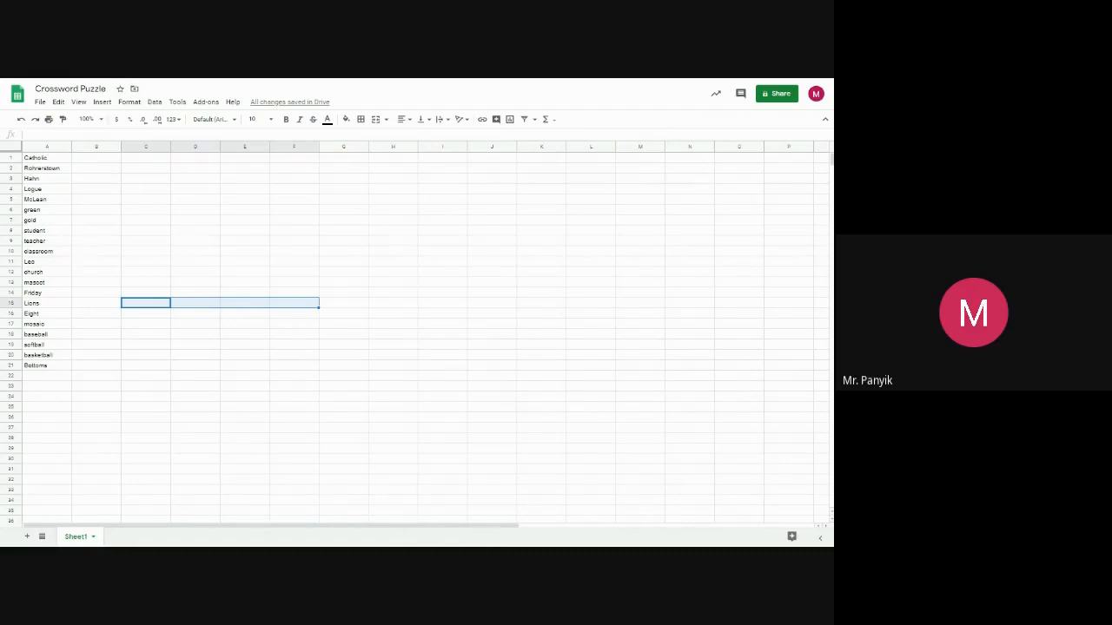
{"action": "left_click", "coordinate": [98, 156]}
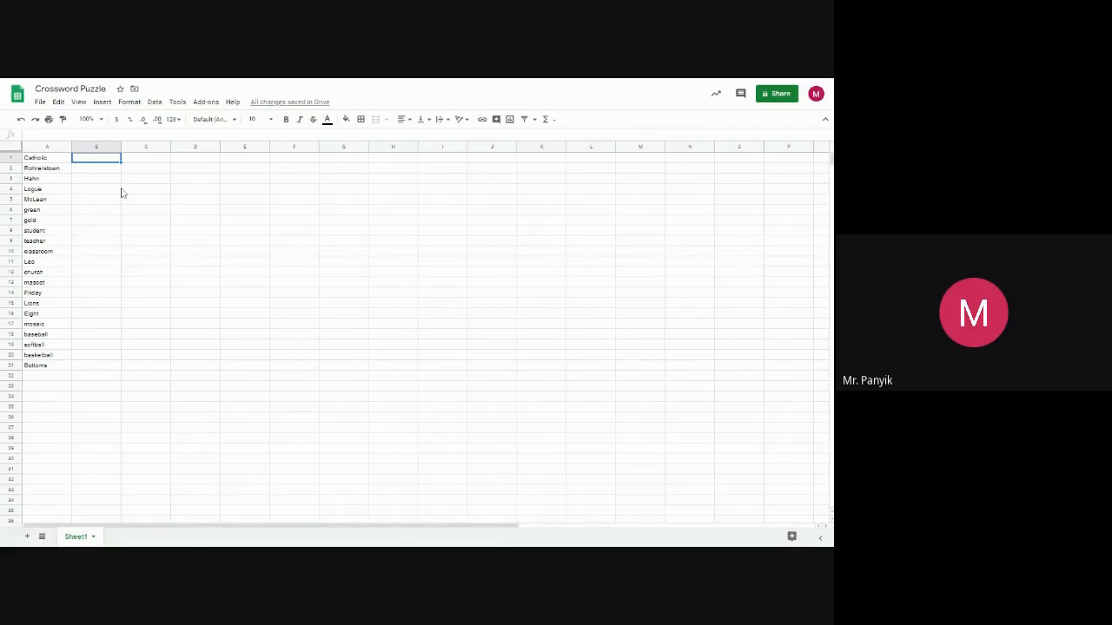
{"action": "mouse_move", "coordinate": [153, 165]}
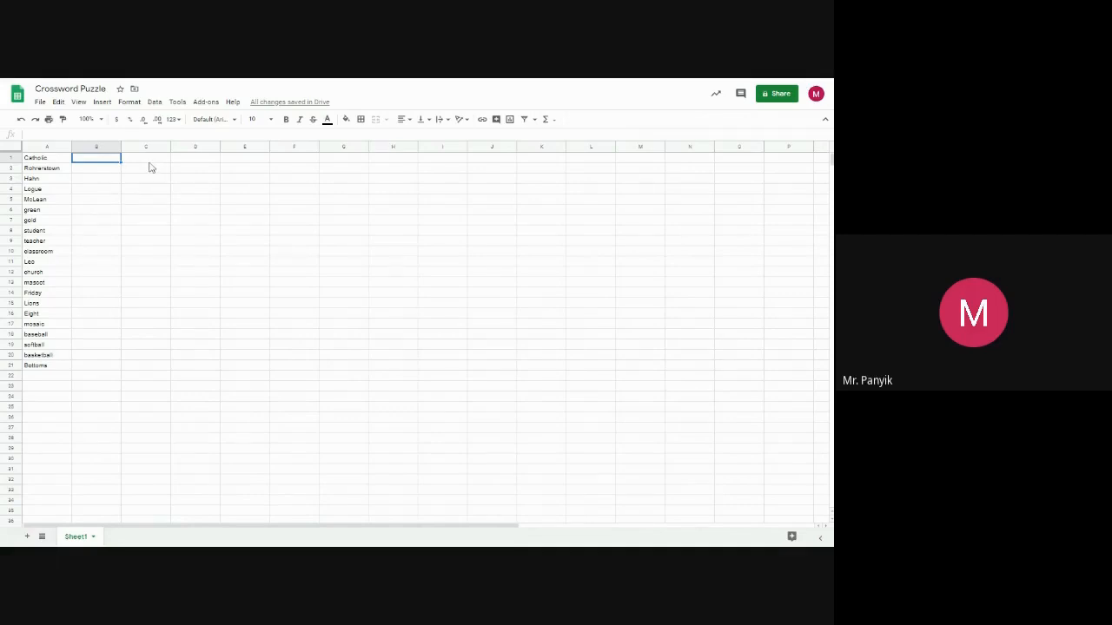
Step: Select column headers B through K to narrow them into square grid cells
{"action": "left_click", "coordinate": [146, 157]}
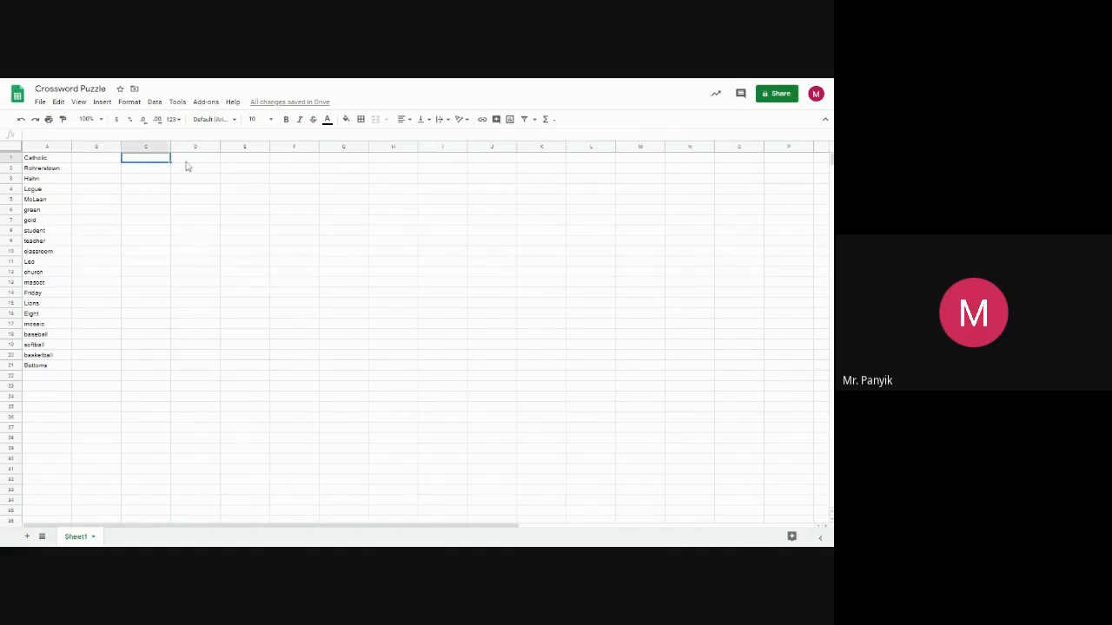
{"action": "left_click", "coordinate": [146, 177]}
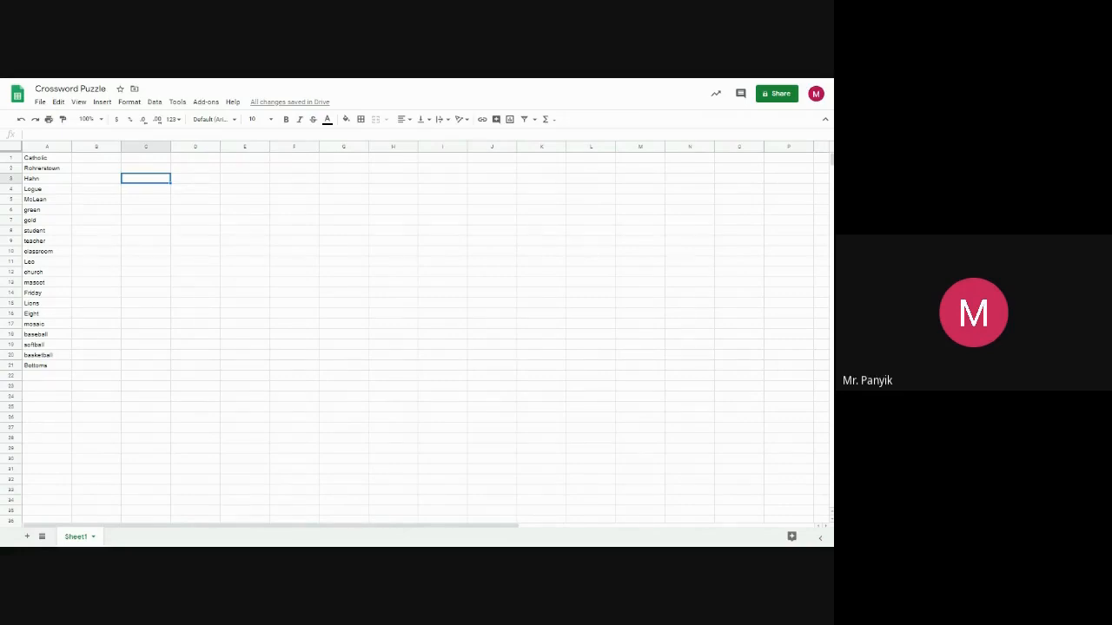
{"action": "mouse_move", "coordinate": [95, 152]}
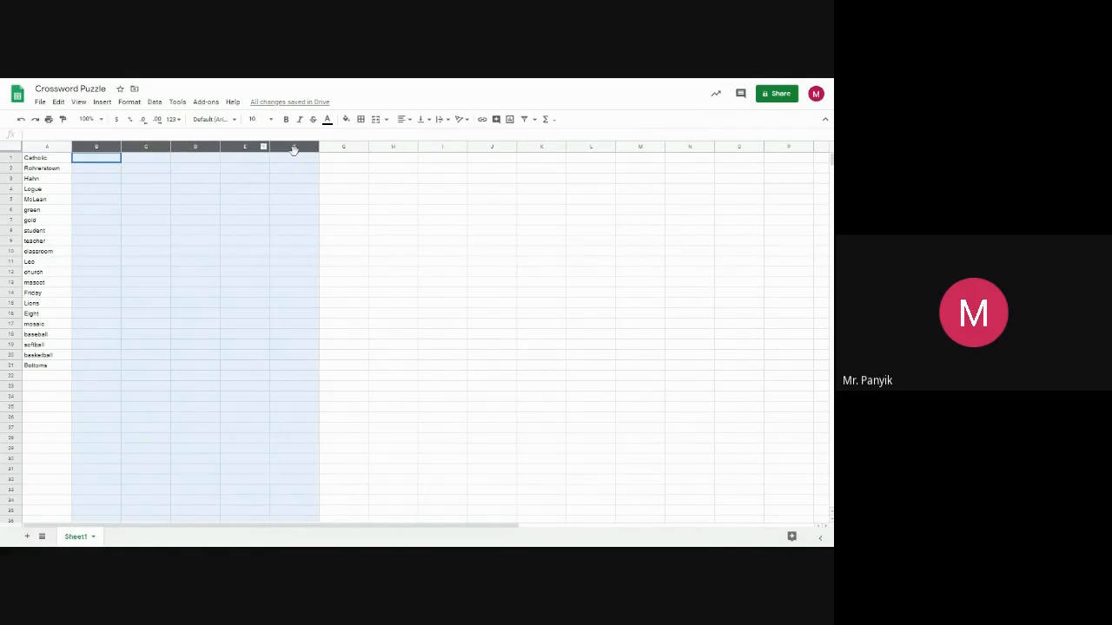
{"action": "left_click_drag", "start_coordinate": [294, 146], "coordinate": [460, 146]}
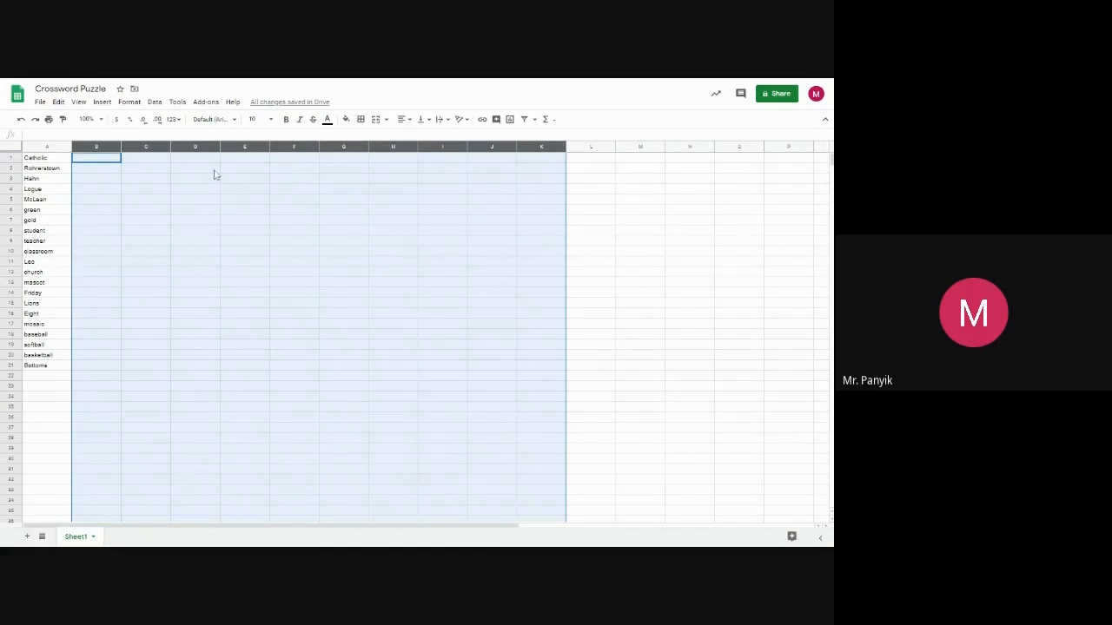
{"action": "mouse_move", "coordinate": [220, 146]}
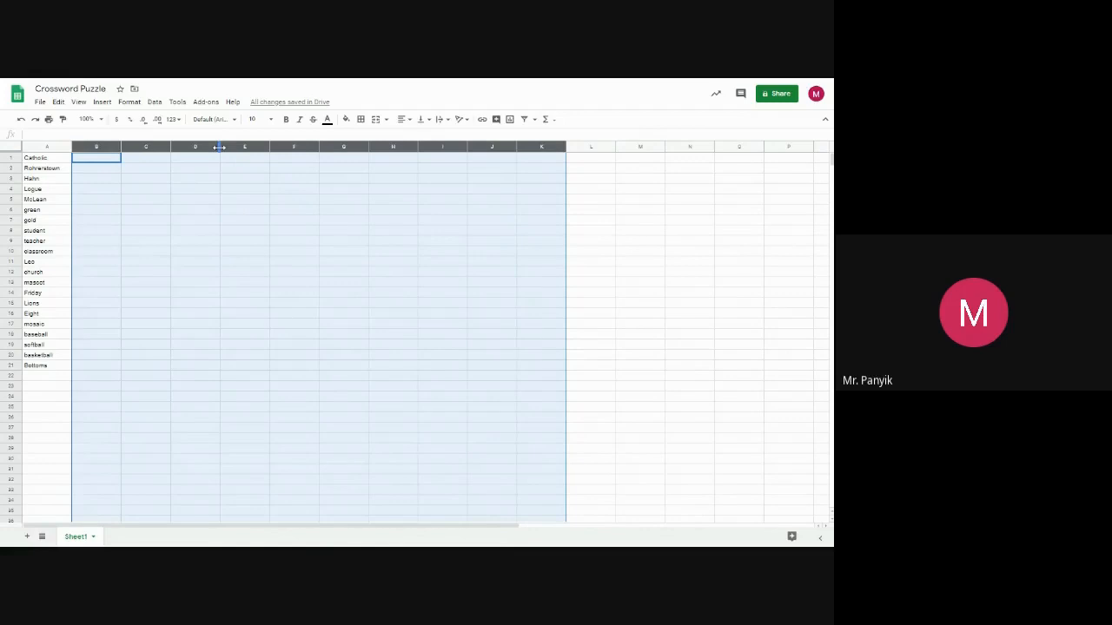
{"action": "mouse_move", "coordinate": [316, 146]}
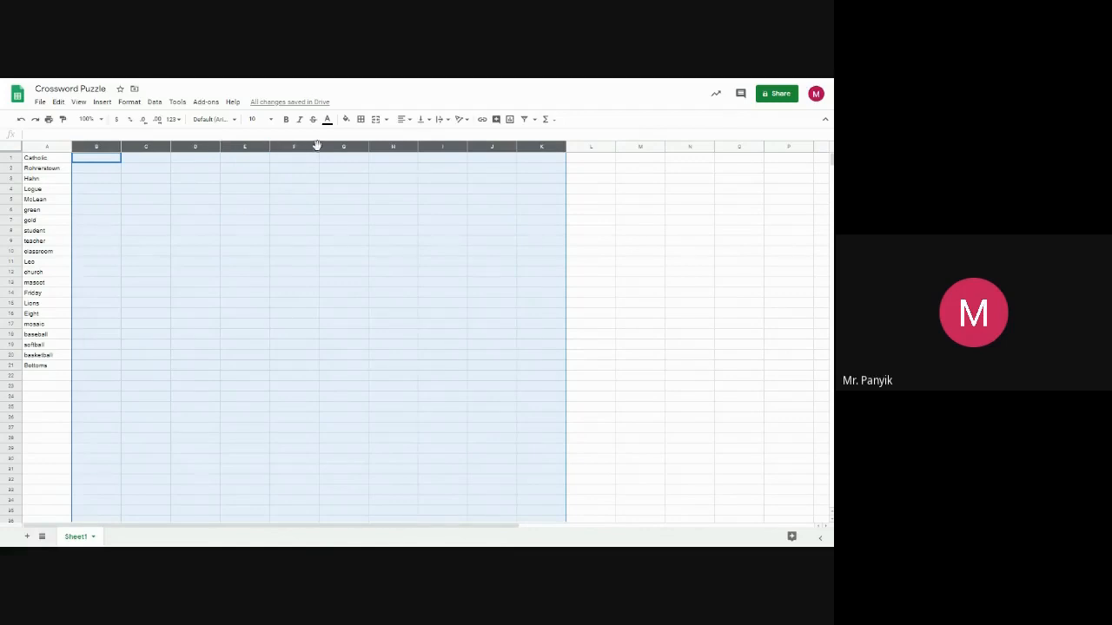
{"action": "mouse_move", "coordinate": [269, 146]}
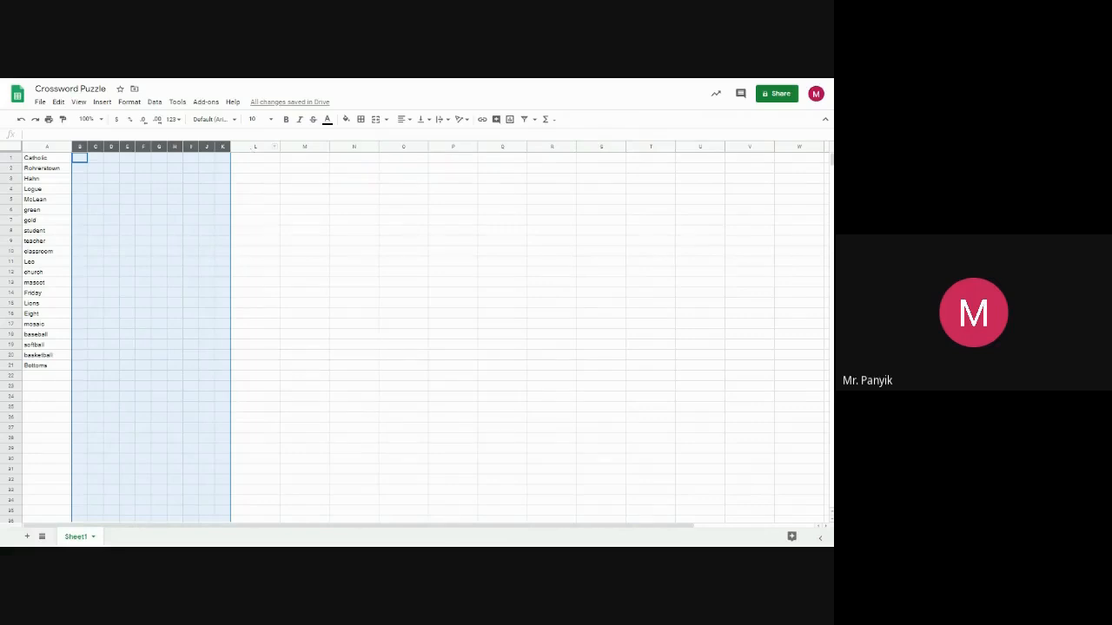
Step: Select columns L onward and narrow them to the same square grid width as B–K
{"action": "left_click", "coordinate": [255, 146]}
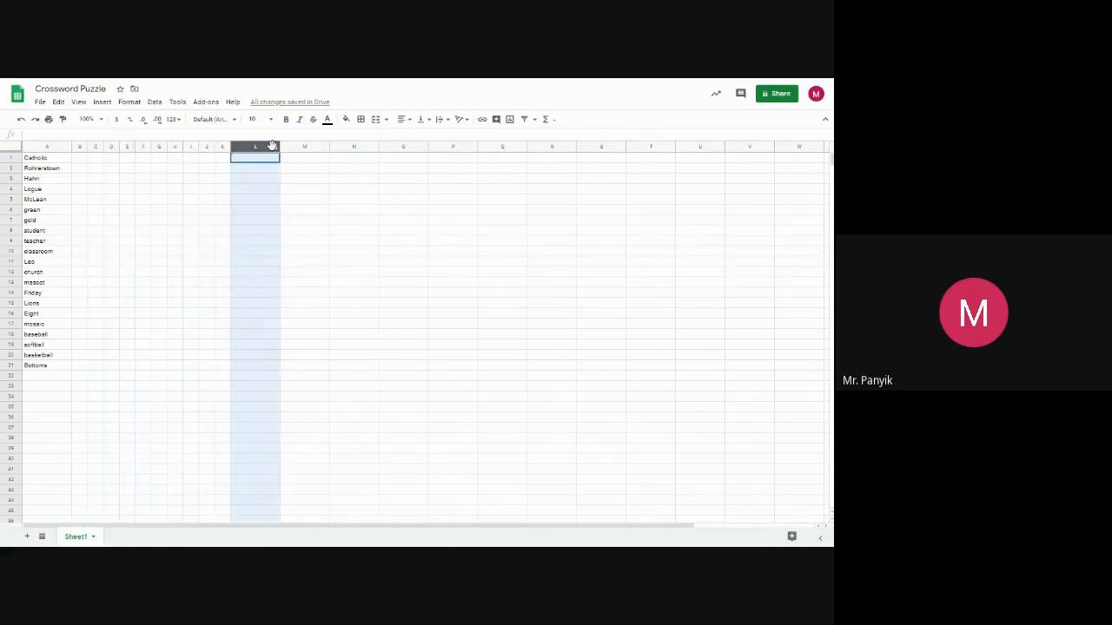
{"action": "left_click_drag", "start_coordinate": [256, 146], "coordinate": [451, 146]}
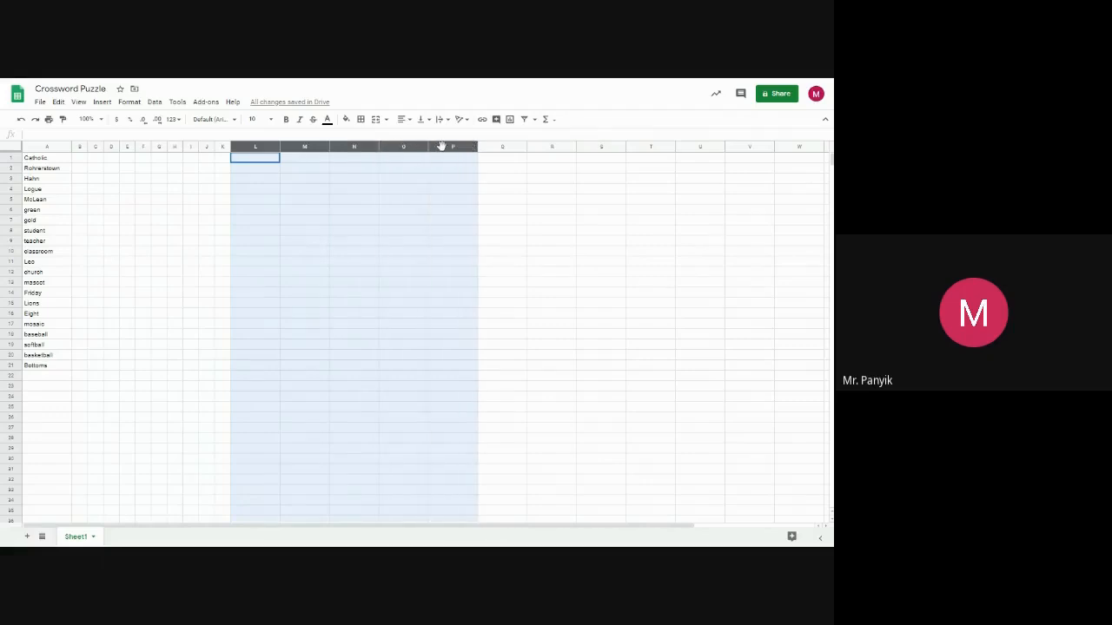
{"action": "left_click_drag", "start_coordinate": [452, 146], "coordinate": [570, 146]}
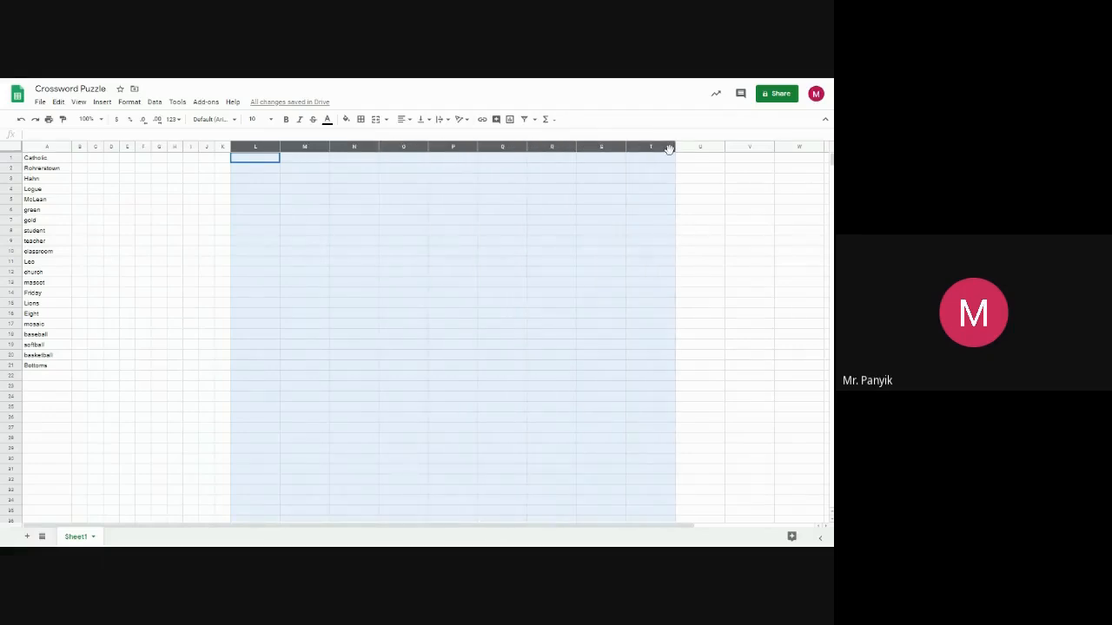
{"action": "left_click_drag", "start_coordinate": [668, 148], "coordinate": [719, 148]}
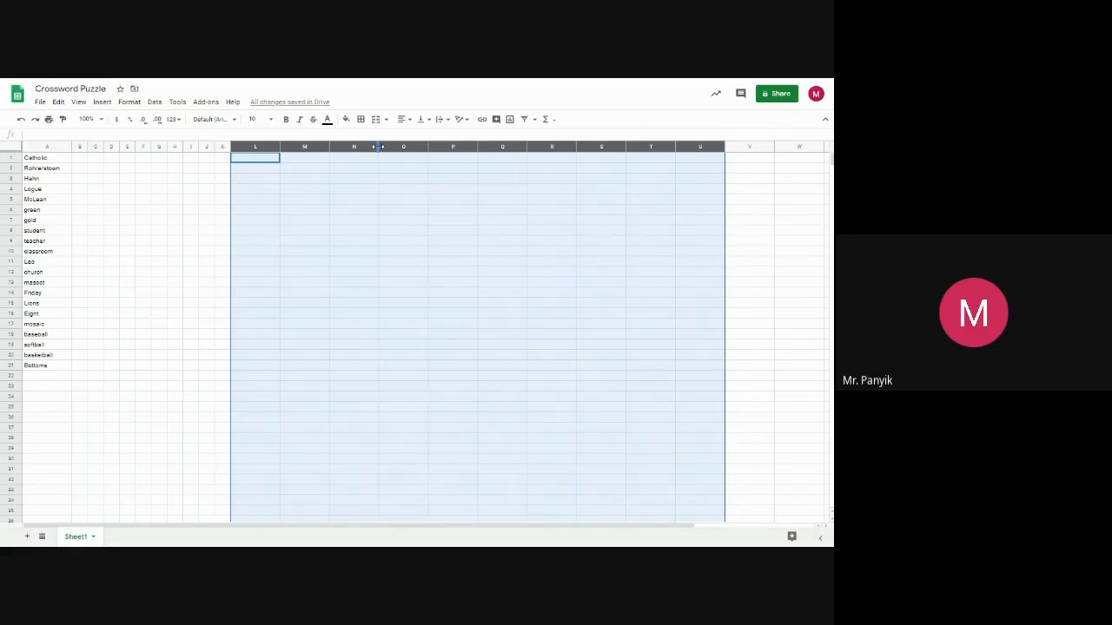
{"action": "left_click_drag", "start_coordinate": [378, 146], "coordinate": [344, 146]}
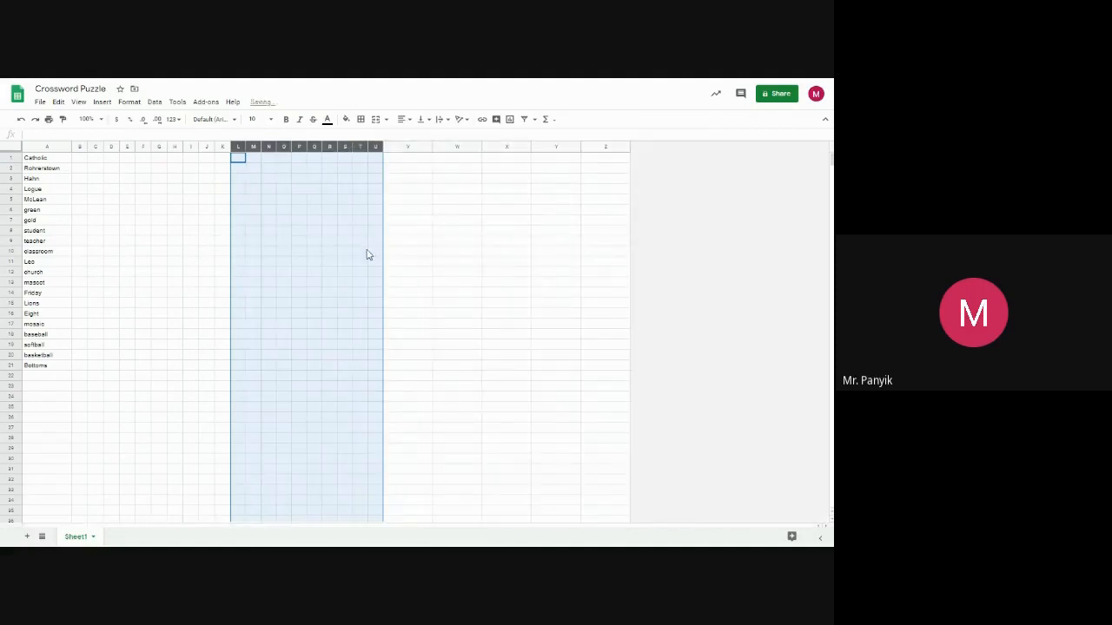
{"action": "left_click", "coordinate": [142, 198]}
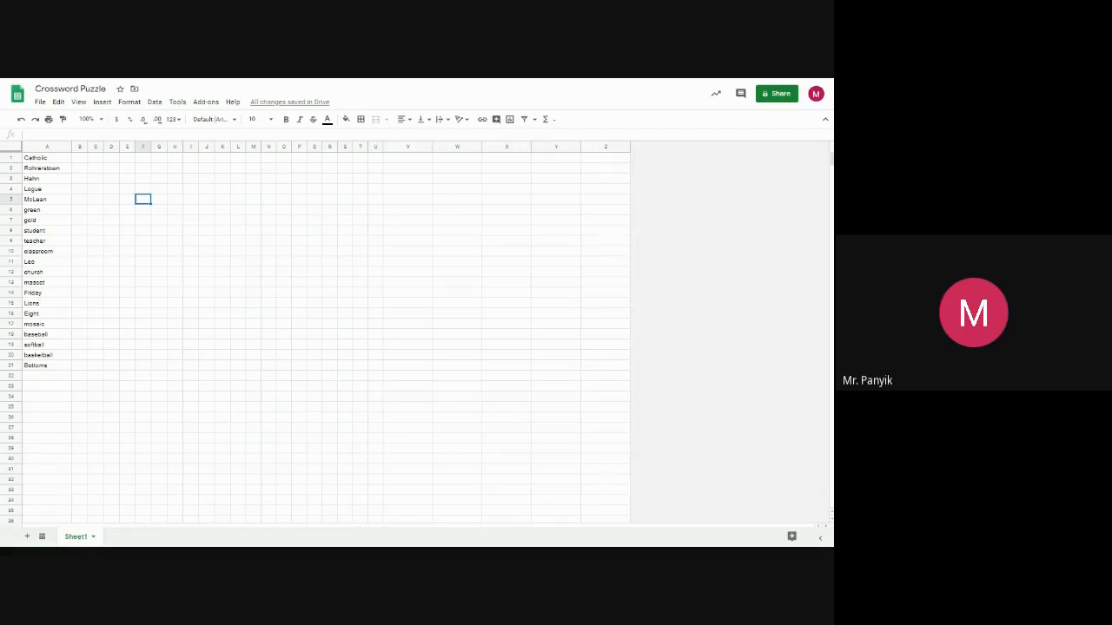
Step: Fill the grid letter by letter with CATHOLIC, CLASSROOM, MASCOT, LIONS and SOFTBALL so they intersect
{"action": "type", "text": "CATHOLIC"}
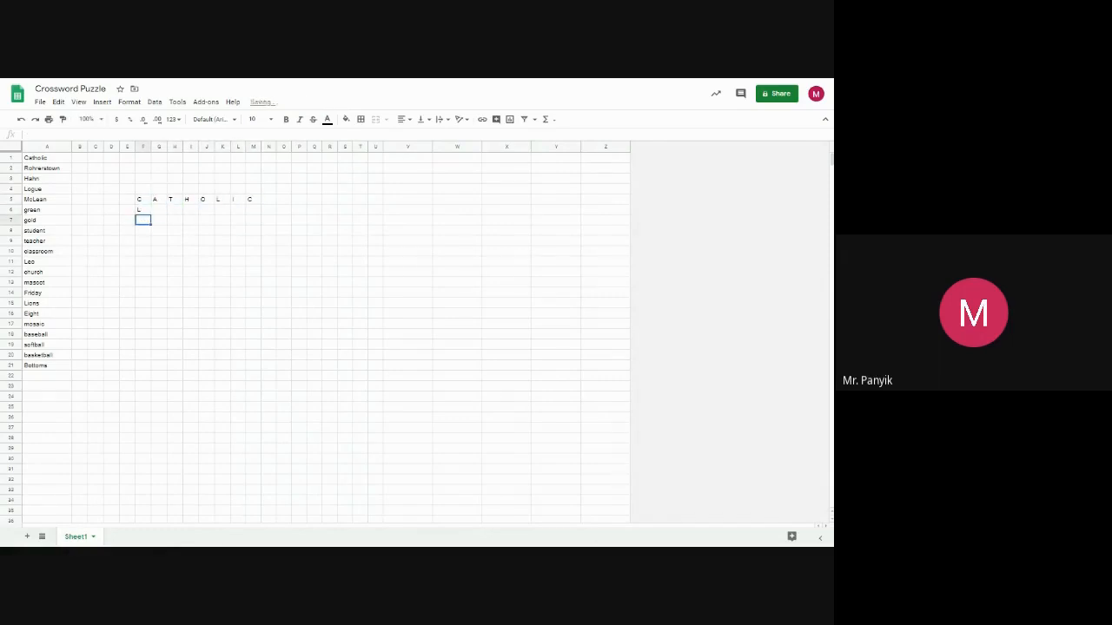
{"action": "type", "text": "LASSROOM"}
{"action": "left_click", "coordinate": [299, 230]}
{"action": "type", "text": "T"}
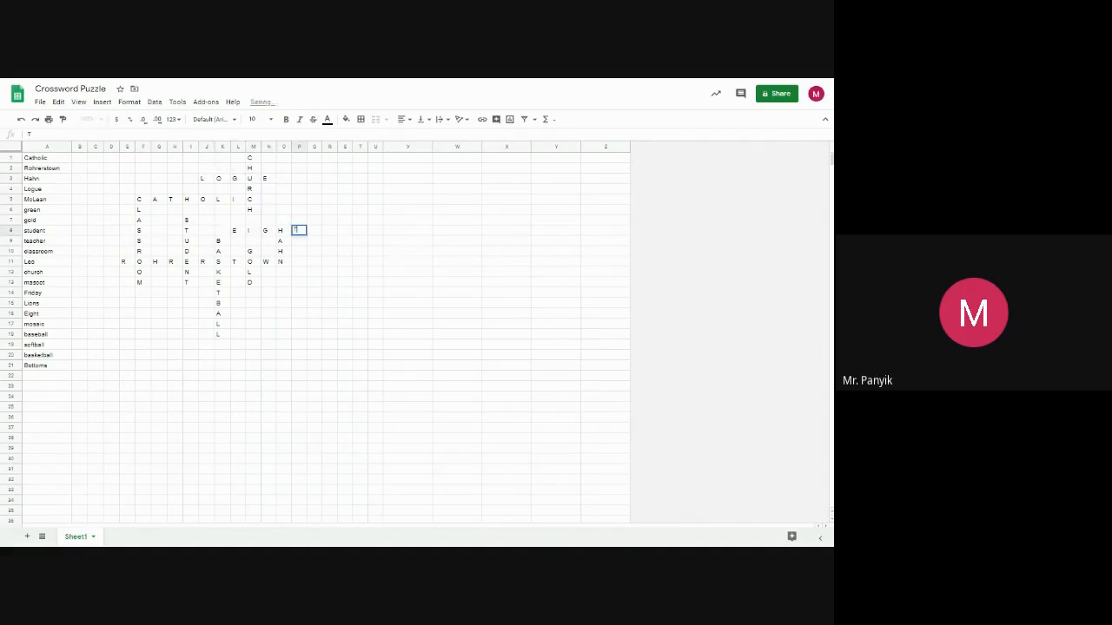
{"action": "type", "text": "MASCOT"}
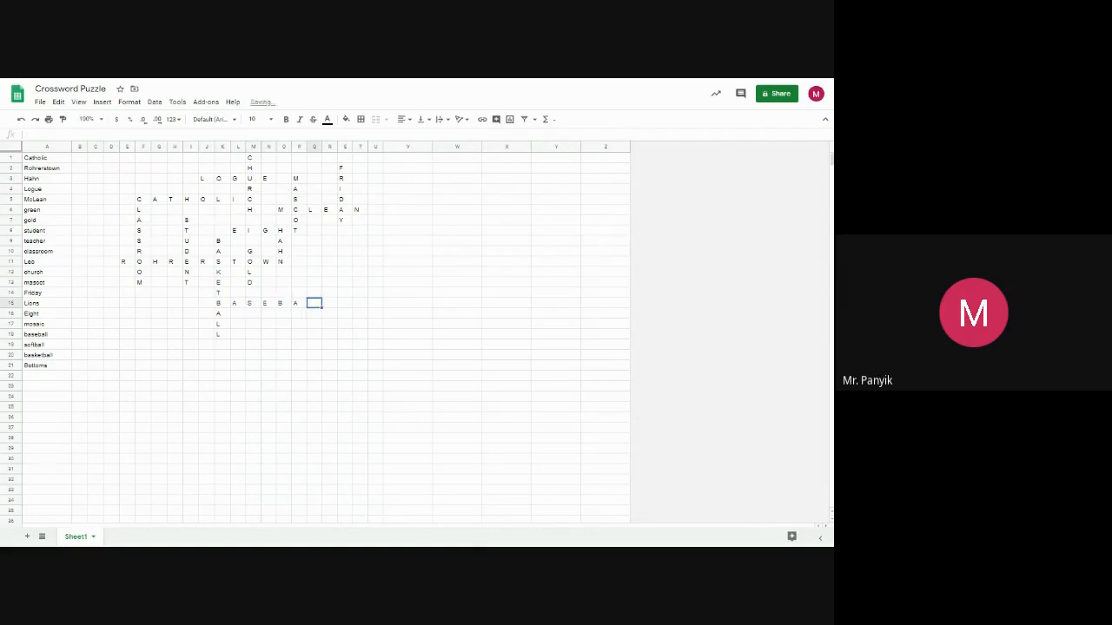
{"action": "type", "text": "LIONS"}
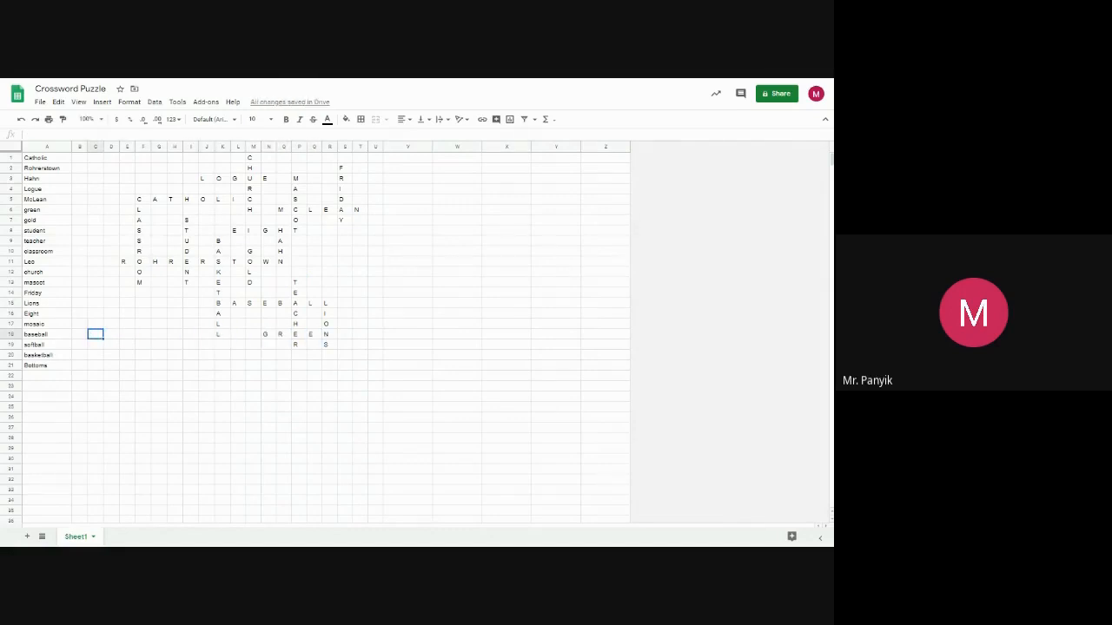
{"action": "type", "text": "SOFTBALL"}
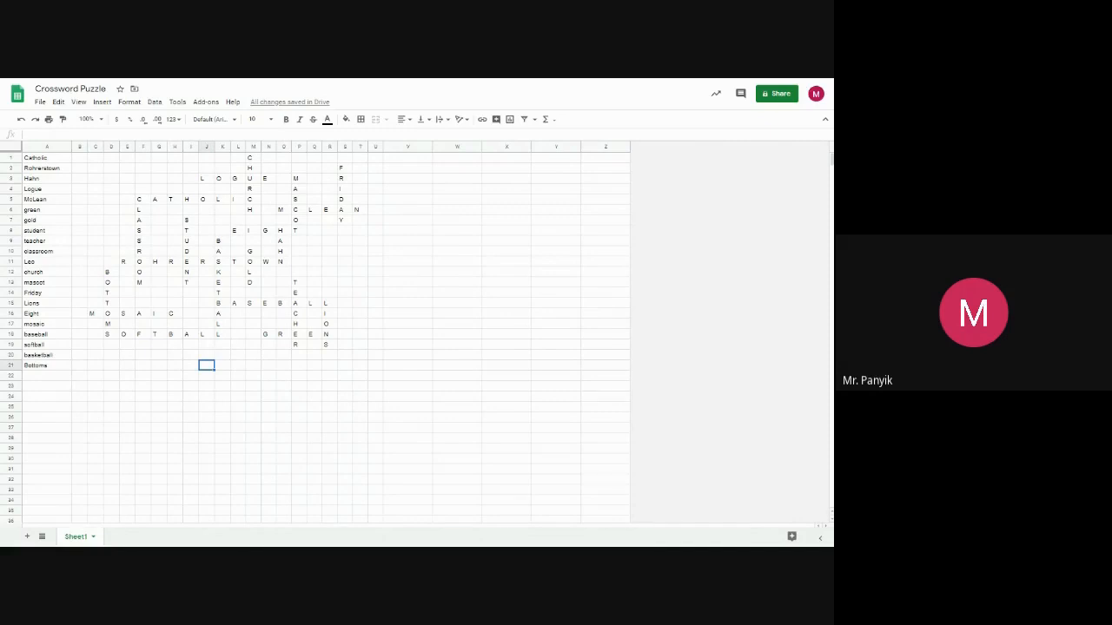
{"action": "mouse_move", "coordinate": [538, 174]}
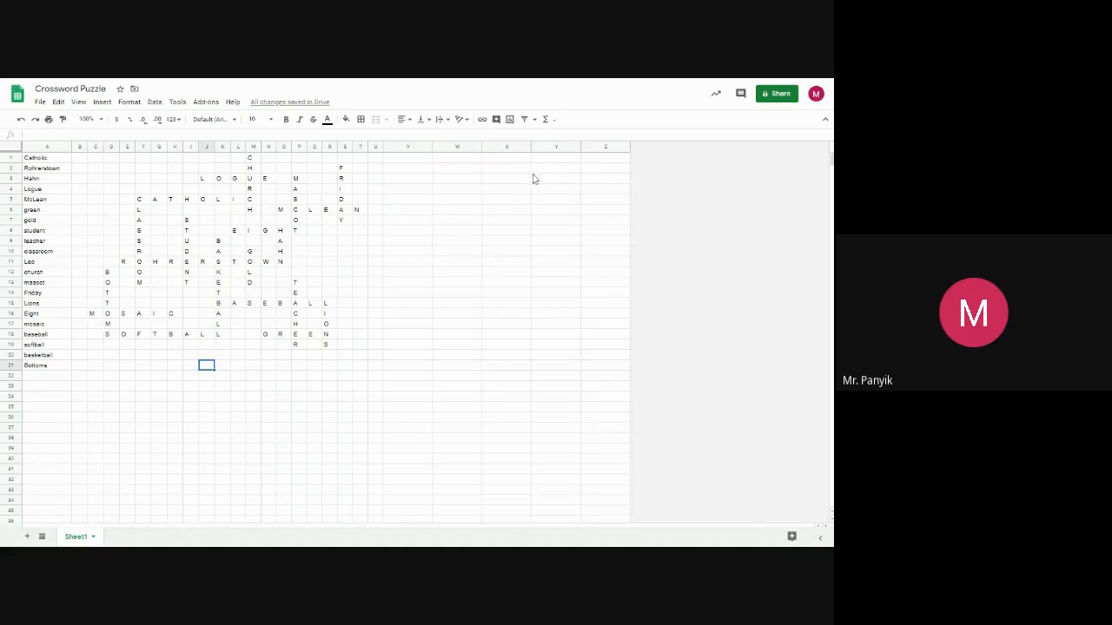
{"action": "mouse_move", "coordinate": [510, 184]}
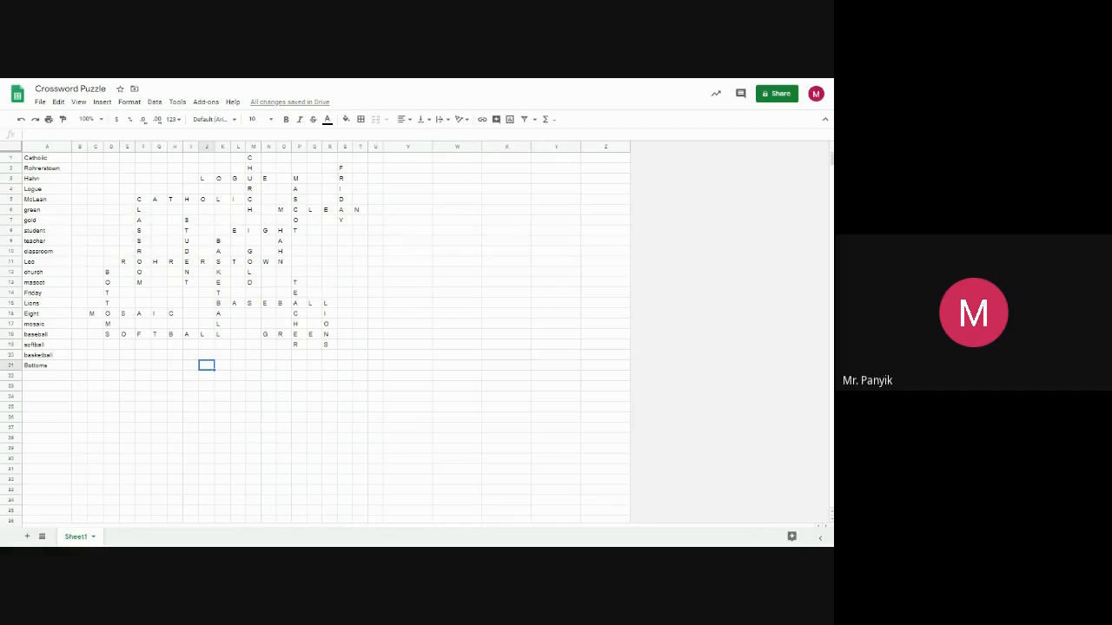
Step: Start the clue list right of the grid with ACROSS and DOWN headings and their answers
{"action": "left_click", "coordinate": [407, 156]}
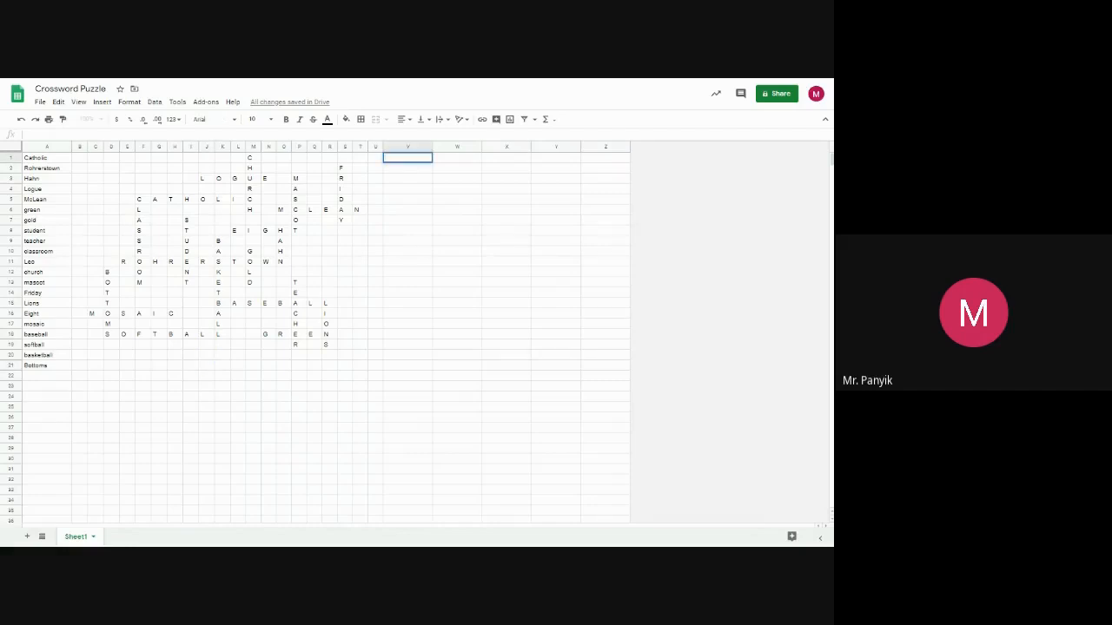
{"action": "type", "text": "ACROSS"}
{"action": "left_click", "coordinate": [406, 252]}
{"action": "type", "text": "McLean"}
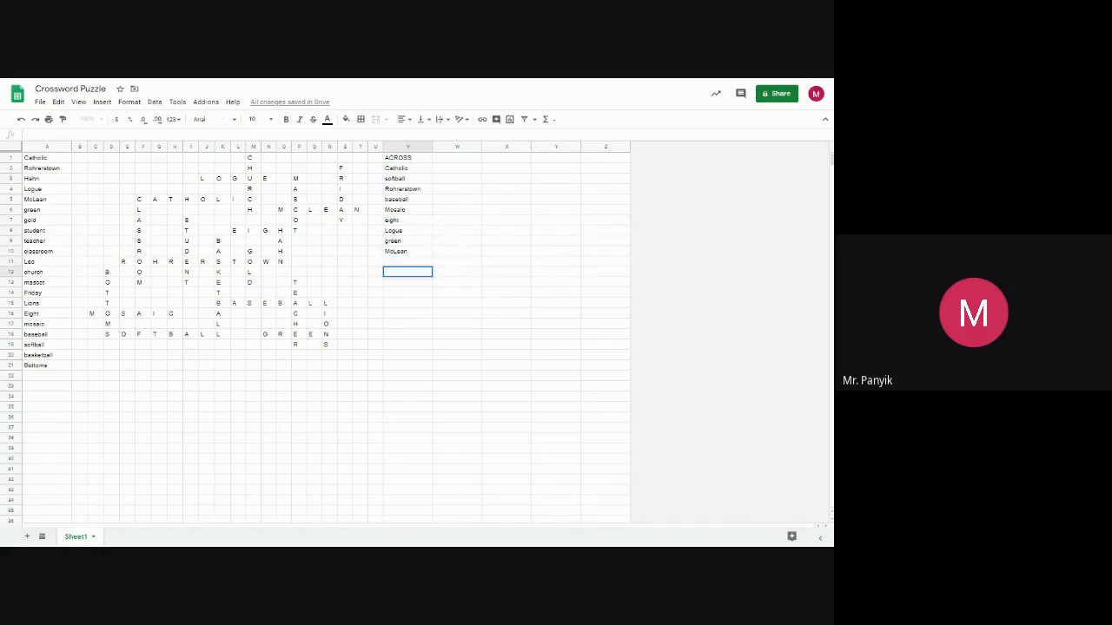
{"action": "type", "text": "DOW"}
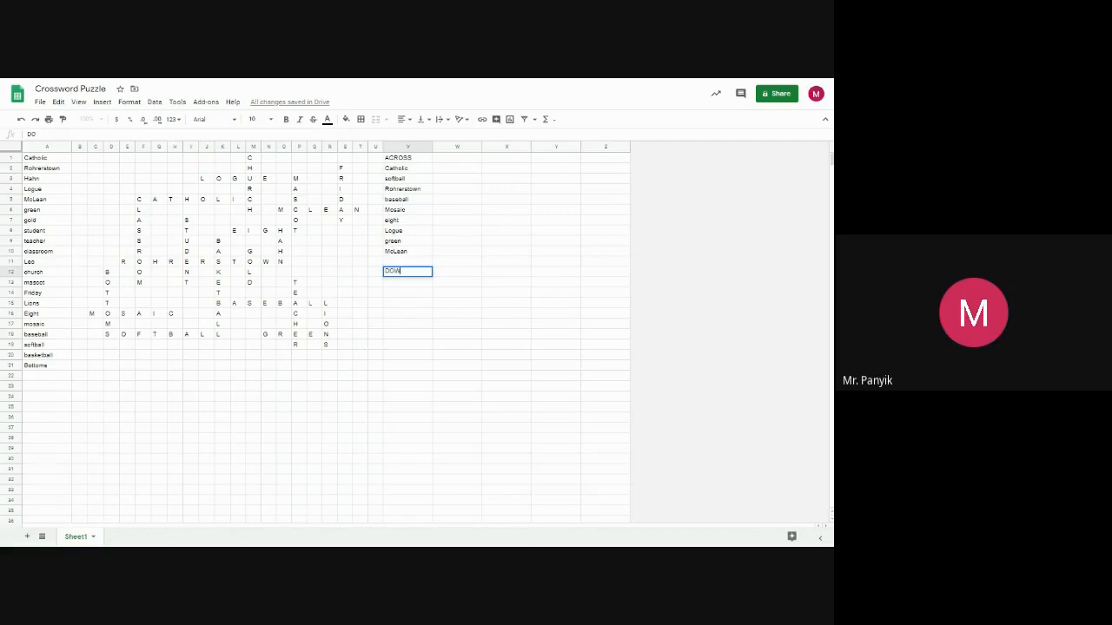
{"action": "key", "text": "enter"}
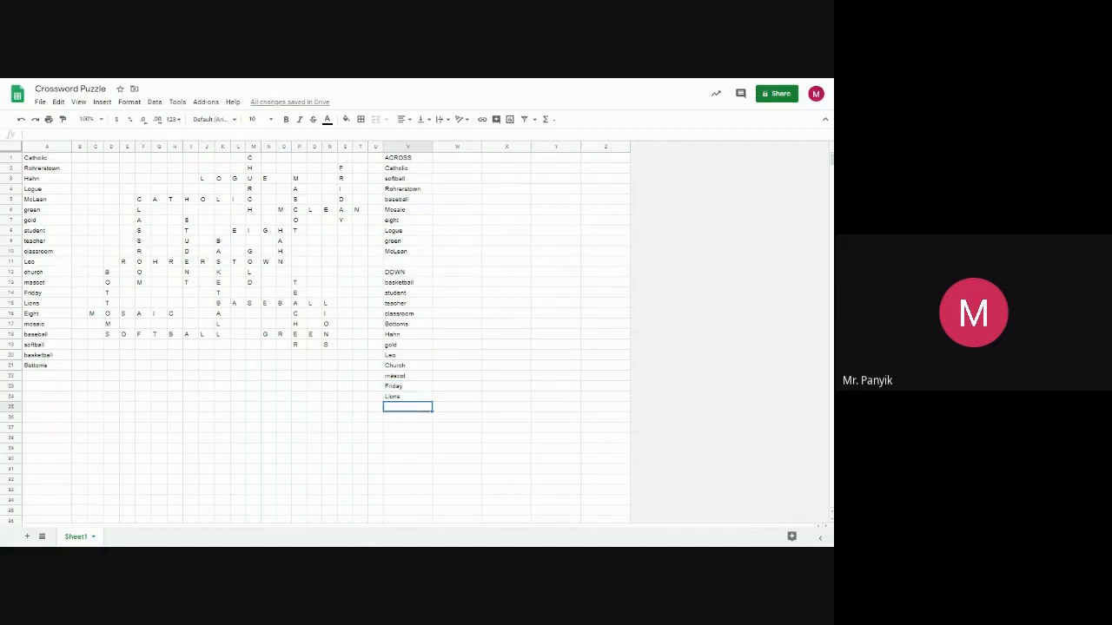
Step: Number the Across answers 1–9 and the Down answers 1–12 beside each word
{"action": "left_click", "coordinate": [375, 281]}
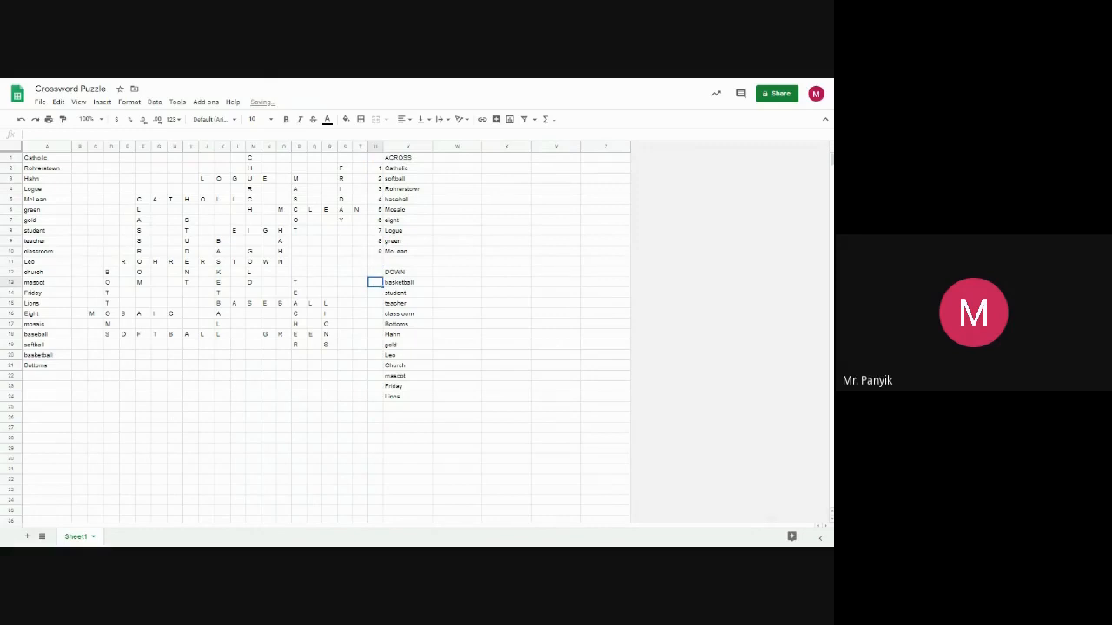
{"action": "left_click", "coordinate": [375, 406]}
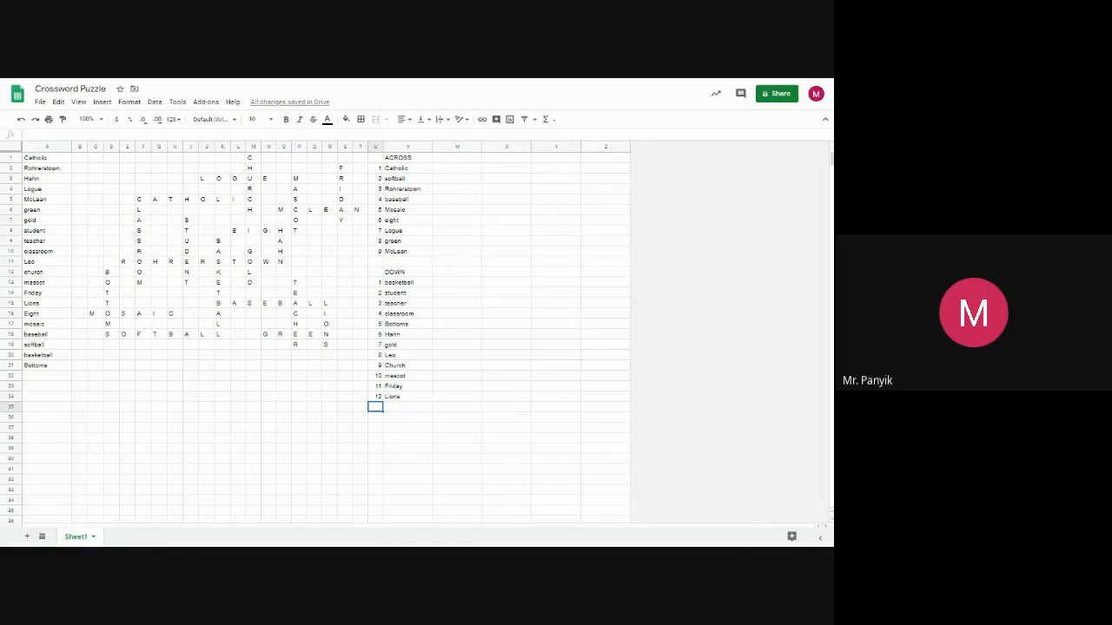
{"action": "mouse_move", "coordinate": [353, 179]}
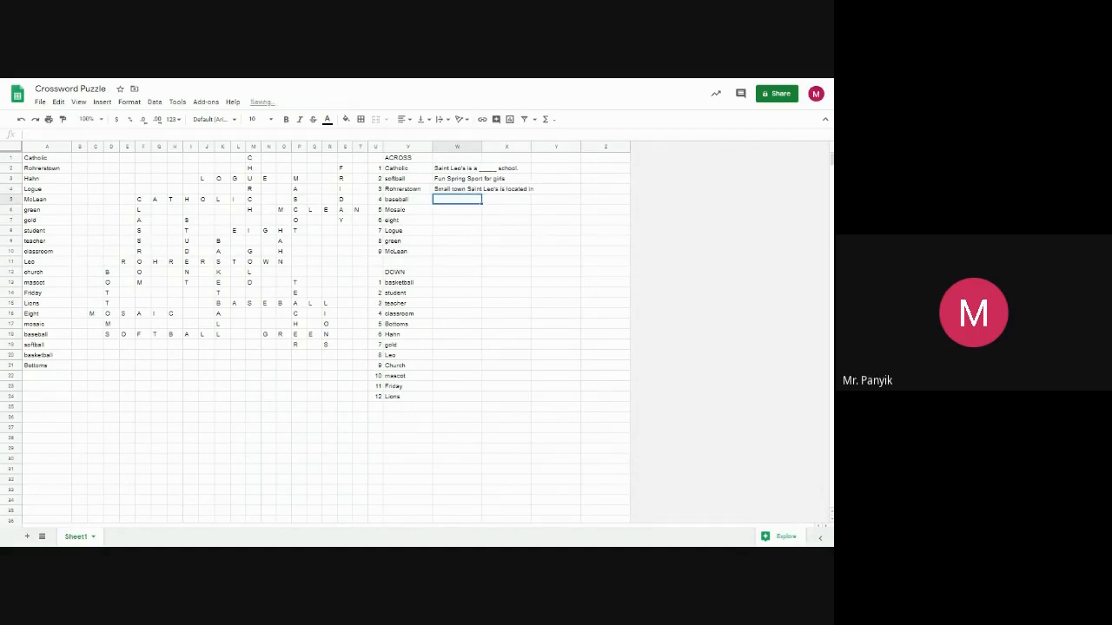
Step: Write clues such as "Fun Spring Sport for girls" and "Our school principal is Mrs. _"
{"action": "type", "text": "Fun Spring Sport for girls"}
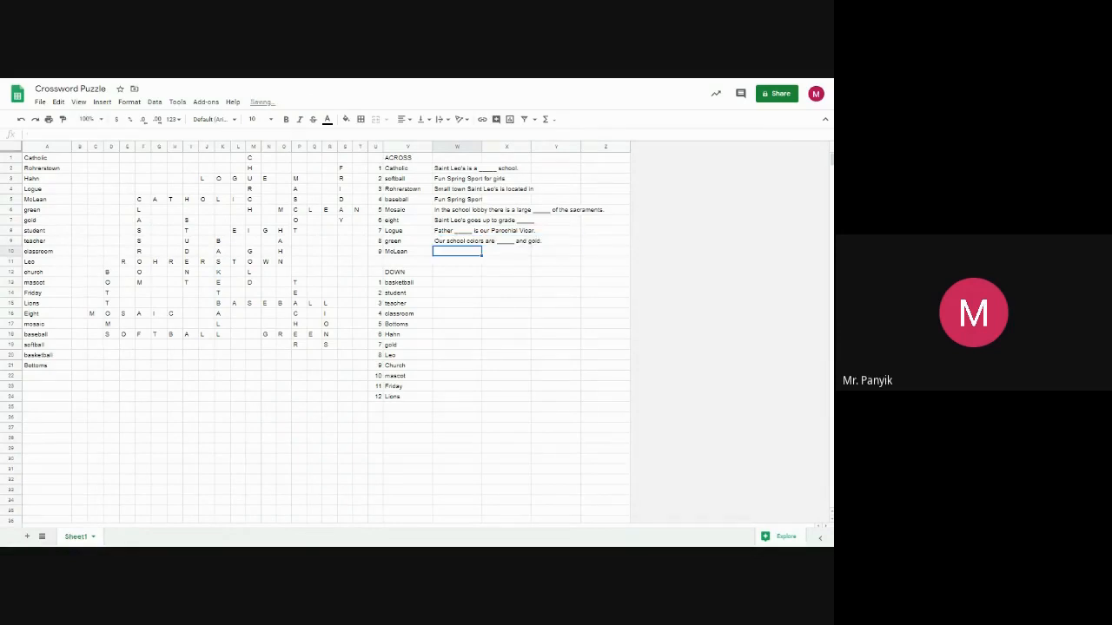
{"action": "type", "text": "Our school principal is Mrs. _____"}
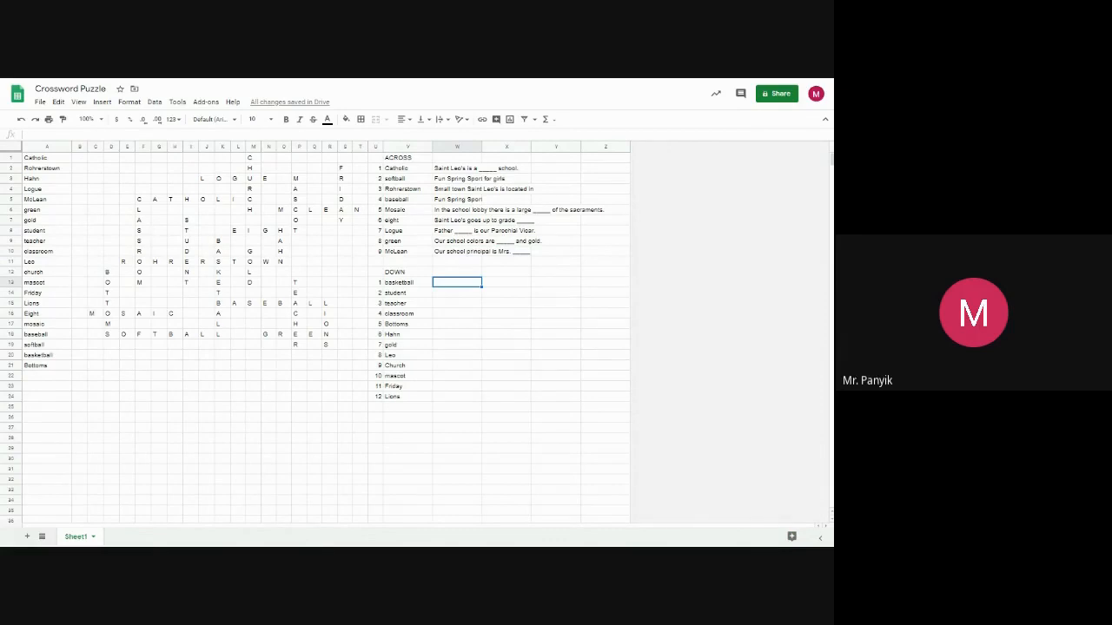
{"action": "type", "text": "A fun Fall sport for boys and girls."}
{"action": "left_click", "coordinate": [457, 294]}
{"action": "type", "text": "You are "}
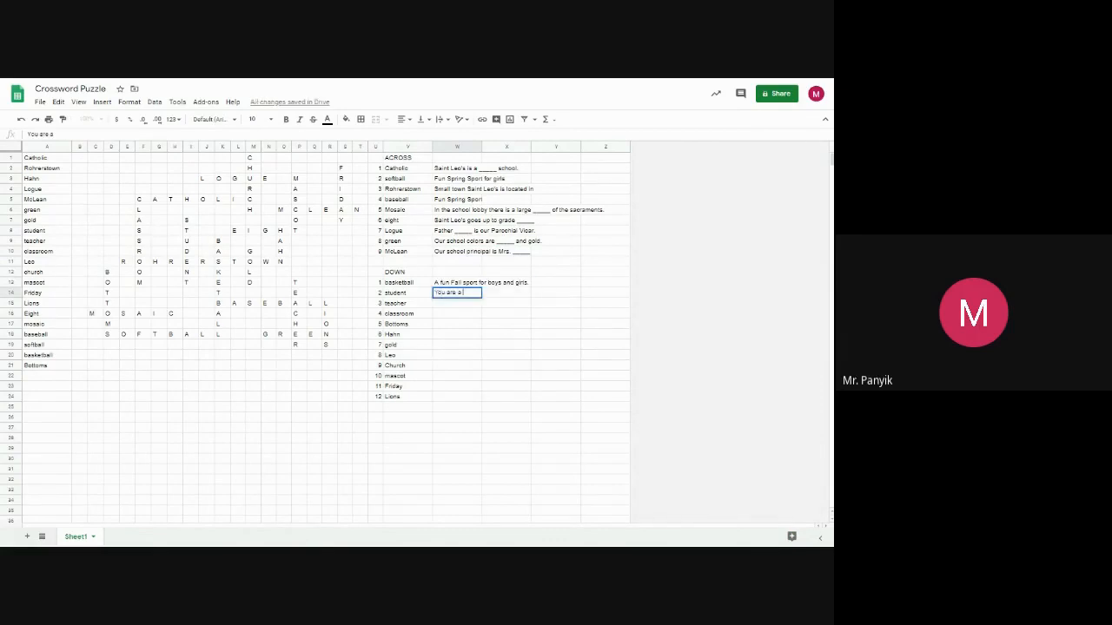
Step: Add the remaining fill-in-the-blank clues, e.g. "manager at our school is Mr. _____"
{"action": "type", "text": "at Saint Leo the Great School."}
{"action": "left_click", "coordinate": [457, 324]}
{"action": "type", "text": "Our facility"}
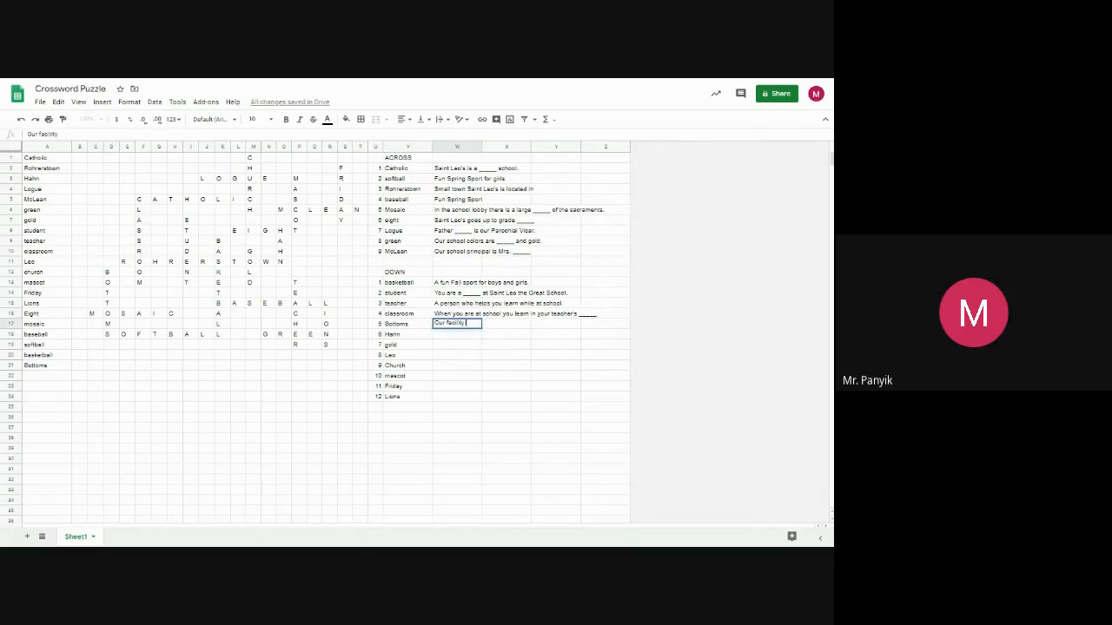
{"action": "type", "text": "manager at our school is Mr. _____"}
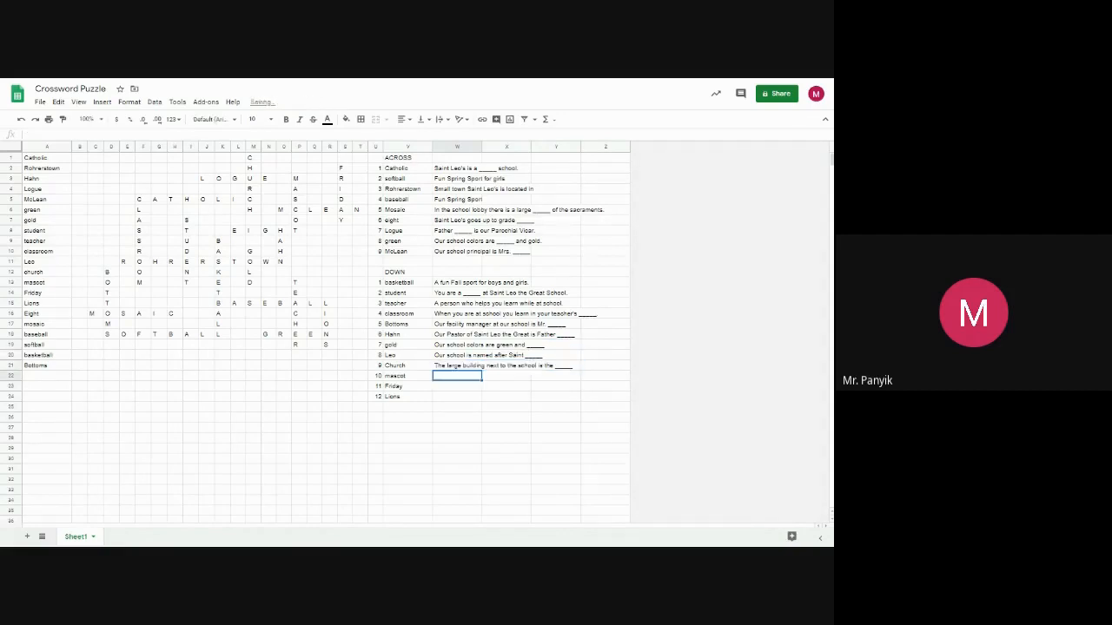
{"action": "type", "text": "The day we go to Mass as a school."}
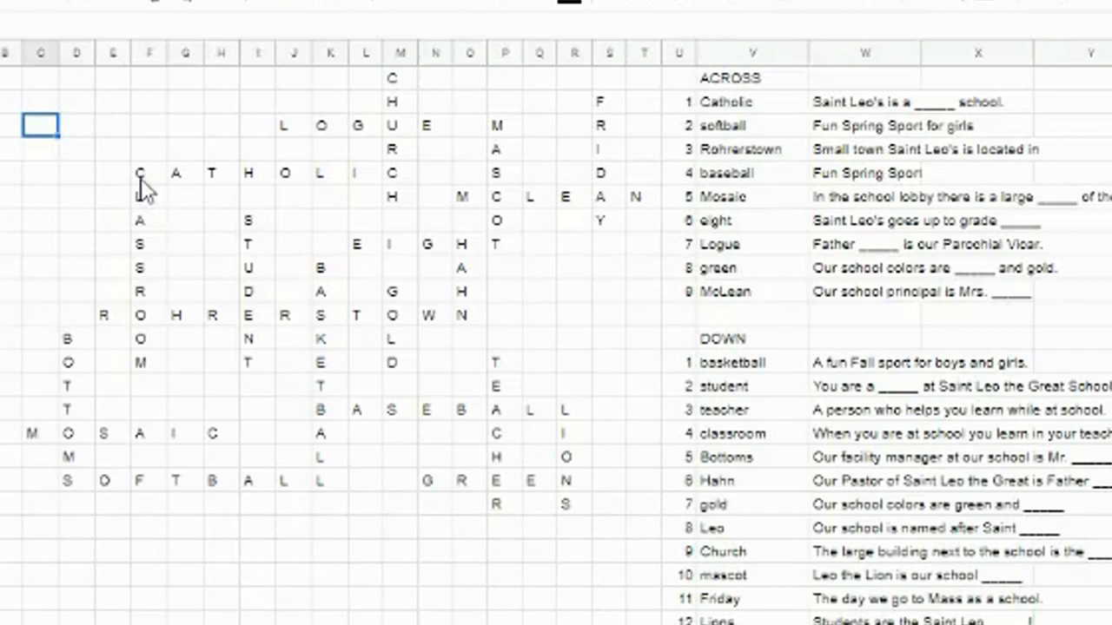
{"action": "mouse_move", "coordinate": [143, 193]}
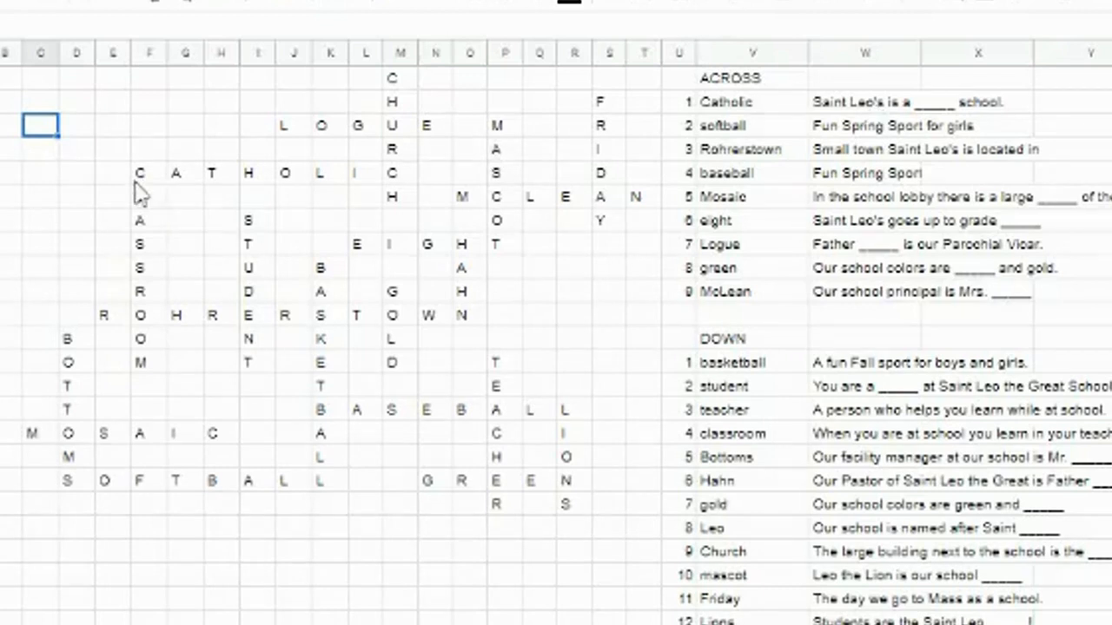
{"action": "left_click", "coordinate": [149, 174]}
{"action": "type", "text": "1"}
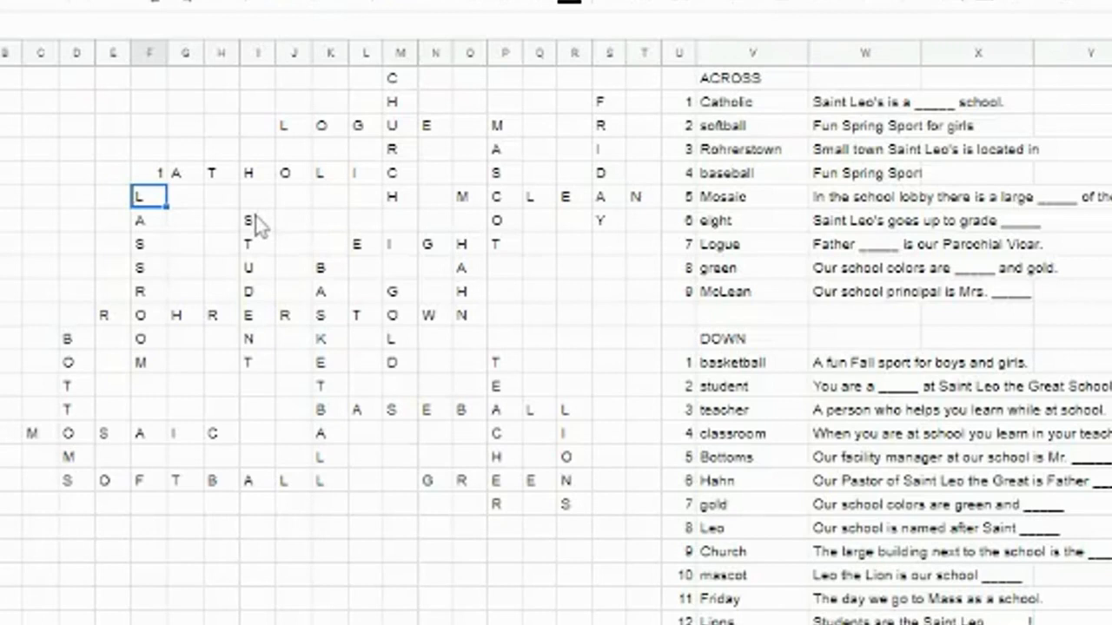
{"action": "mouse_move", "coordinate": [292, 243]}
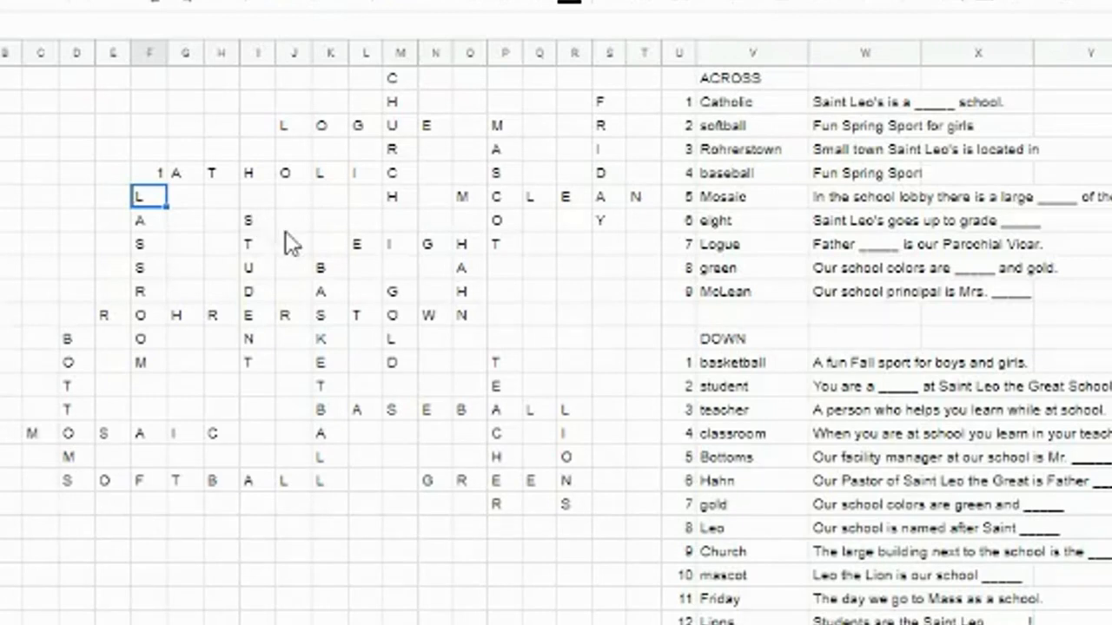
{"action": "mouse_move", "coordinate": [591, 270]}
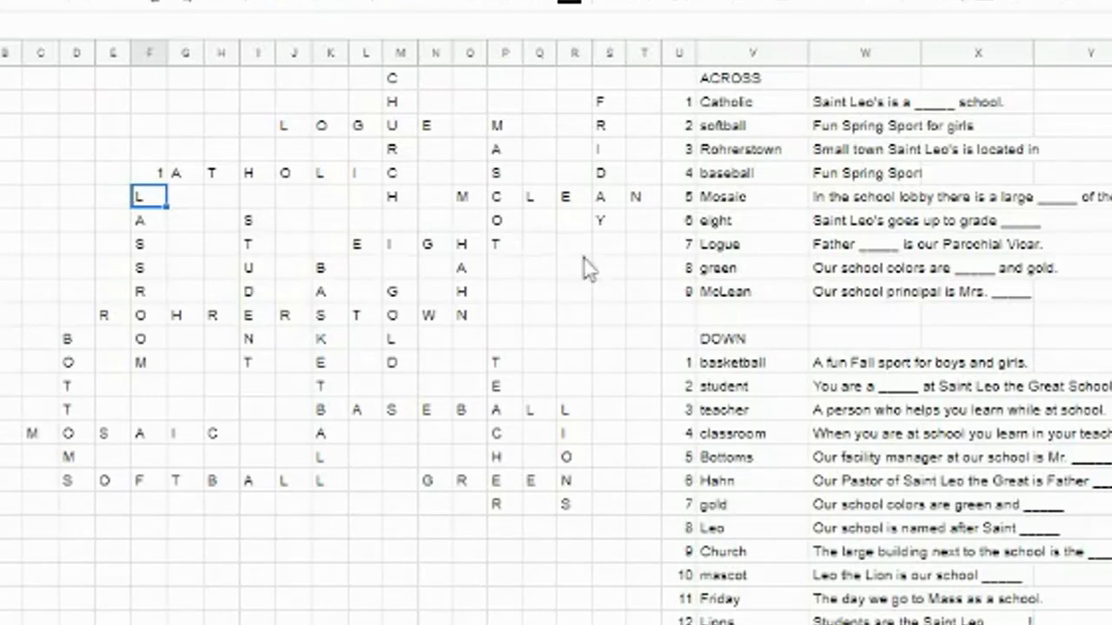
{"action": "mouse_move", "coordinate": [348, 241]}
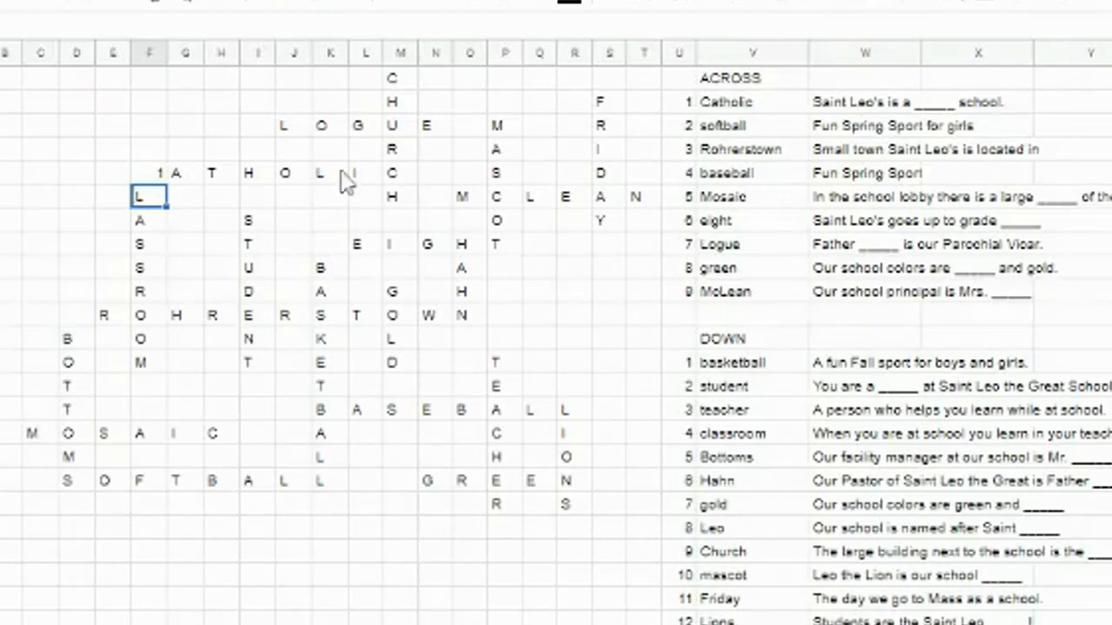
{"action": "mouse_move", "coordinate": [147, 365]}
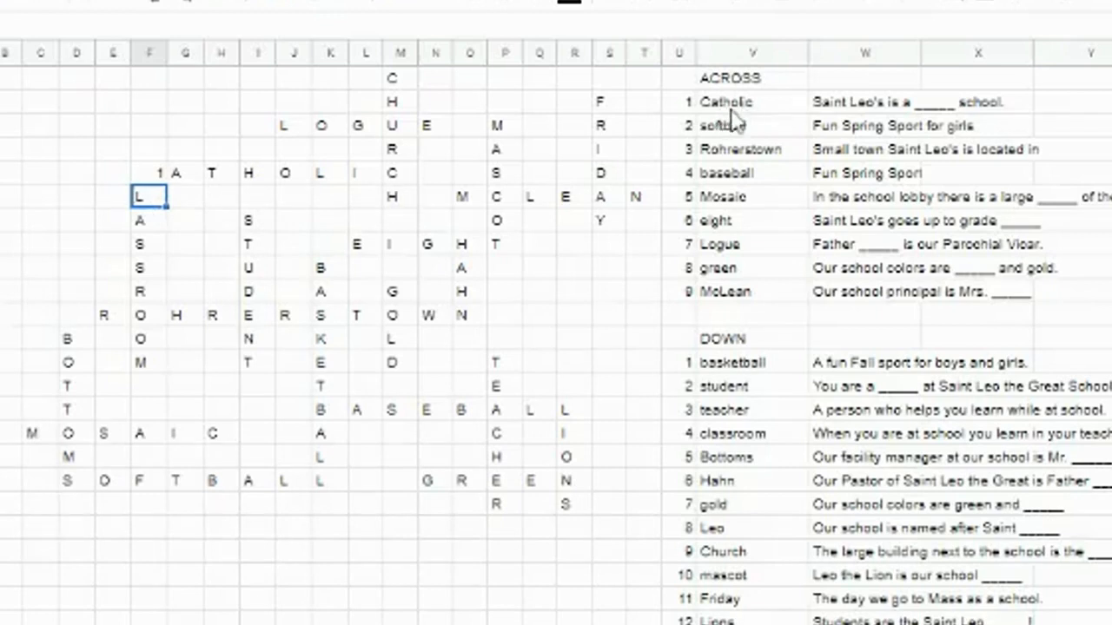
{"action": "mouse_move", "coordinate": [604, 232]}
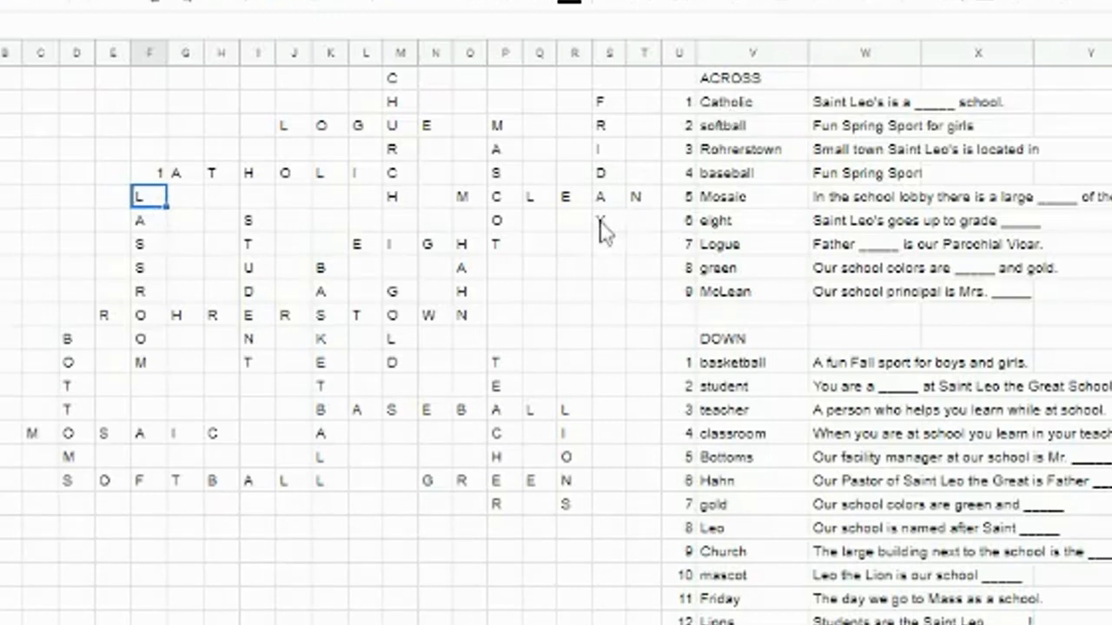
{"action": "mouse_move", "coordinate": [521, 240]}
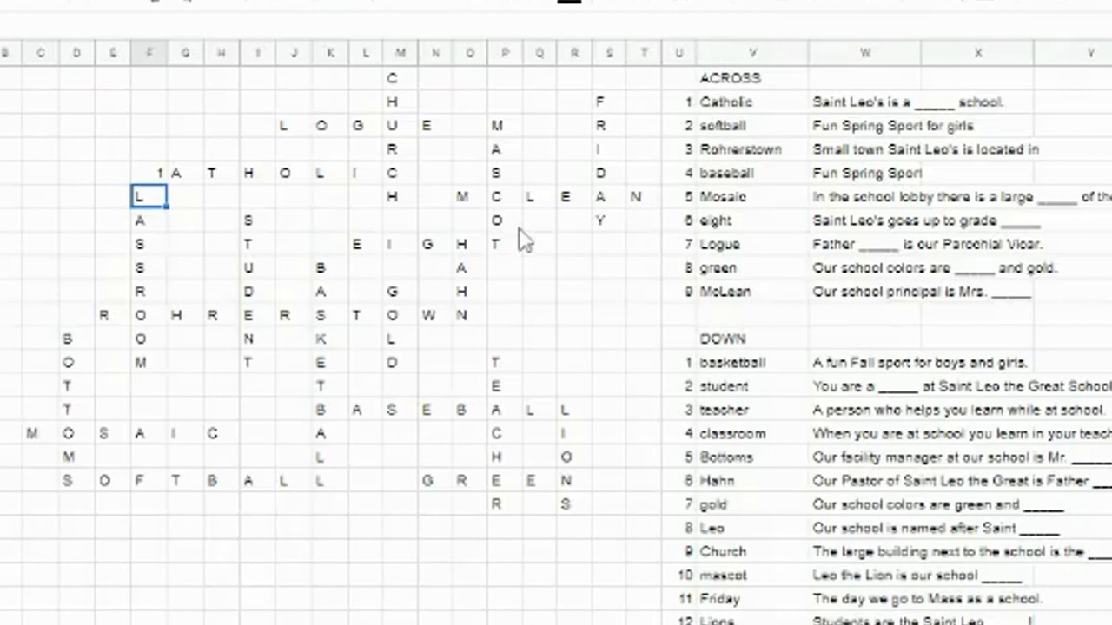
{"action": "mouse_move", "coordinate": [559, 264]}
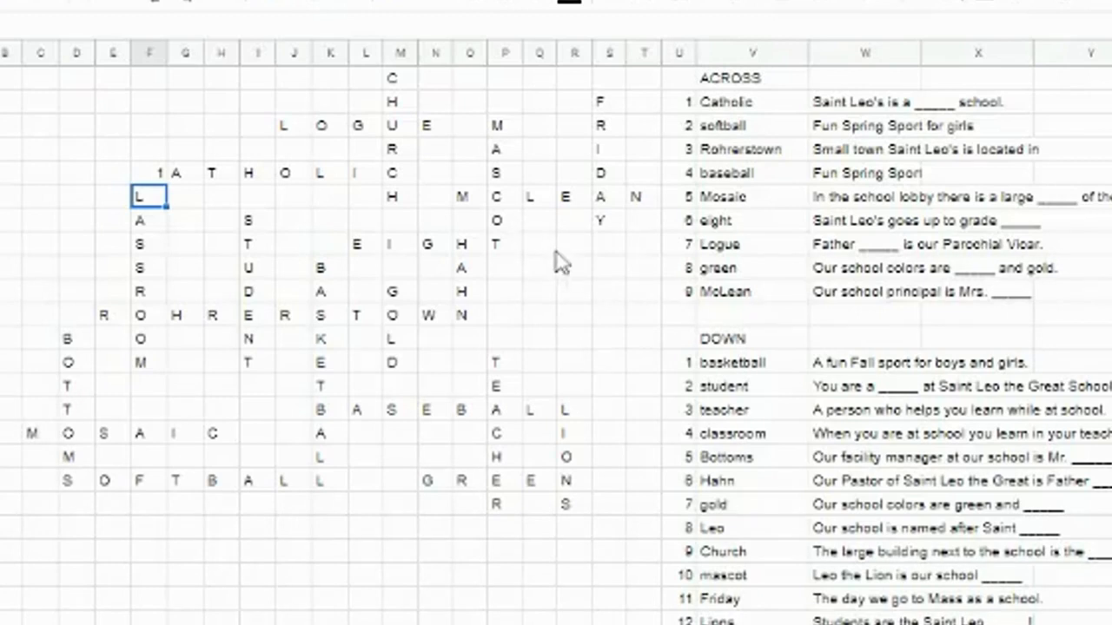
{"action": "mouse_move", "coordinate": [726, 339]}
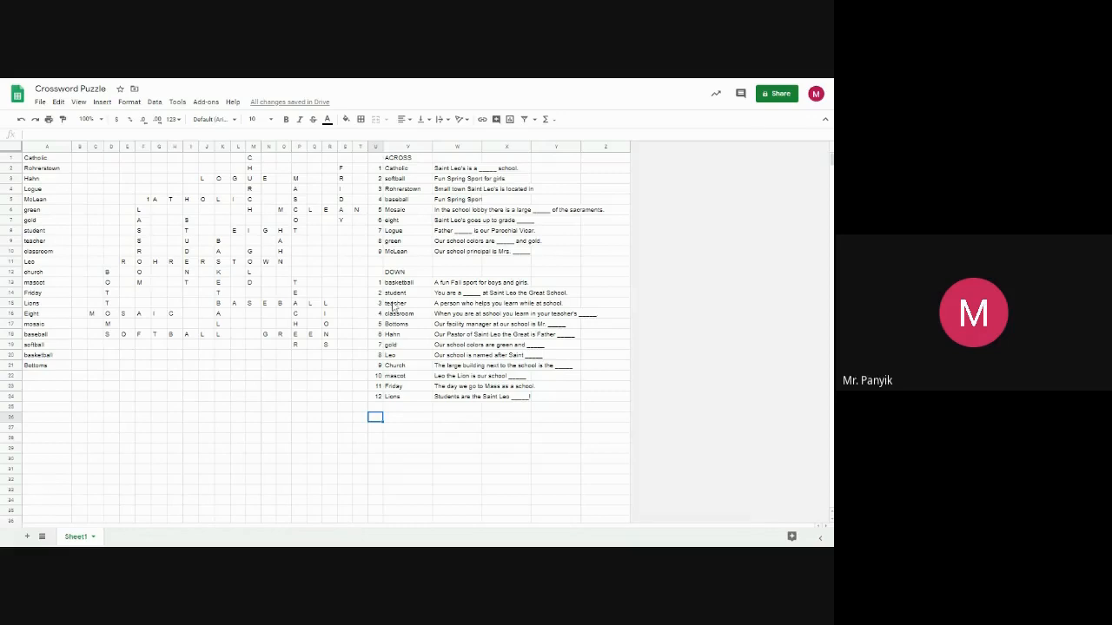
{"action": "mouse_move", "coordinate": [378, 288]}
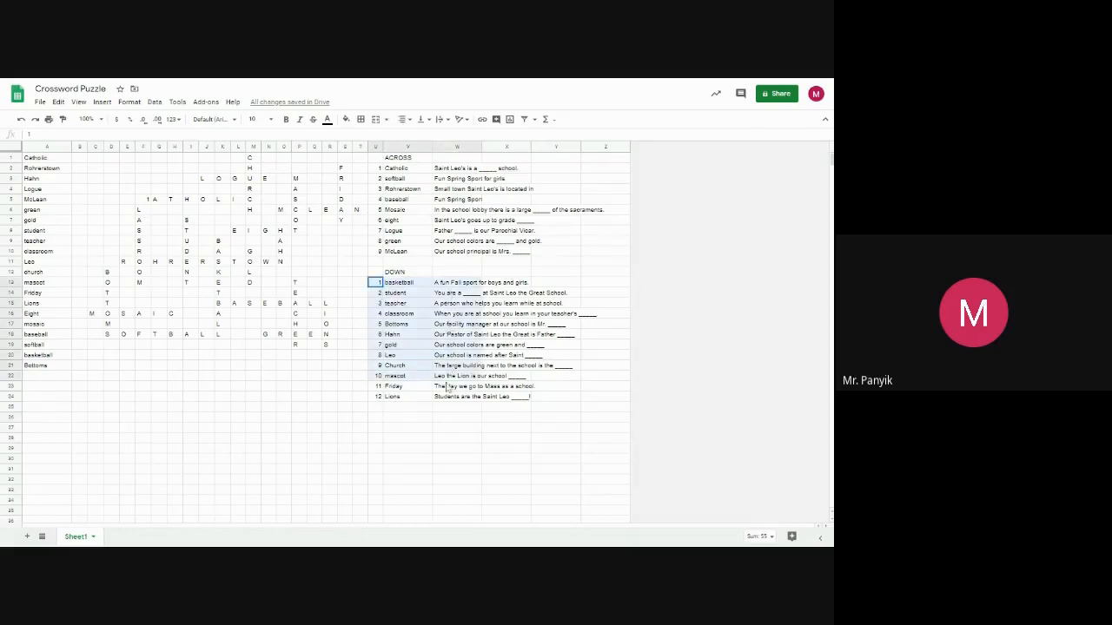
Step: Move the classroom answer and clue above basketball at the top of the Down list
{"action": "left_click", "coordinate": [443, 396]}
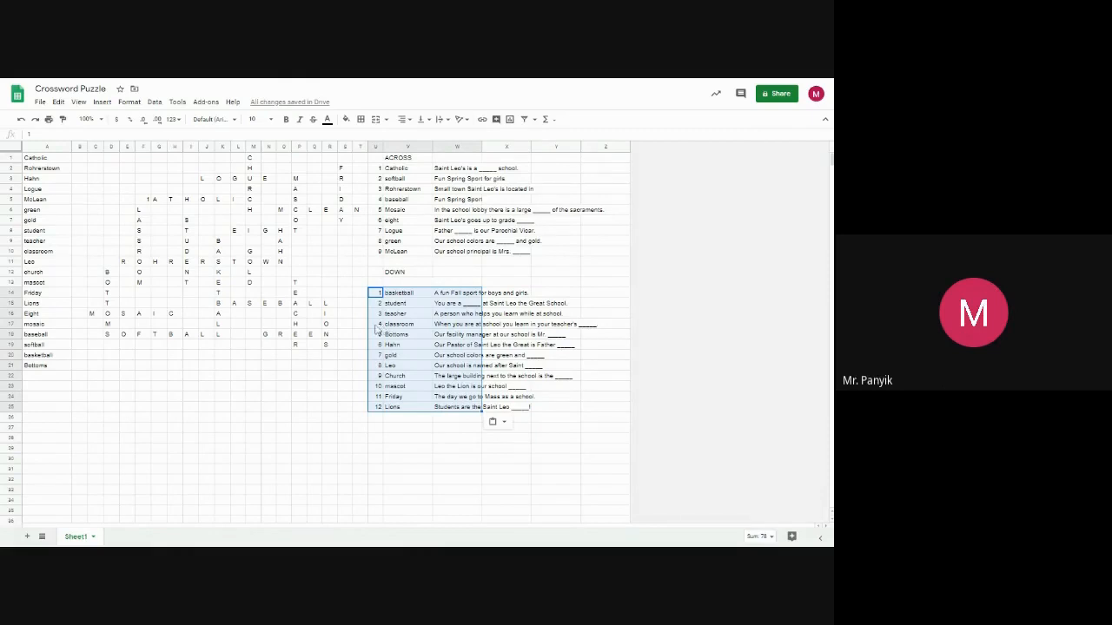
{"action": "left_click", "coordinate": [400, 324]}
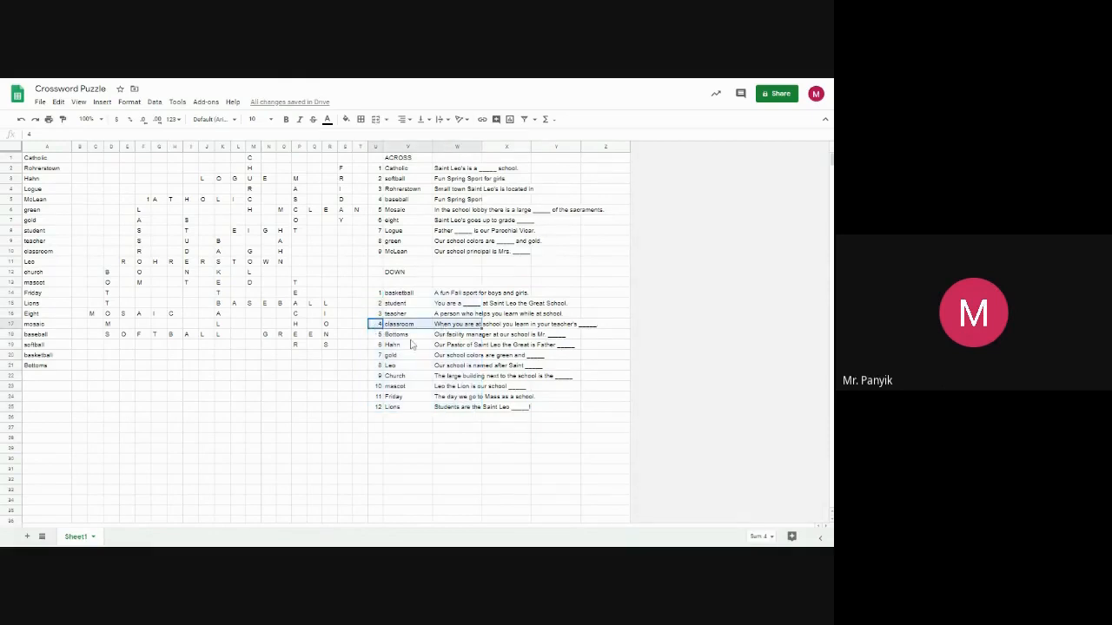
{"action": "mouse_move", "coordinate": [363, 292]}
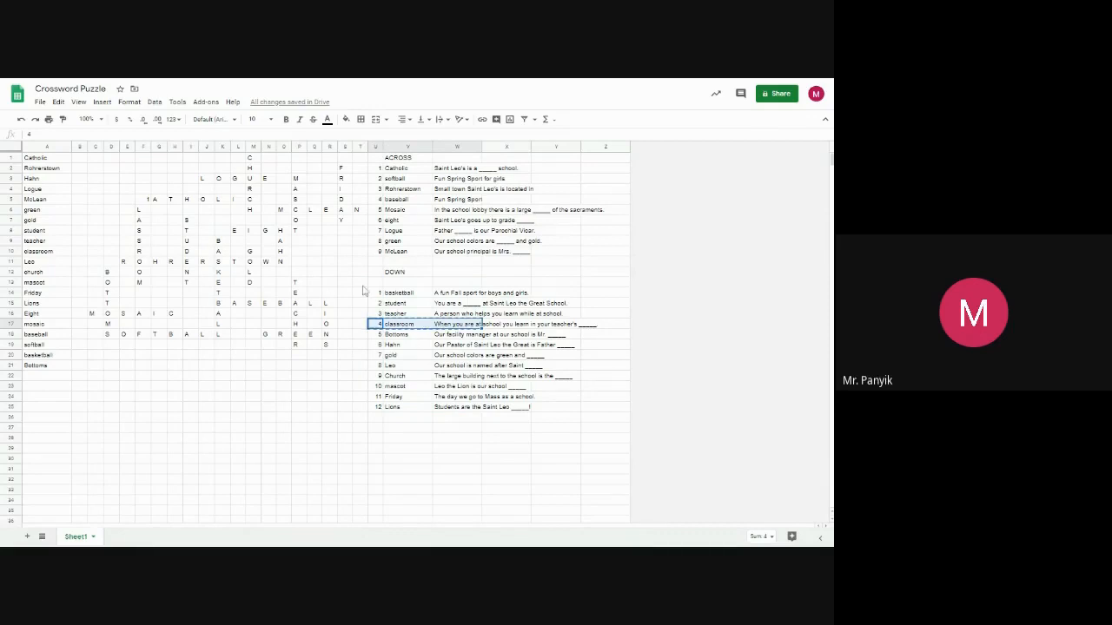
{"action": "left_click", "coordinate": [375, 281]}
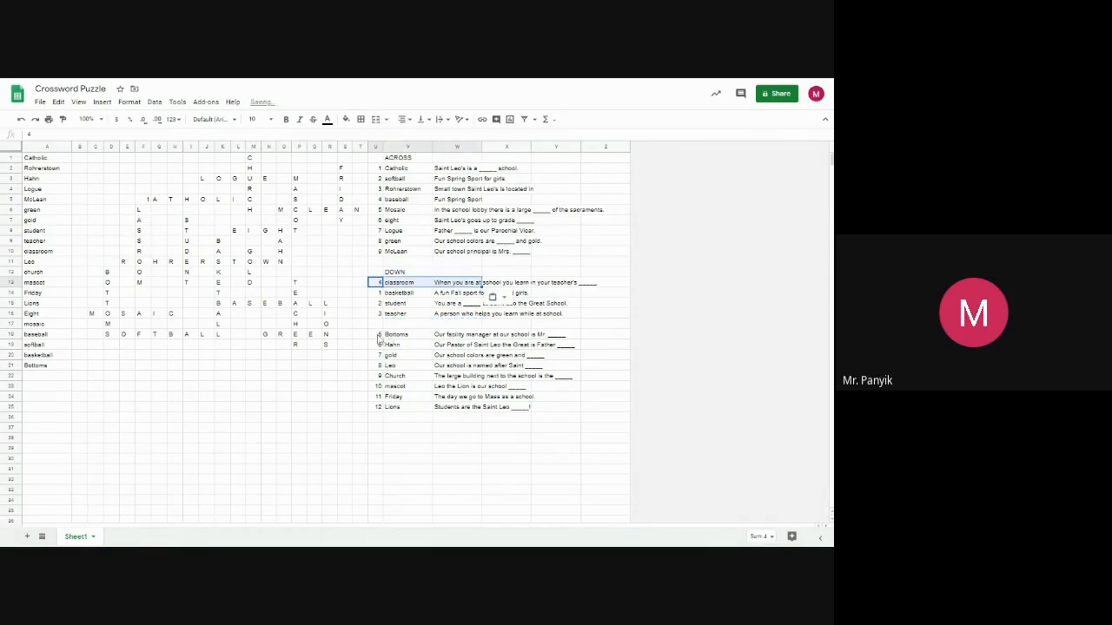
{"action": "left_click", "coordinate": [376, 333]}
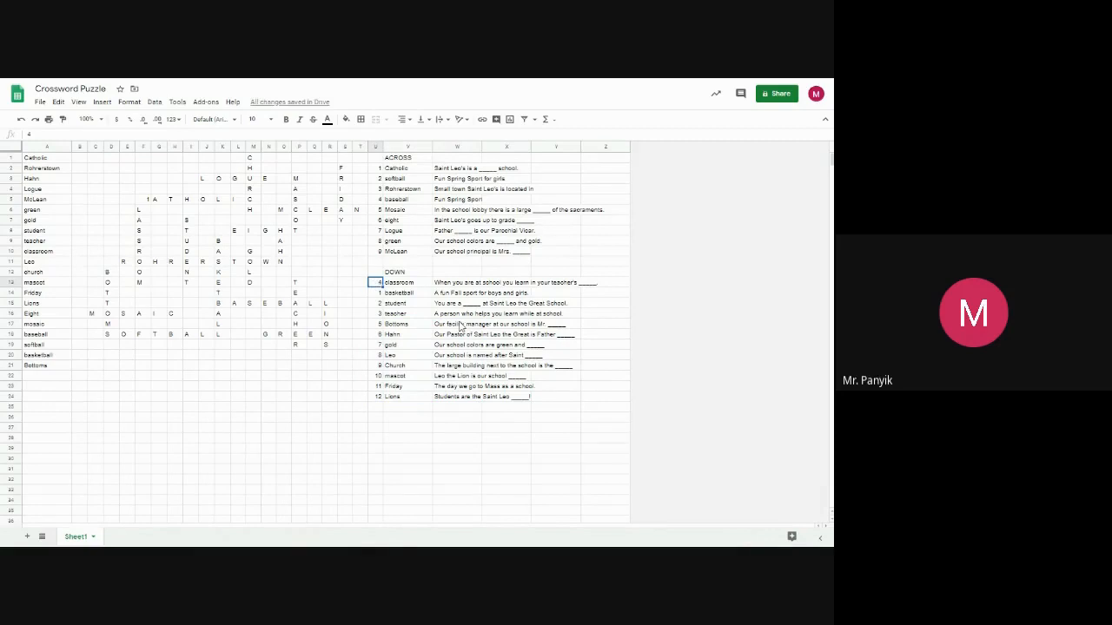
Step: Renumber the Down clues sequentially 1–12 starting with classroom, basketball, student
{"action": "left_click", "coordinate": [375, 302]}
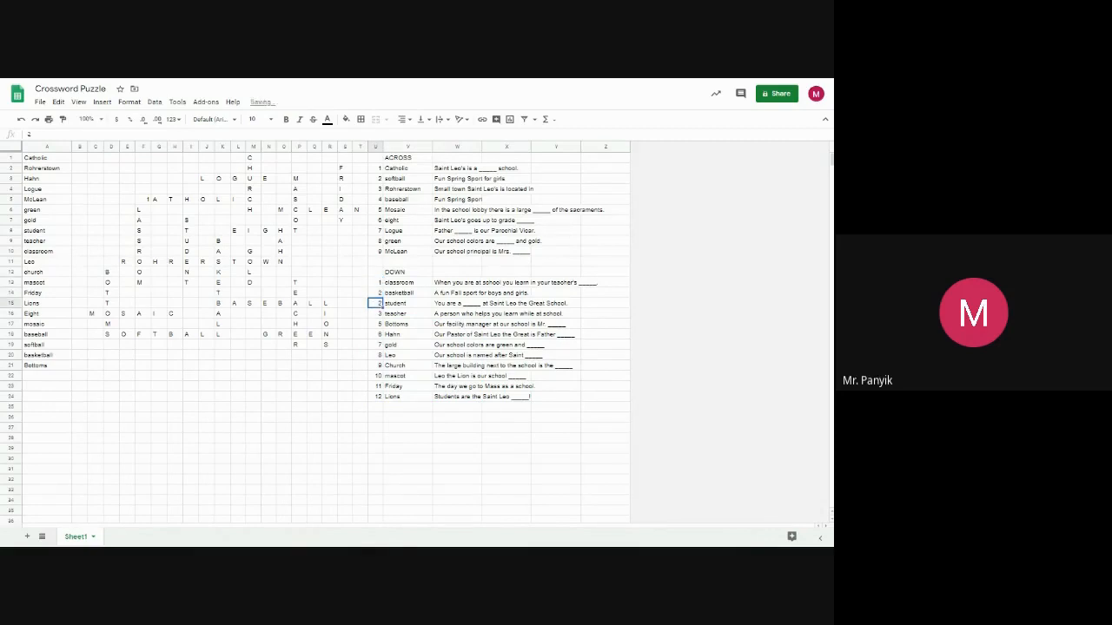
{"action": "left_click", "coordinate": [375, 334]}
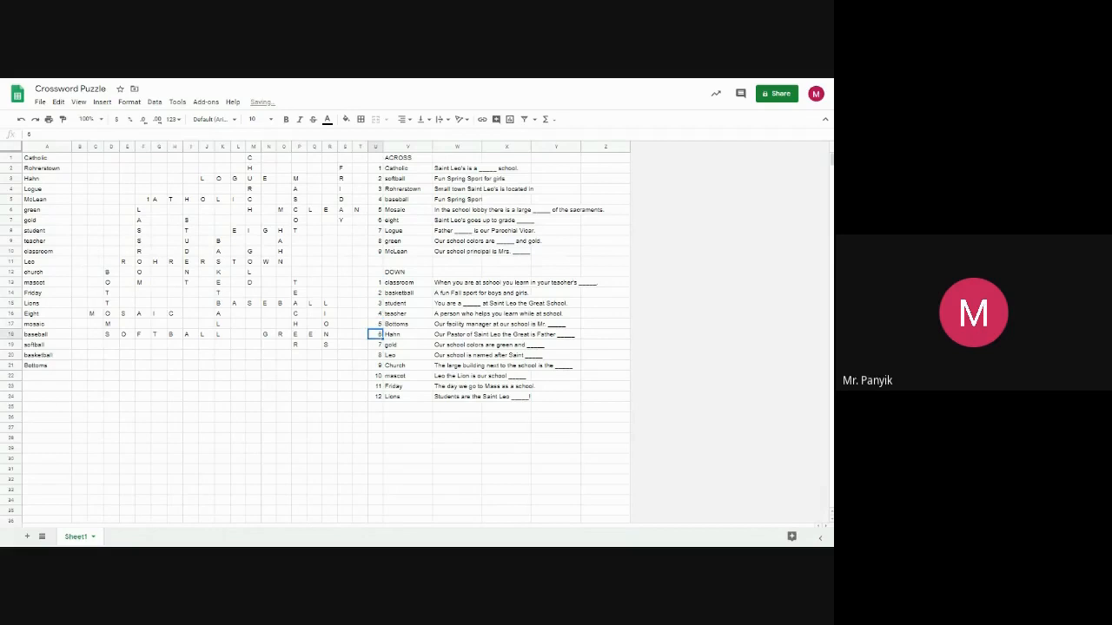
{"action": "left_click", "coordinate": [375, 365]}
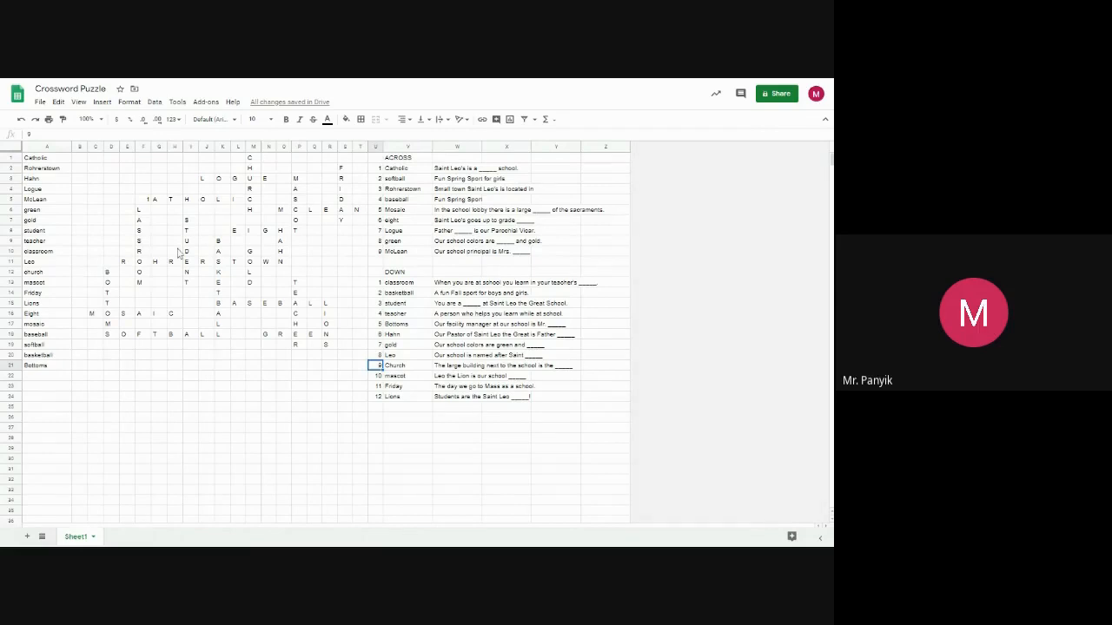
{"action": "mouse_move", "coordinate": [258, 163]}
{"action": "type", "text": "8"}
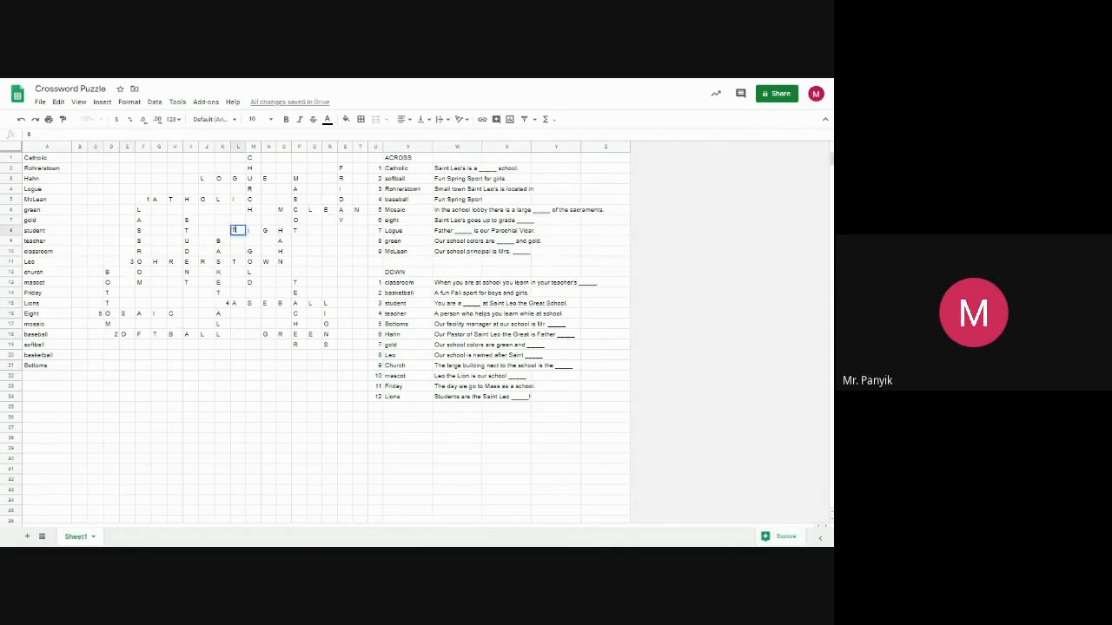
Step: Overwrite the starting letter of five grid answers with their clue numbers
{"action": "left_click", "coordinate": [281, 208]}
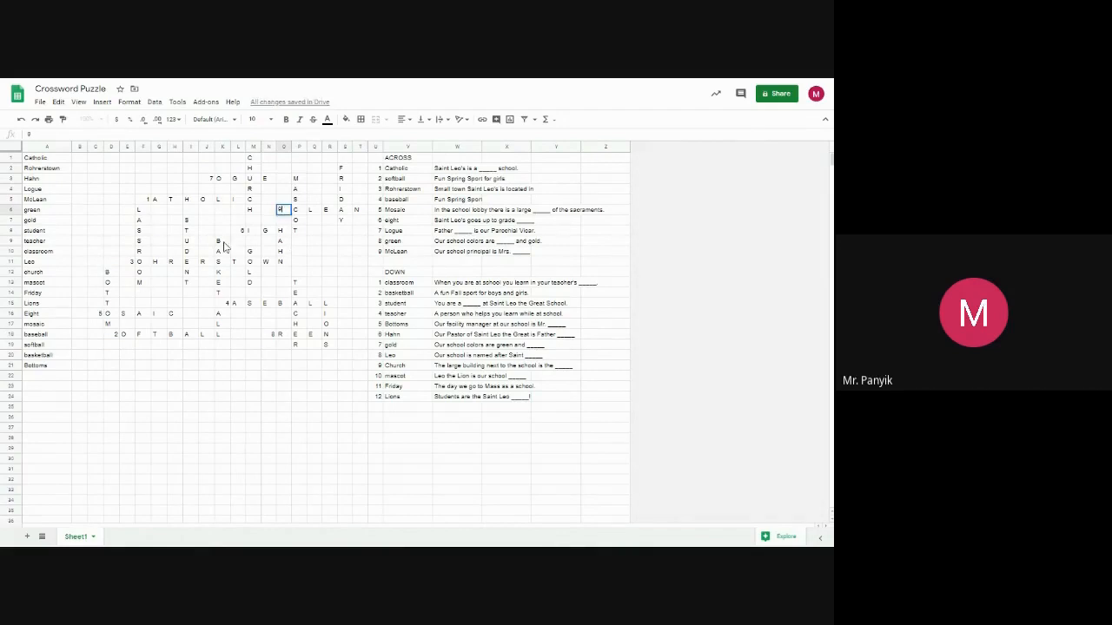
{"action": "left_click", "coordinate": [107, 271]}
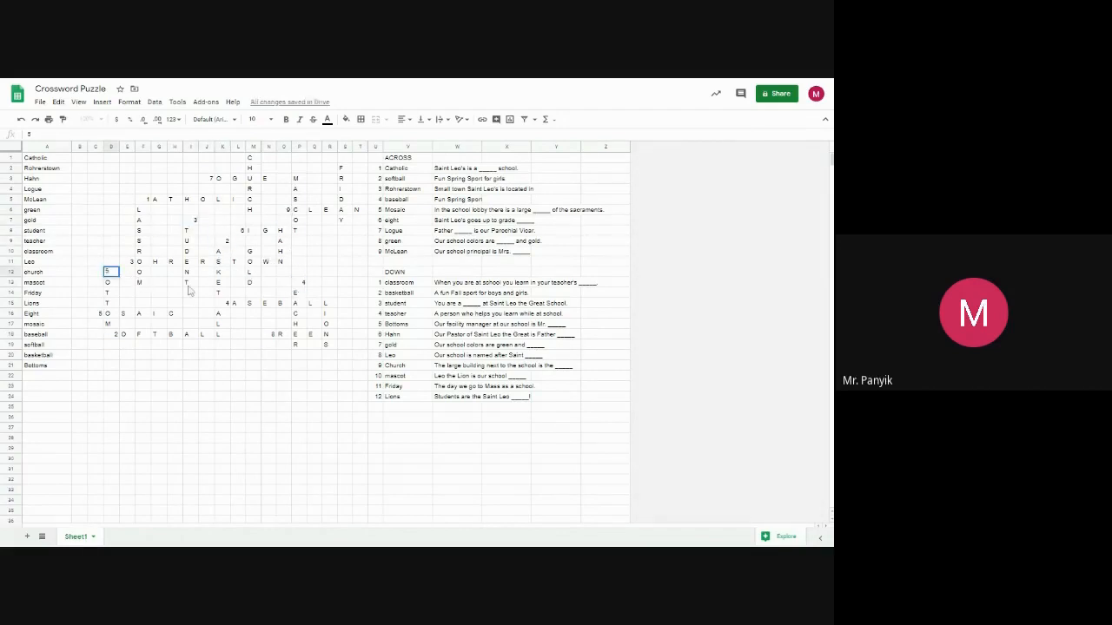
{"action": "left_click", "coordinate": [252, 250]}
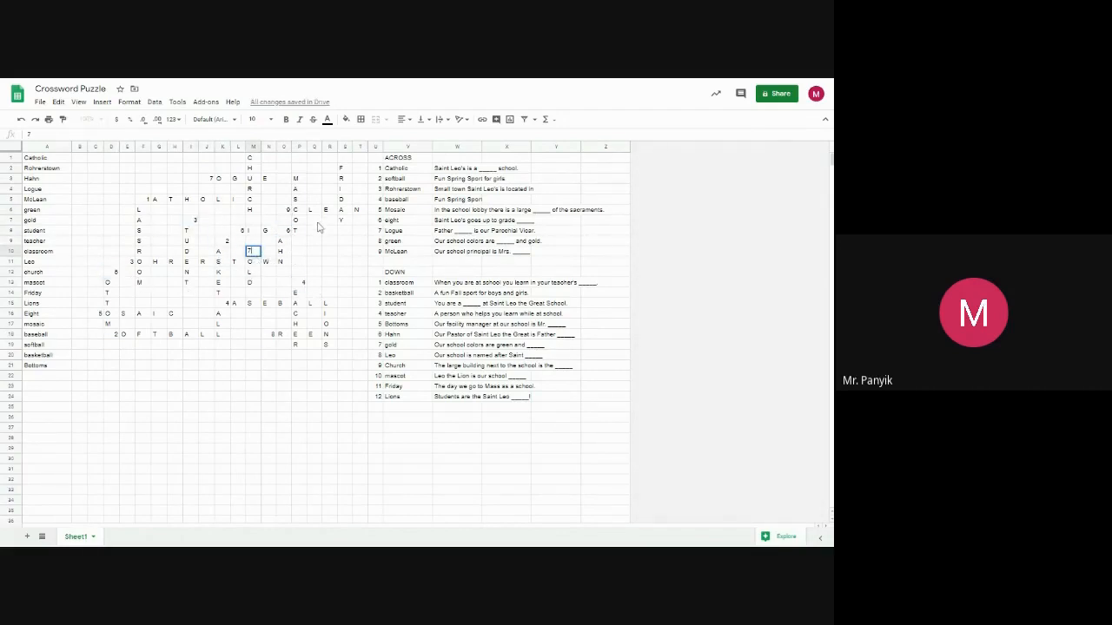
{"action": "left_click", "coordinate": [222, 198]}
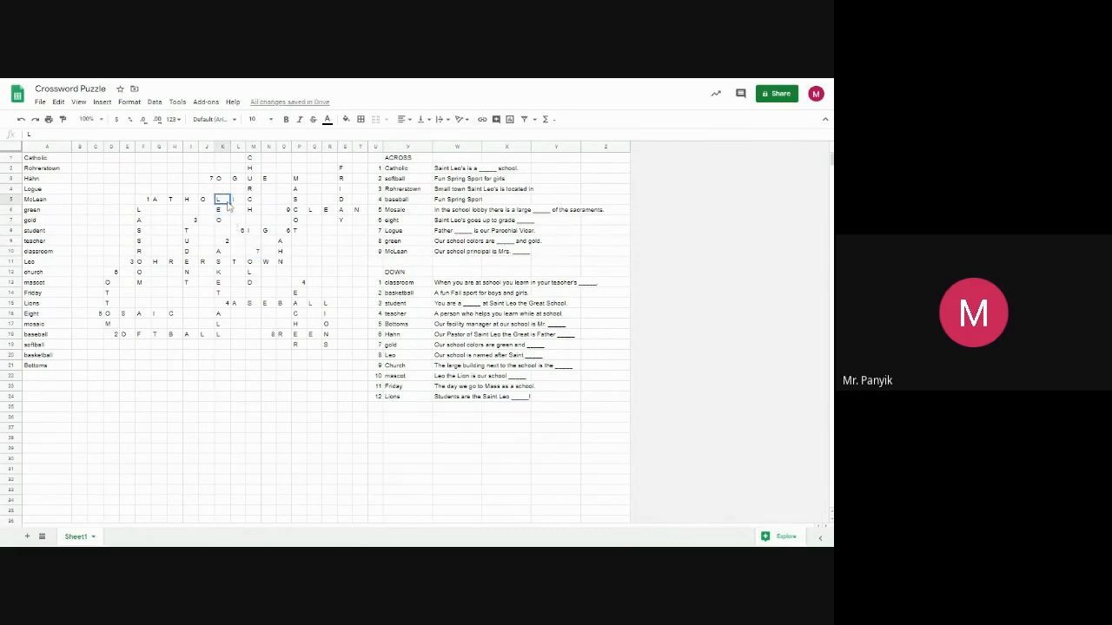
{"action": "left_click", "coordinate": [299, 177]}
{"action": "type", "text": "10"}
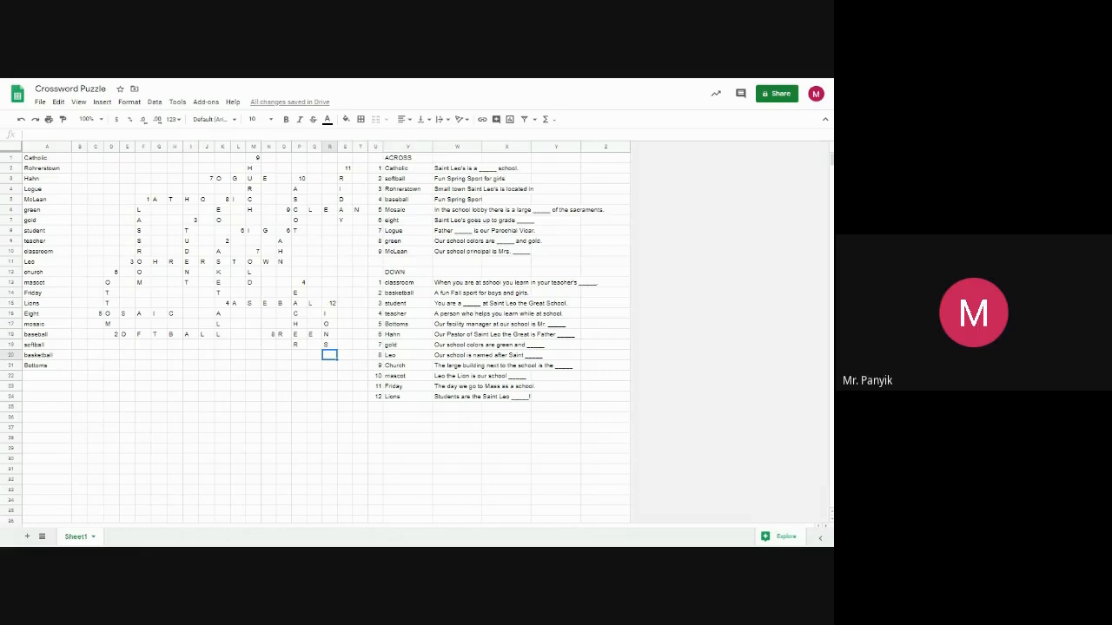
{"action": "mouse_move", "coordinate": [304, 341]}
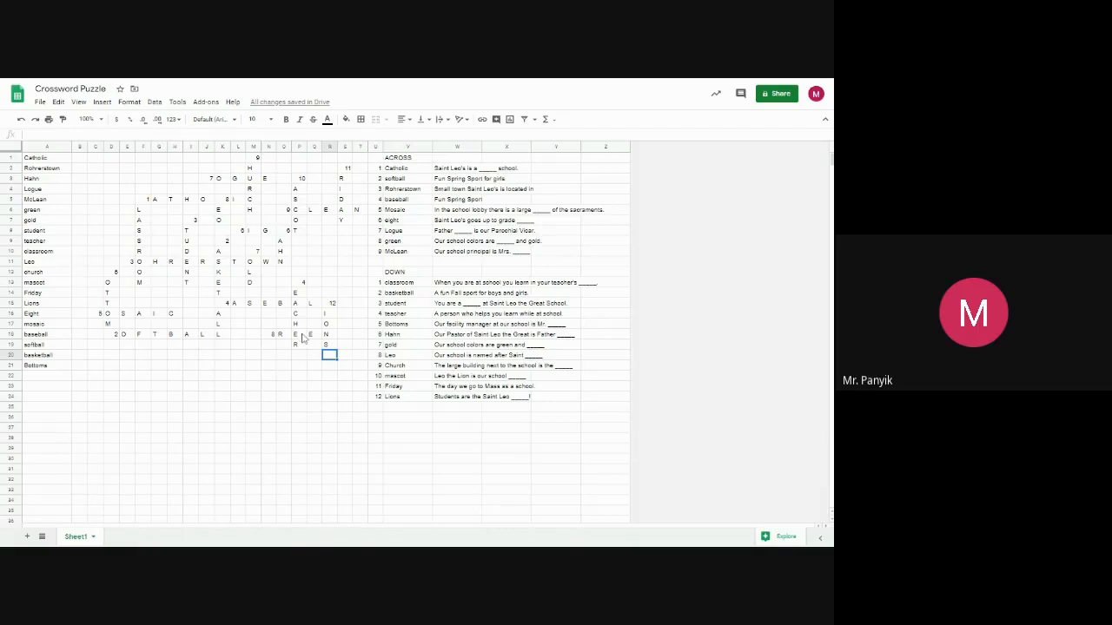
Step: Shade the empty top-left squares of the grid dark green
{"action": "left_click", "coordinate": [80, 157]}
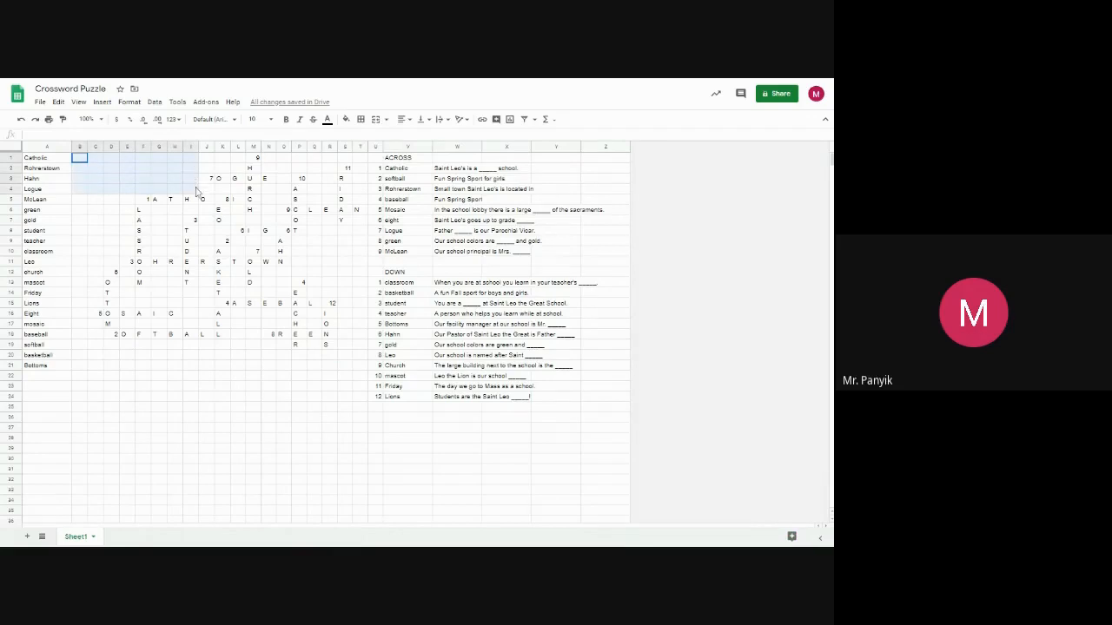
{"action": "left_click_drag", "start_coordinate": [80, 156], "coordinate": [198, 195]}
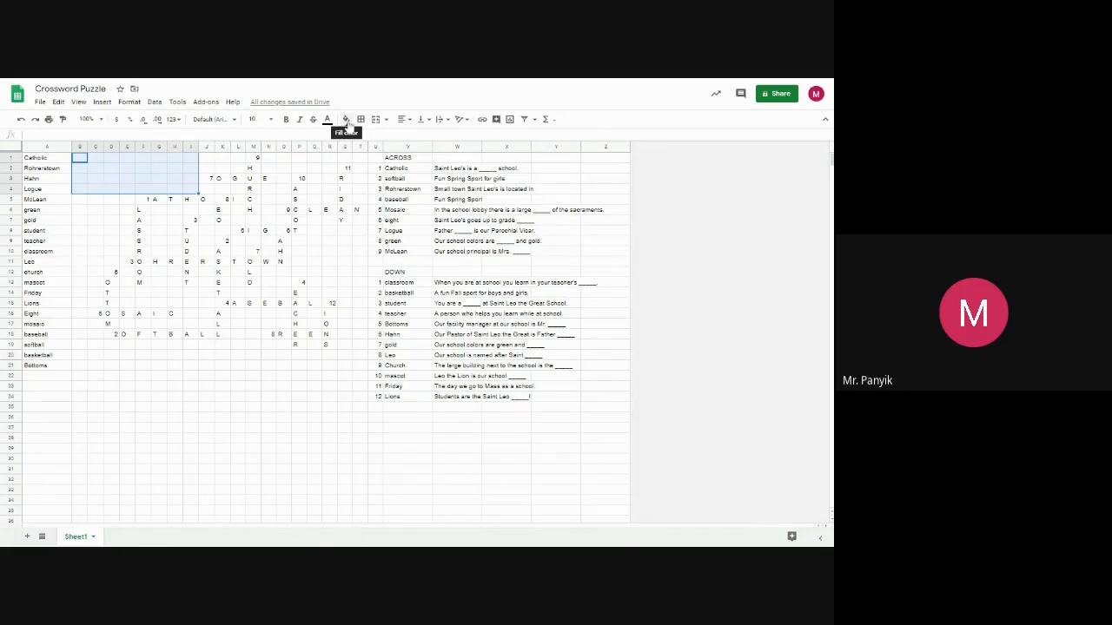
{"action": "left_click", "coordinate": [344, 118]}
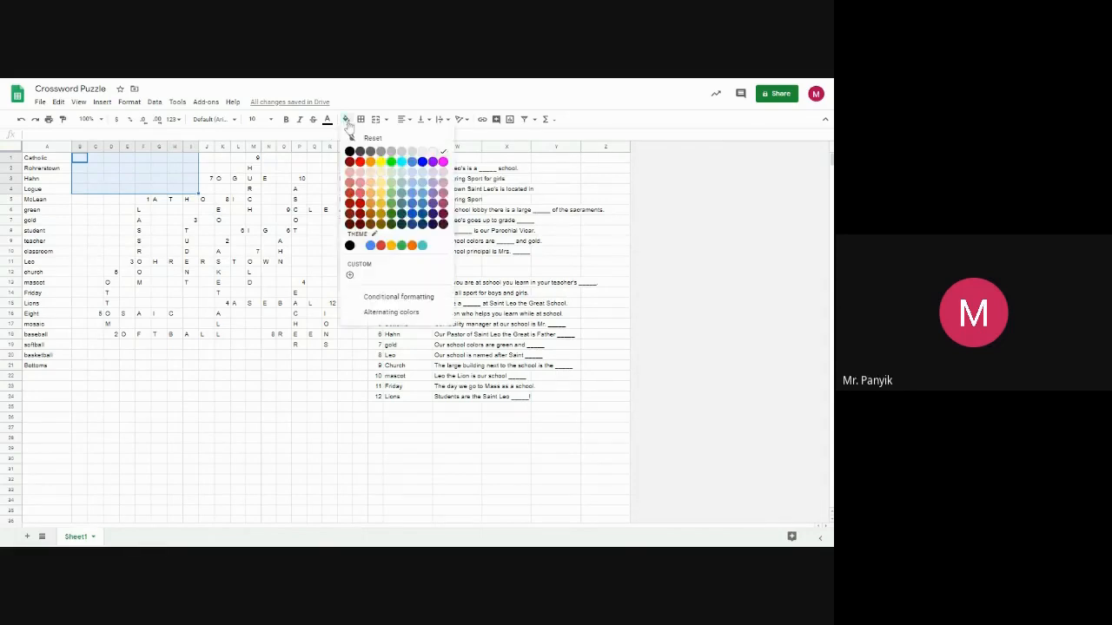
{"action": "mouse_move", "coordinate": [389, 222]}
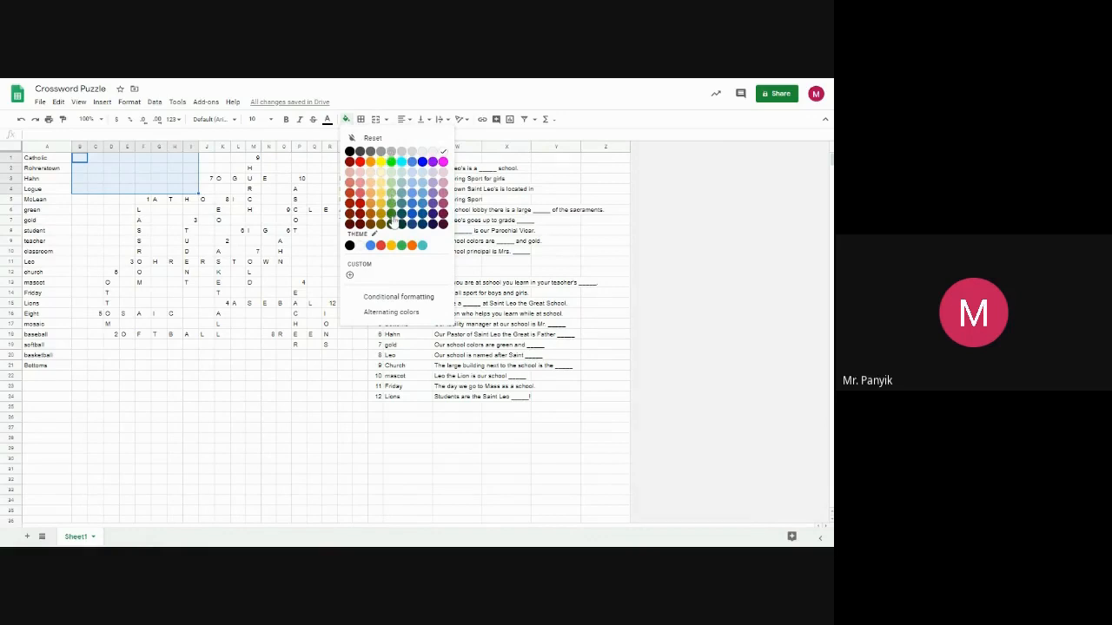
{"action": "mouse_move", "coordinate": [393, 227]}
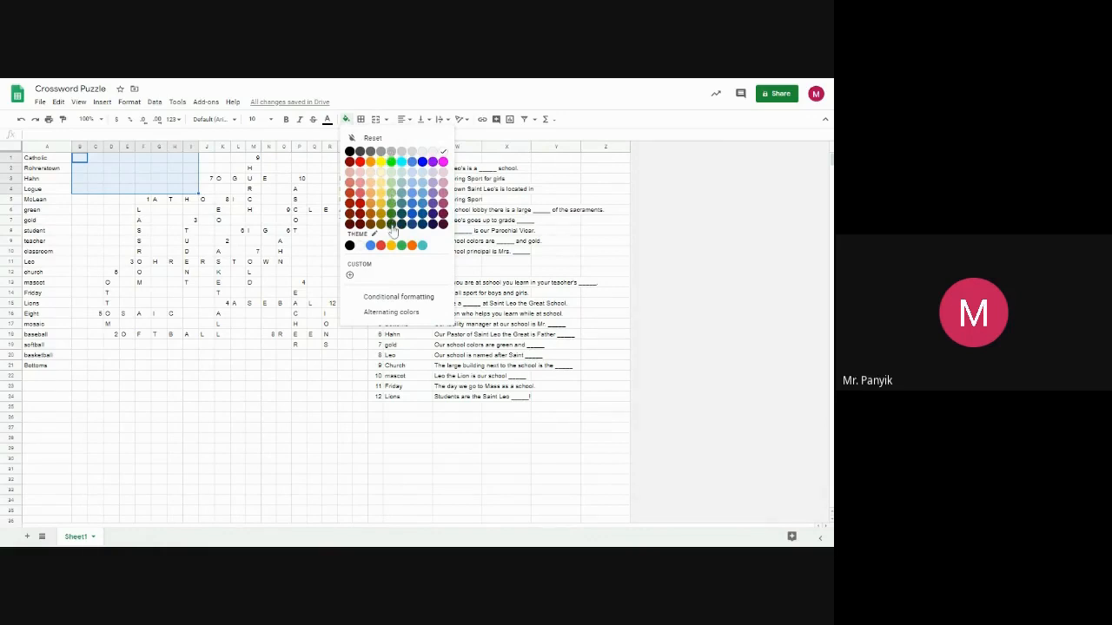
{"action": "left_click", "coordinate": [392, 212]}
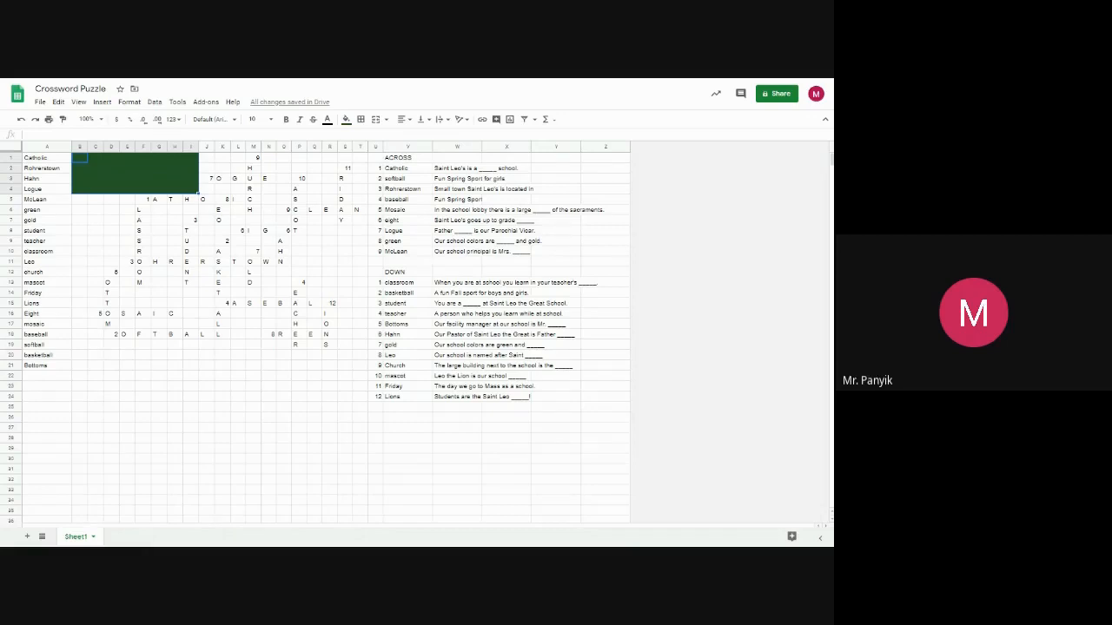
{"action": "mouse_move", "coordinate": [217, 156]}
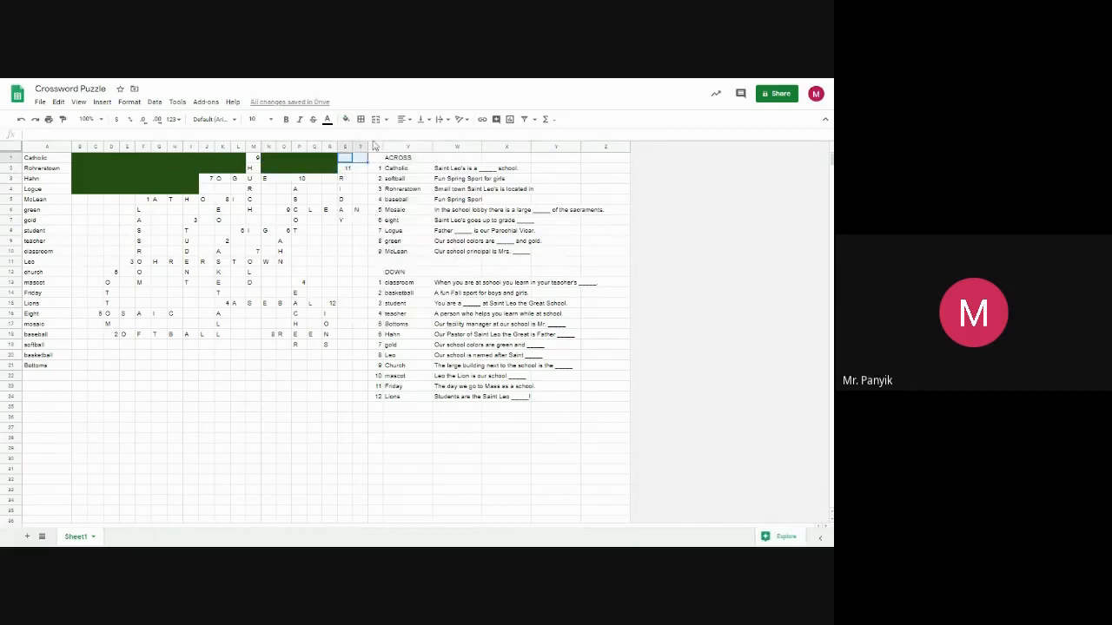
Step: Fill the remaining runs of answer squares white so they stand out on the green
{"action": "left_click", "coordinate": [344, 119]}
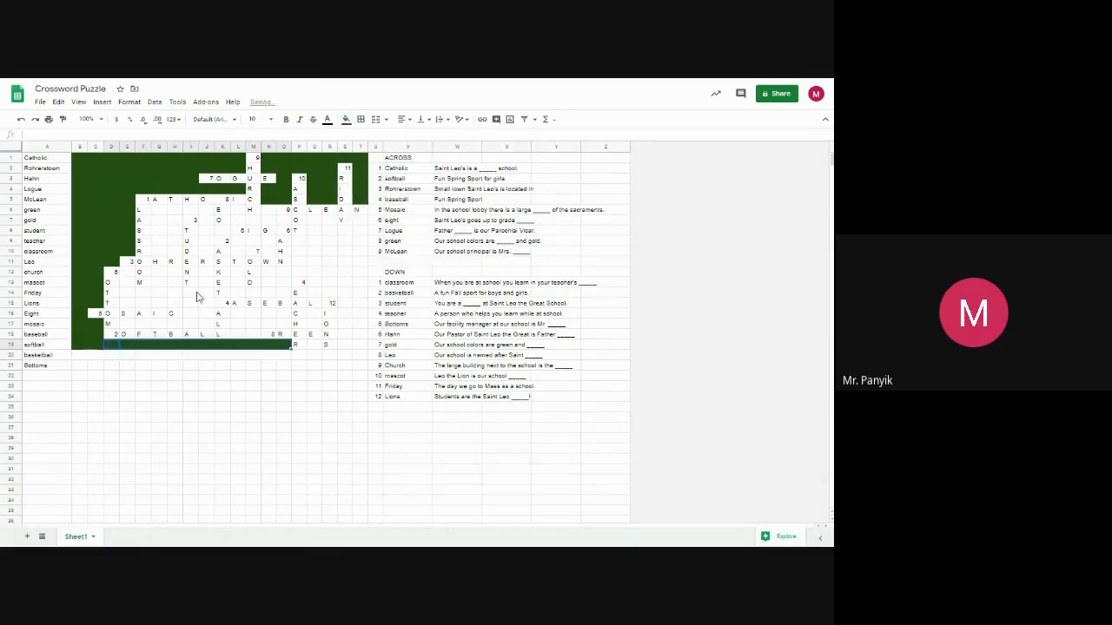
{"action": "left_click", "coordinate": [346, 118]}
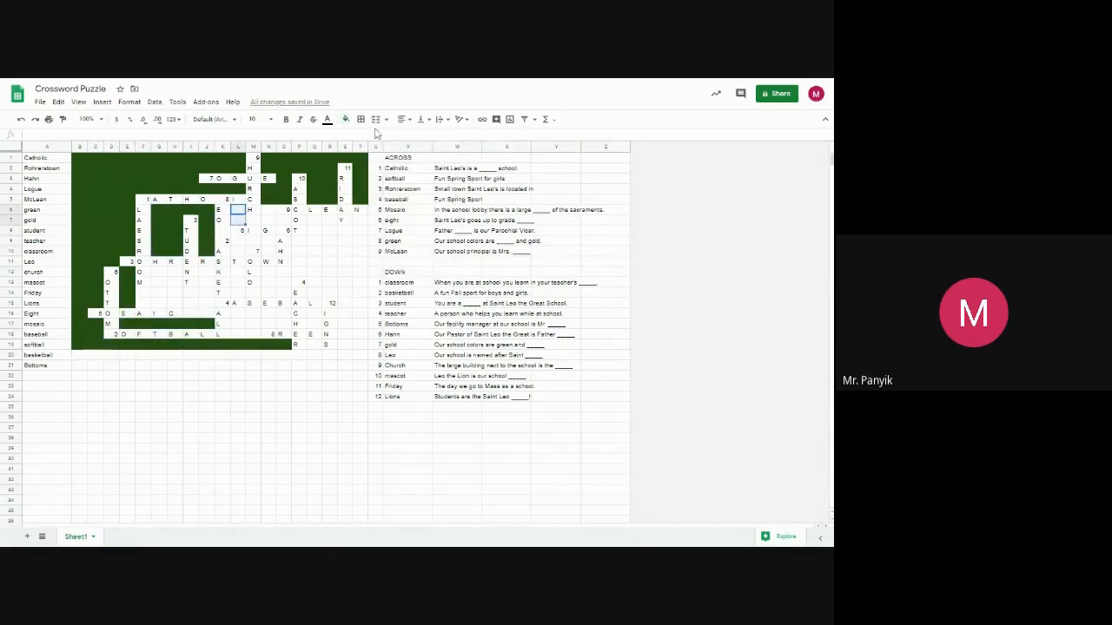
{"action": "left_click", "coordinate": [312, 219]}
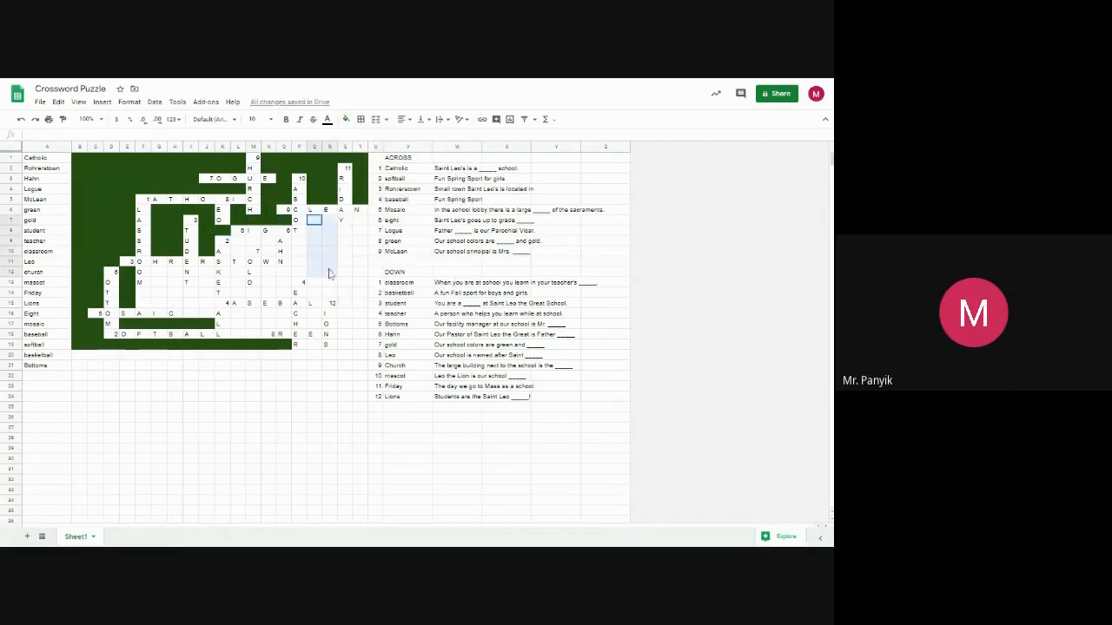
{"action": "left_click", "coordinate": [345, 118]}
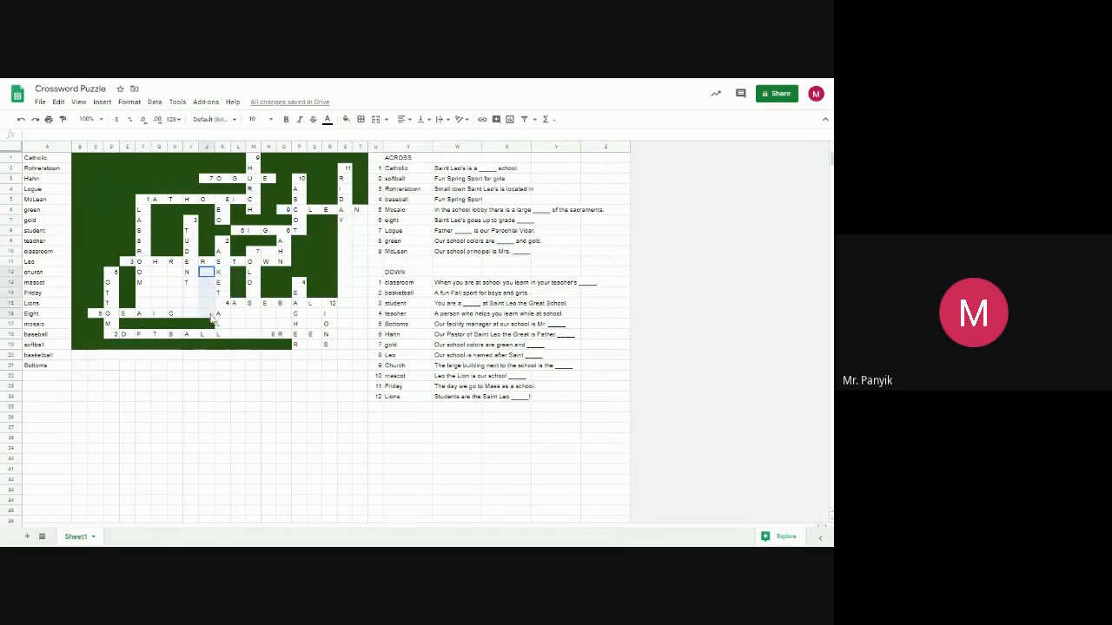
{"action": "left_click", "coordinate": [346, 118]}
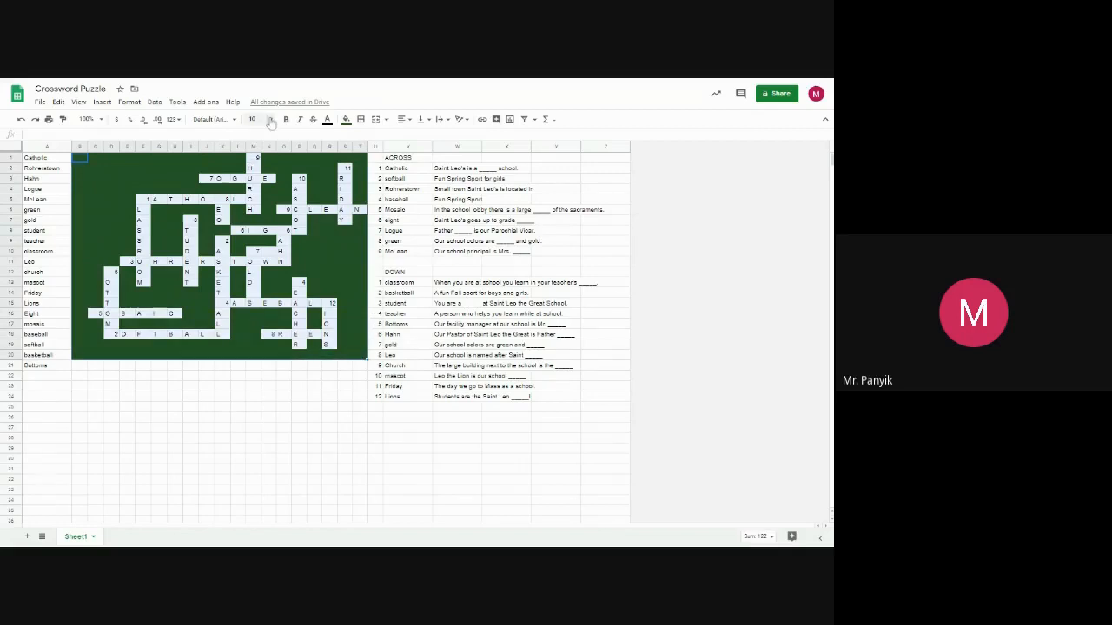
{"action": "mouse_move", "coordinate": [271, 120]}
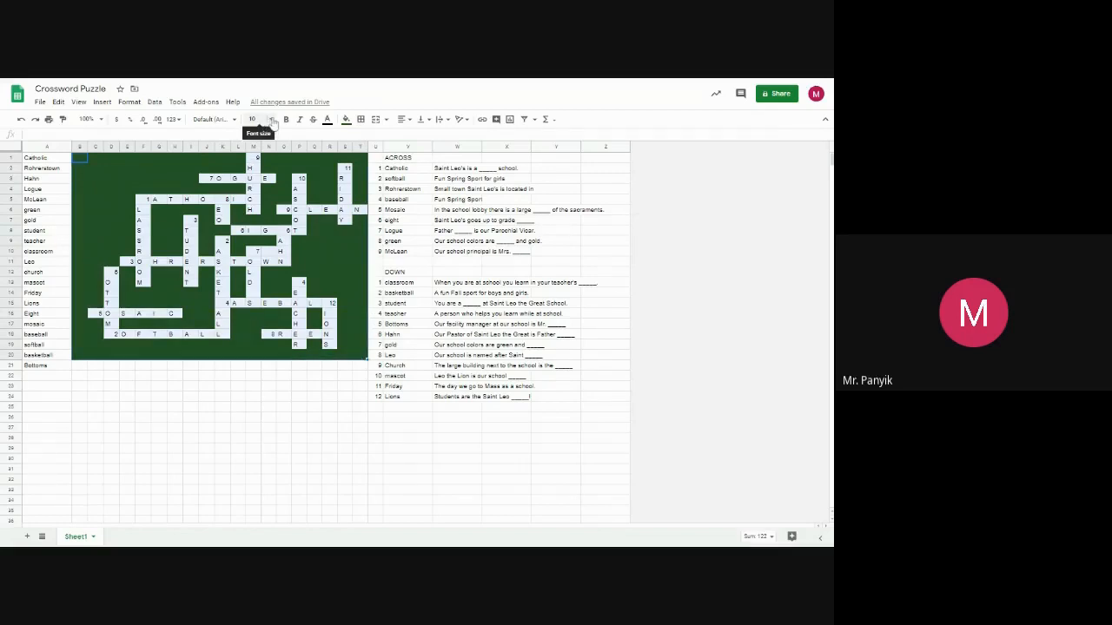
Step: Reduce the font size of the letters in the crossword grid
{"action": "left_click", "coordinate": [254, 118]}
{"action": "type", "text": "8"}
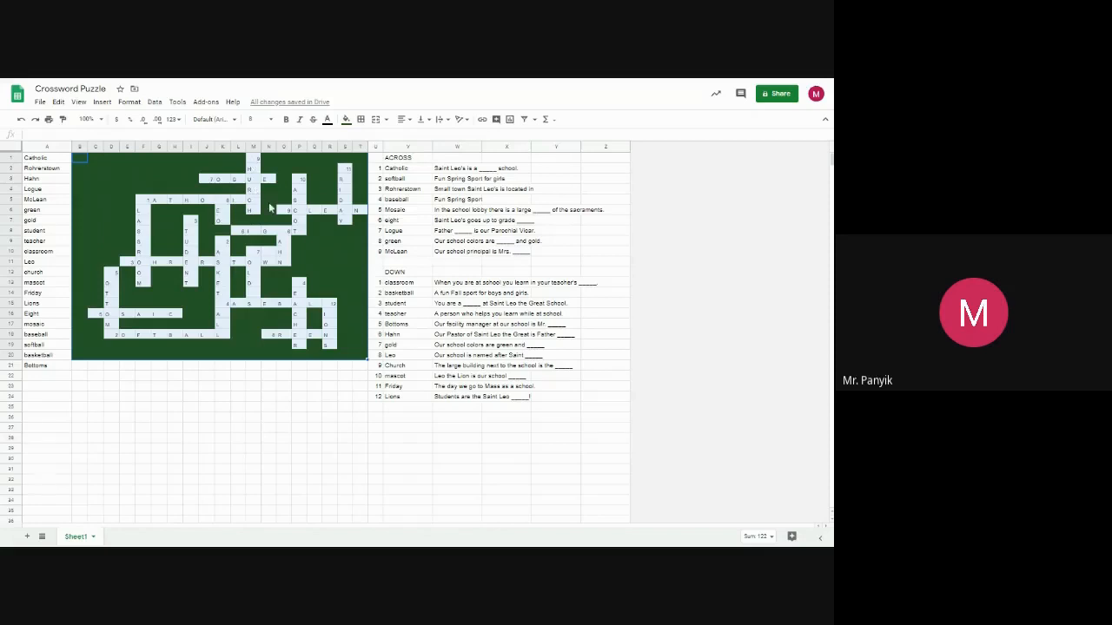
{"action": "mouse_move", "coordinate": [191, 172]}
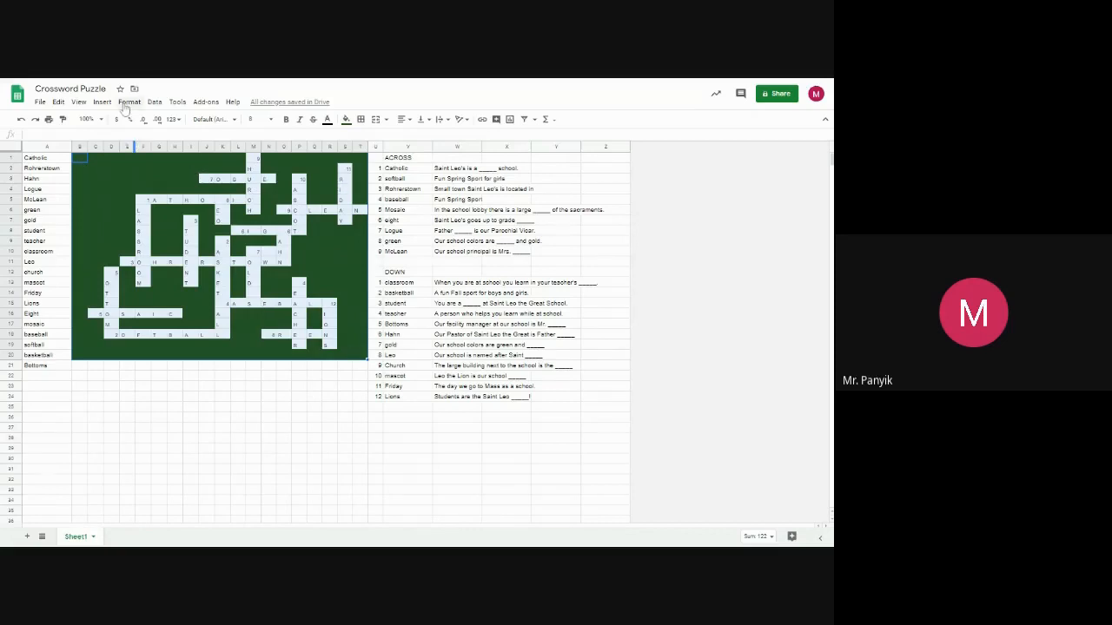
{"action": "left_click", "coordinate": [128, 101]}
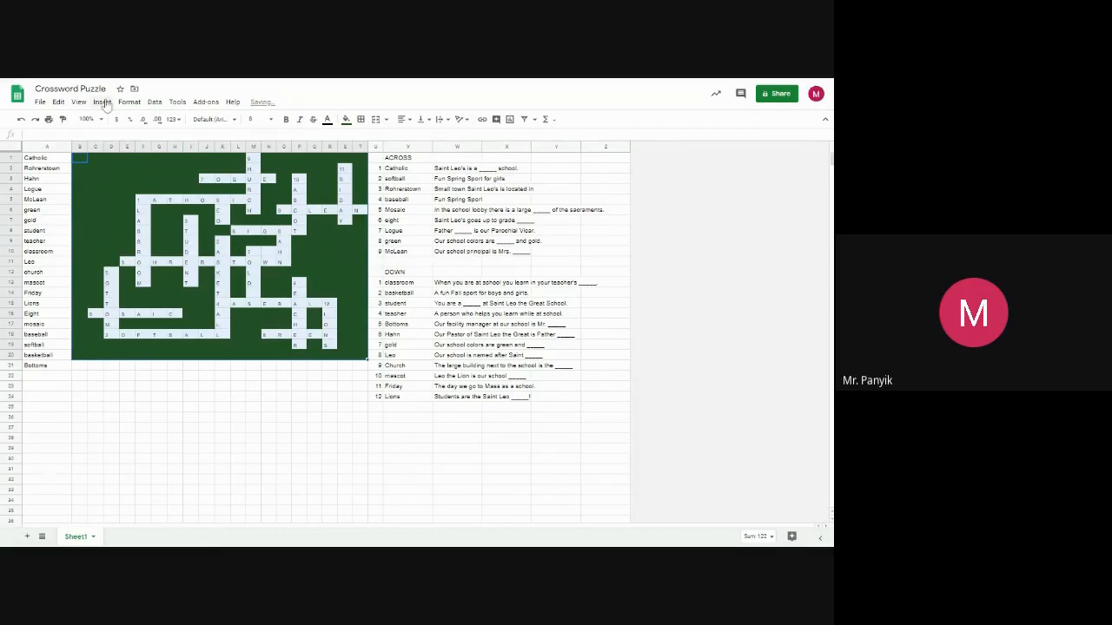
Step: Align the grid cell contents to the top via Format > Align > Top
{"action": "left_click", "coordinate": [128, 101]}
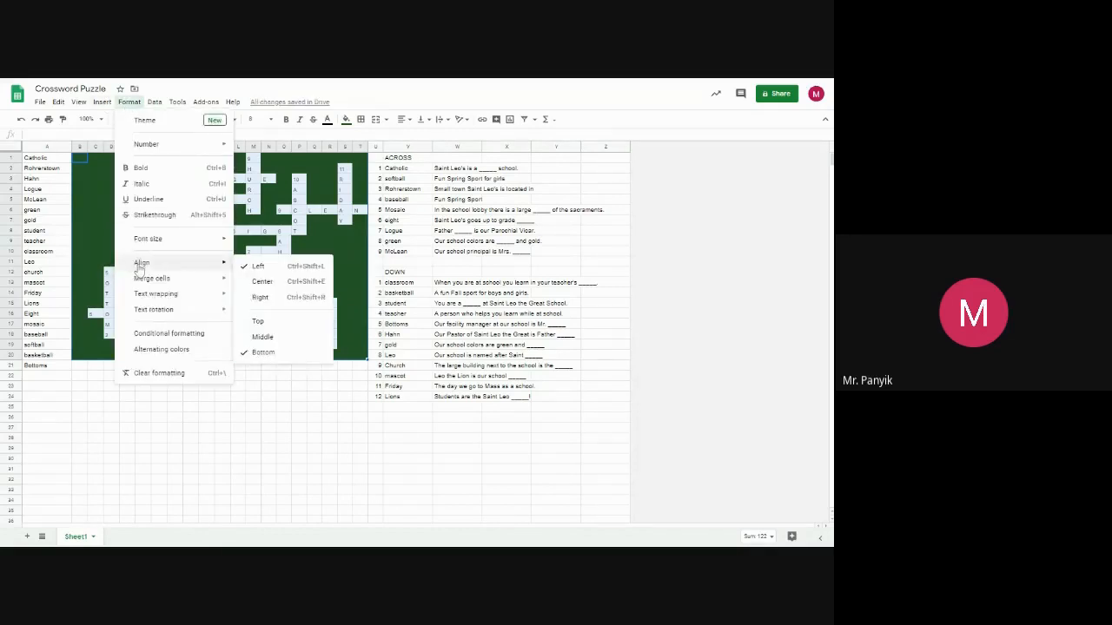
{"action": "mouse_move", "coordinate": [262, 337]}
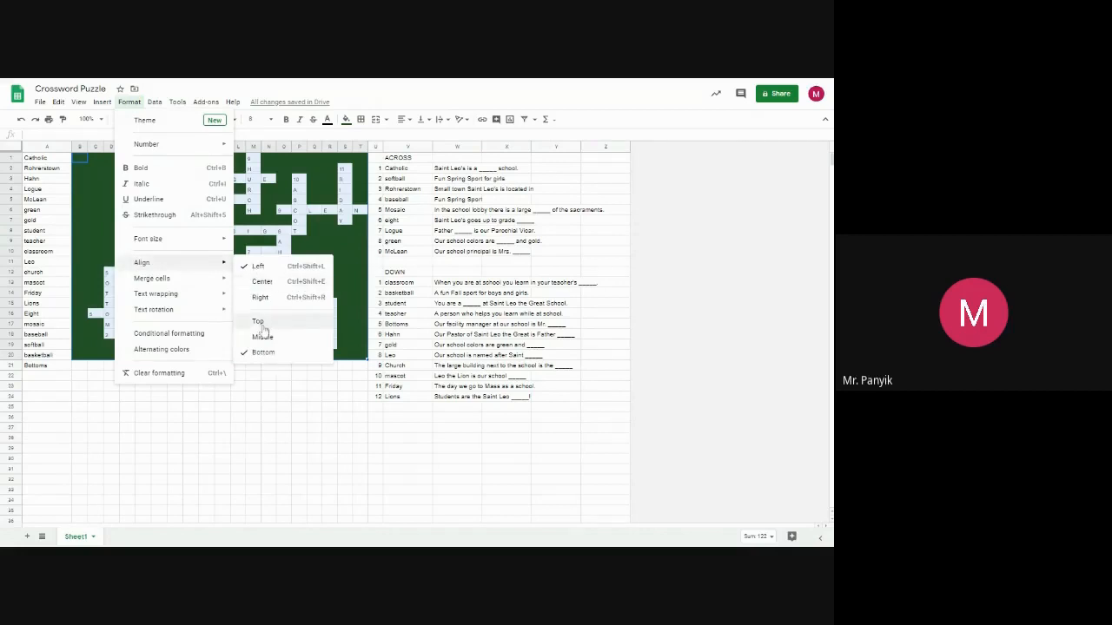
{"action": "left_click", "coordinate": [261, 337]}
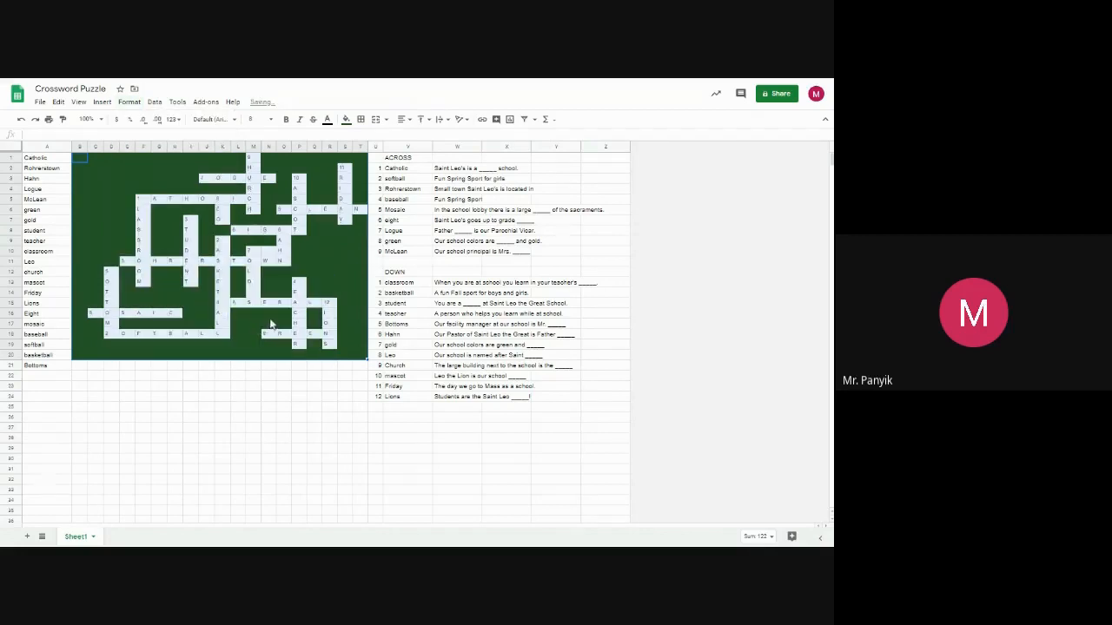
{"action": "mouse_move", "coordinate": [334, 222]}
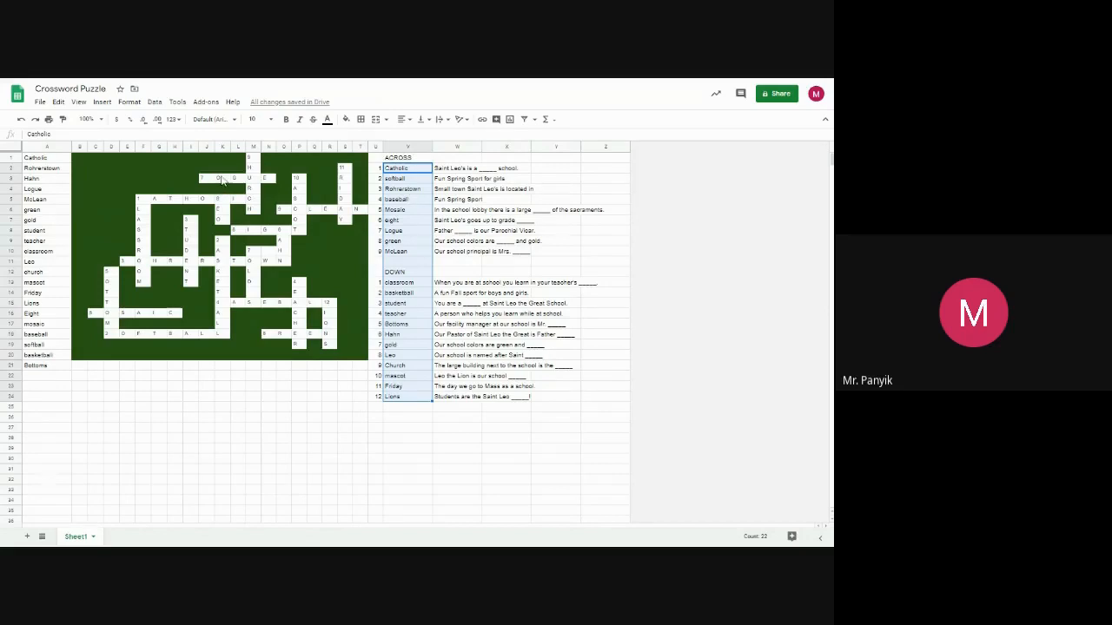
Step: Delete the answer letters from the grid and the answer words from the Across list
{"action": "left_click", "coordinate": [252, 167]}
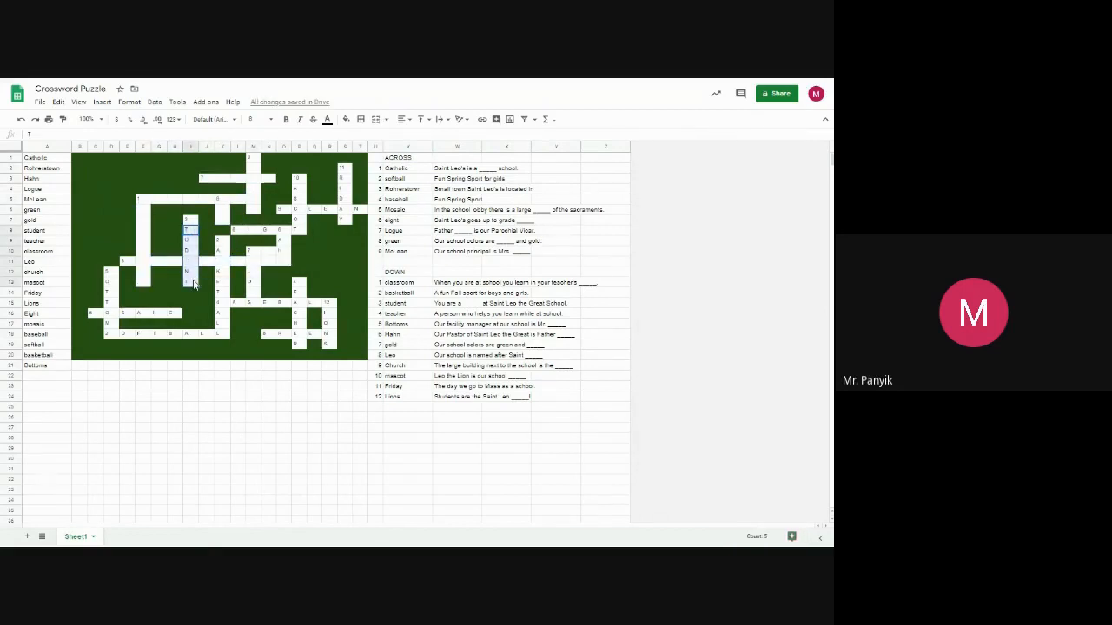
{"action": "left_click", "coordinate": [346, 118]}
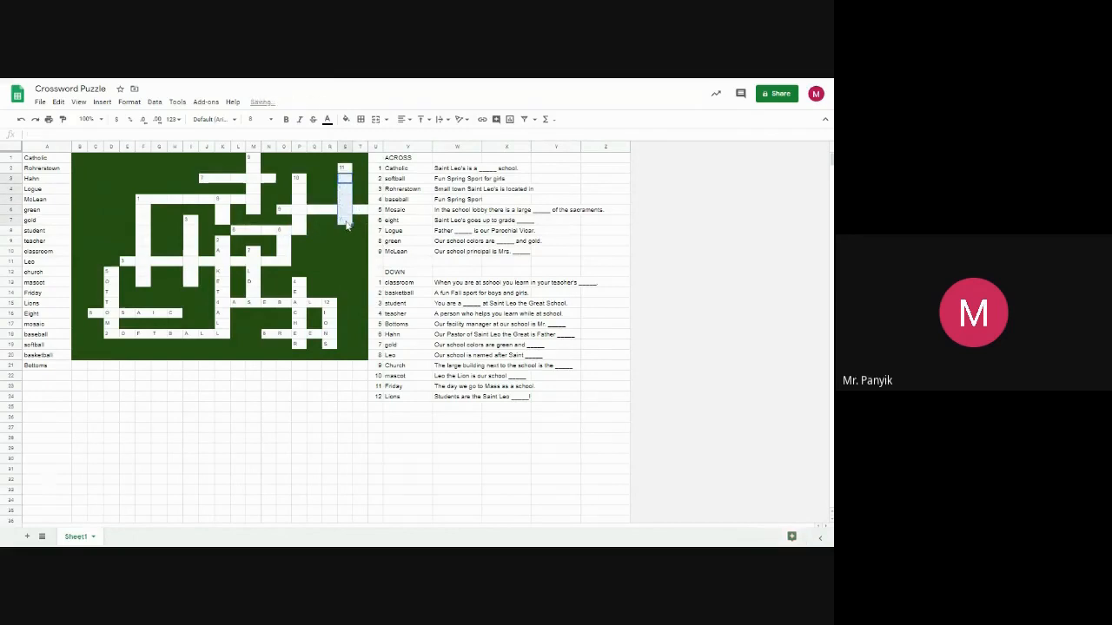
{"action": "left_click", "coordinate": [296, 302]}
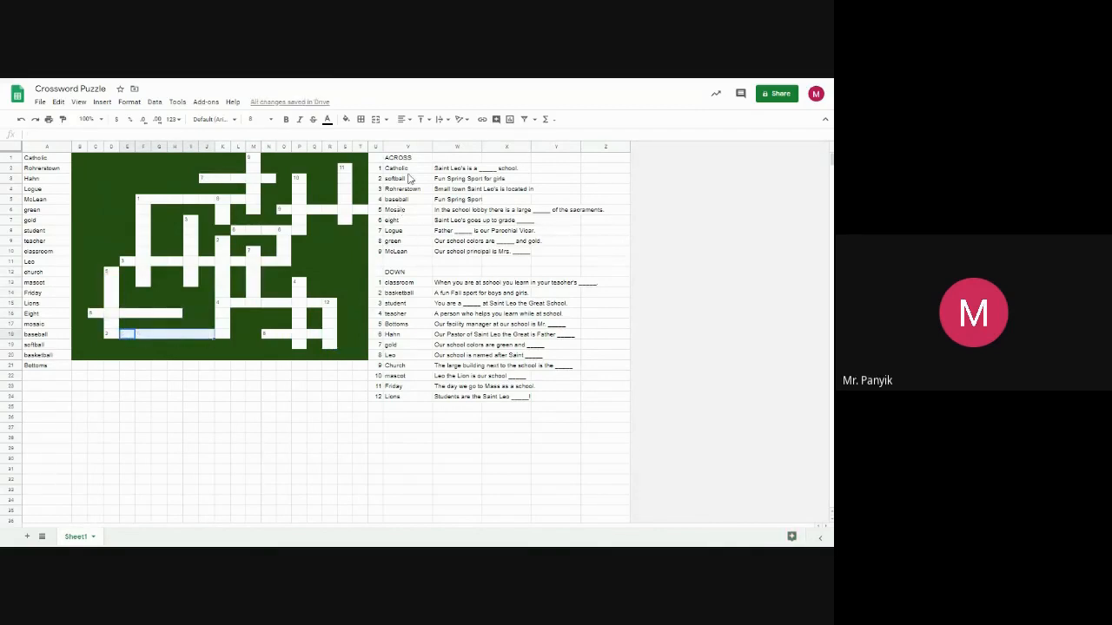
{"action": "left_click", "coordinate": [407, 167]}
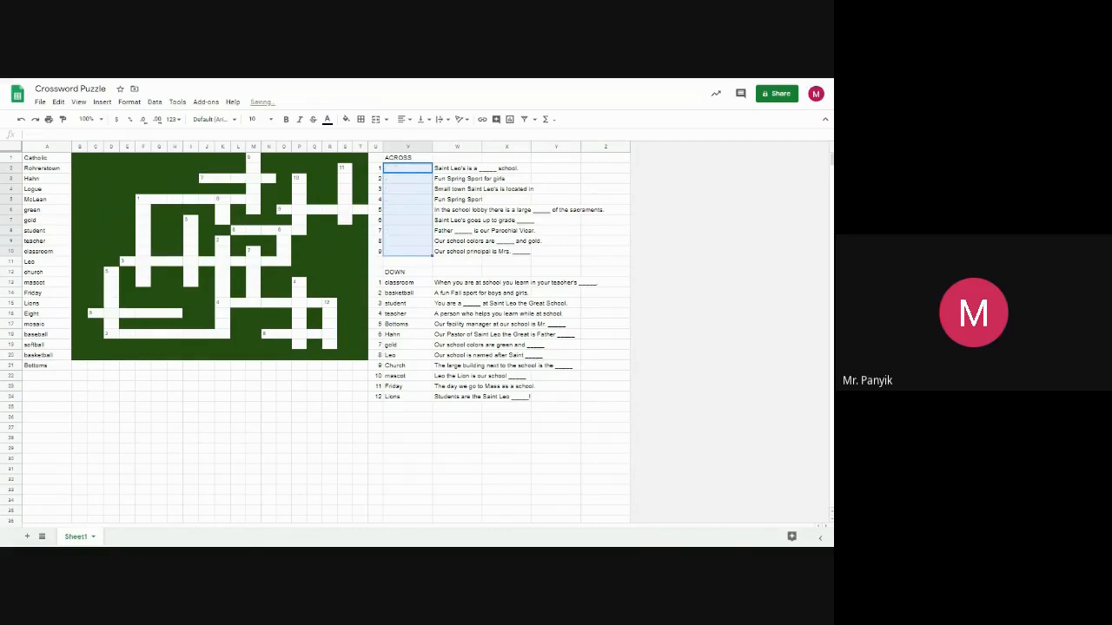
Step: Cut the Across clue sentences and paste them beside their numbers
{"action": "left_click", "coordinate": [455, 167]}
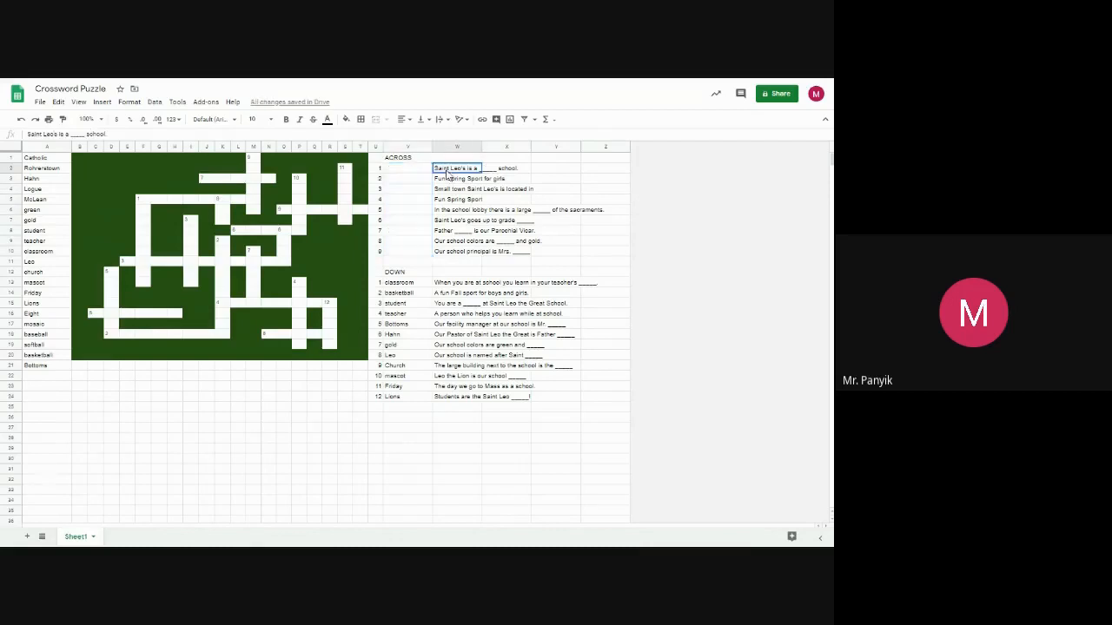
{"action": "left_click_drag", "start_coordinate": [455, 166], "coordinate": [455, 251]}
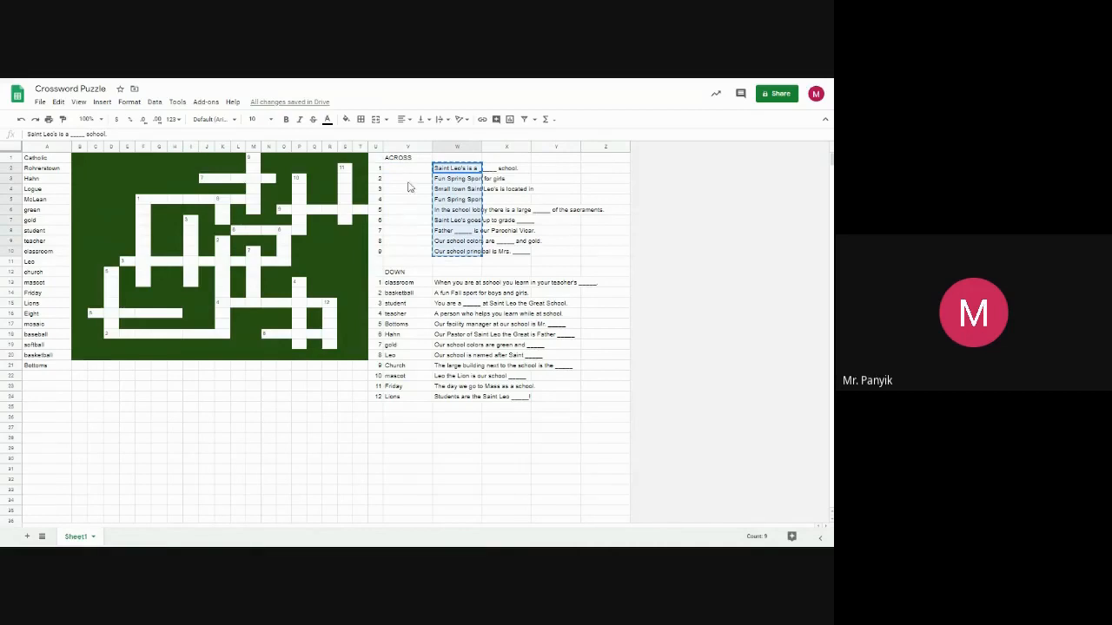
{"action": "left_click", "coordinate": [409, 167]}
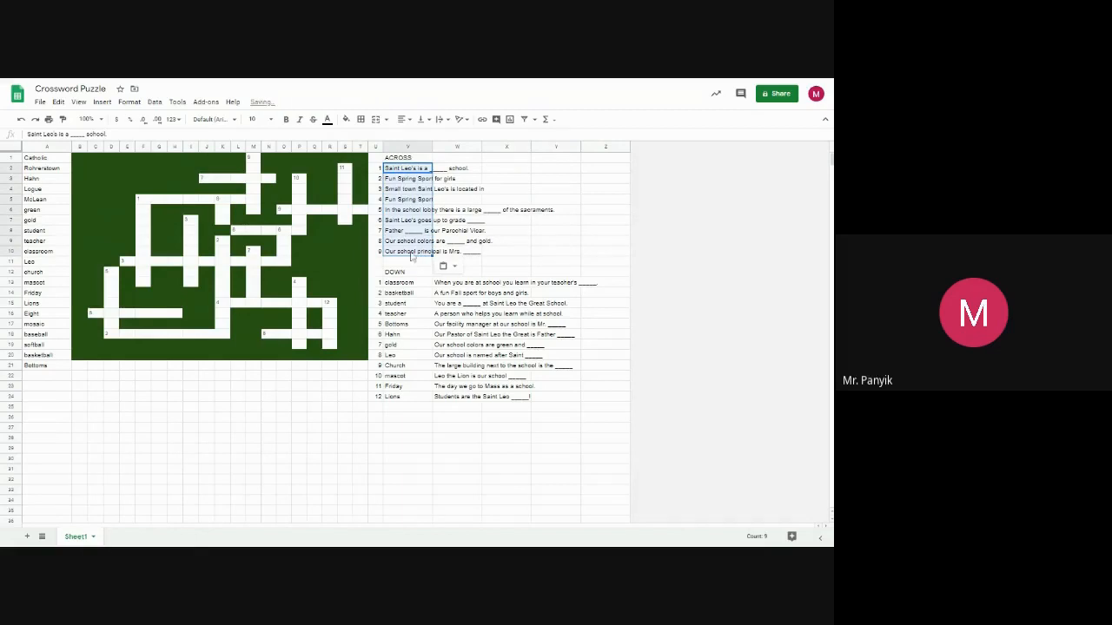
{"action": "left_click", "coordinate": [403, 282]}
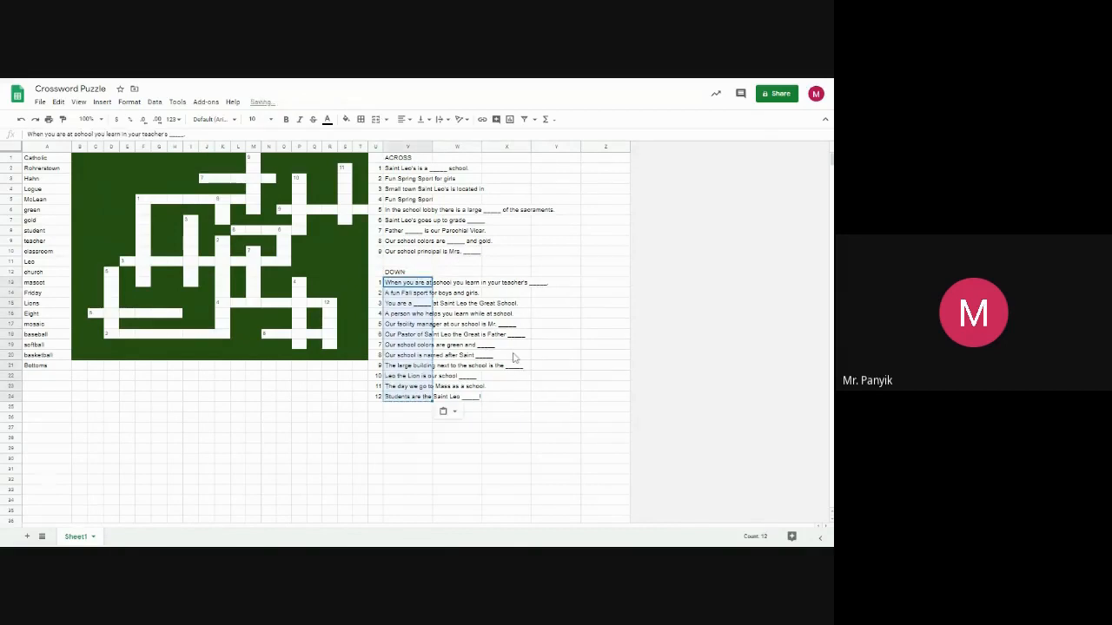
{"action": "mouse_move", "coordinate": [278, 373]}
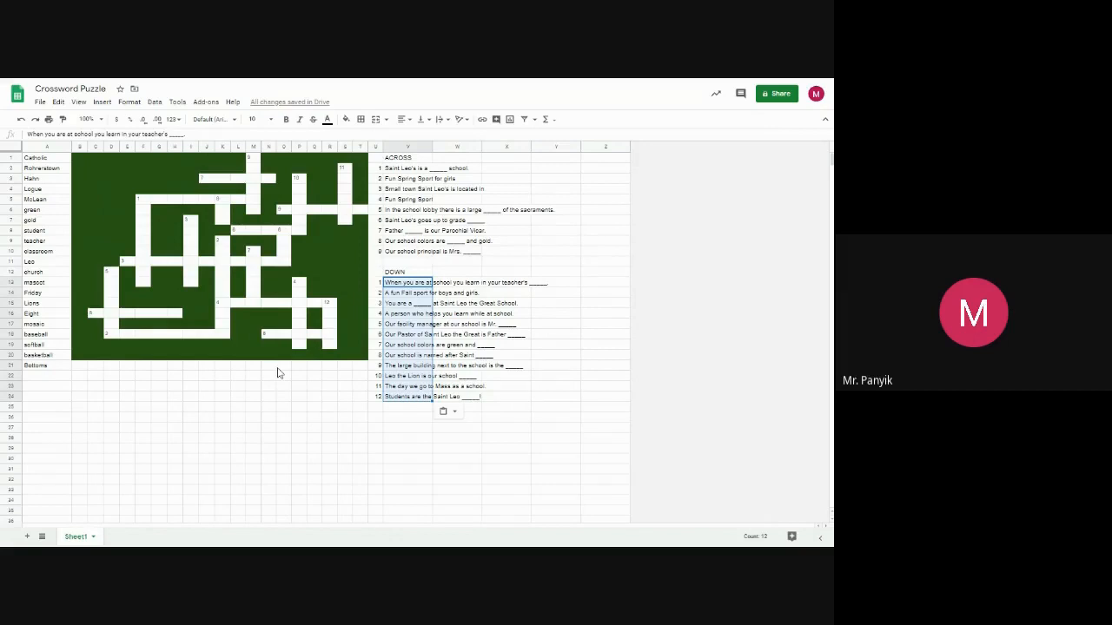
Step: Select the list of answer words in column A, starting with 'Catholic'
{"action": "left_click", "coordinate": [47, 156]}
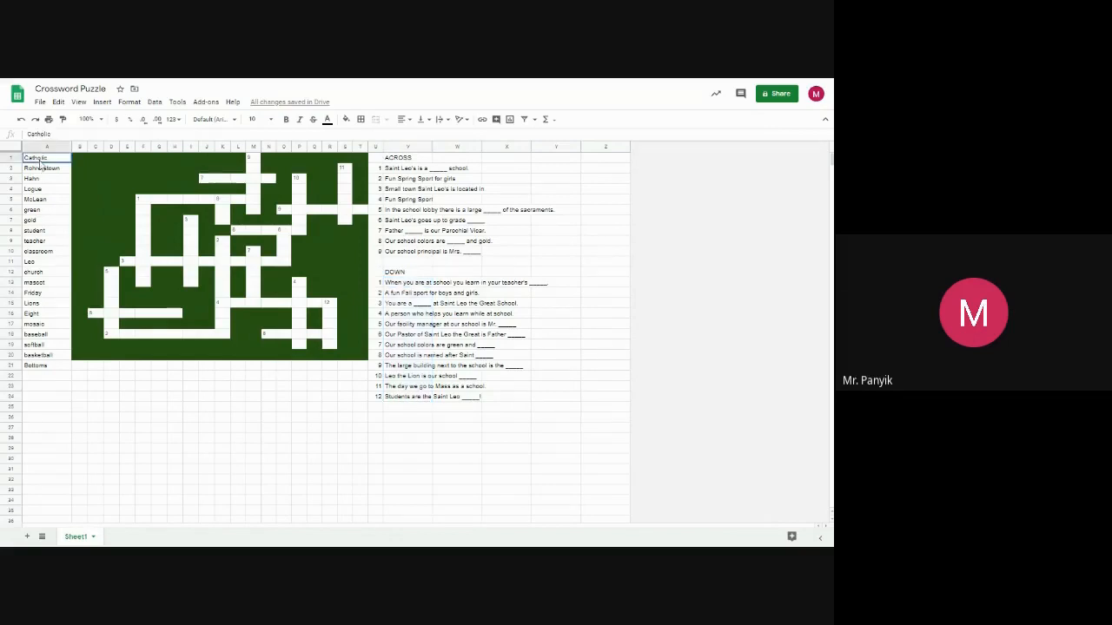
{"action": "left_click_drag", "start_coordinate": [45, 156], "coordinate": [46, 365]}
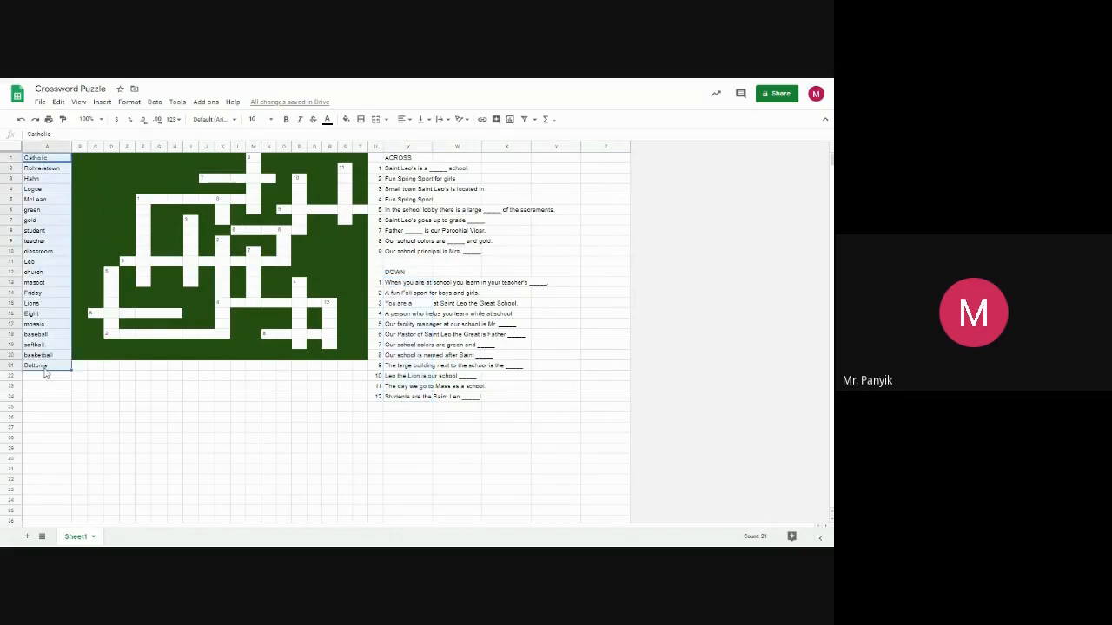